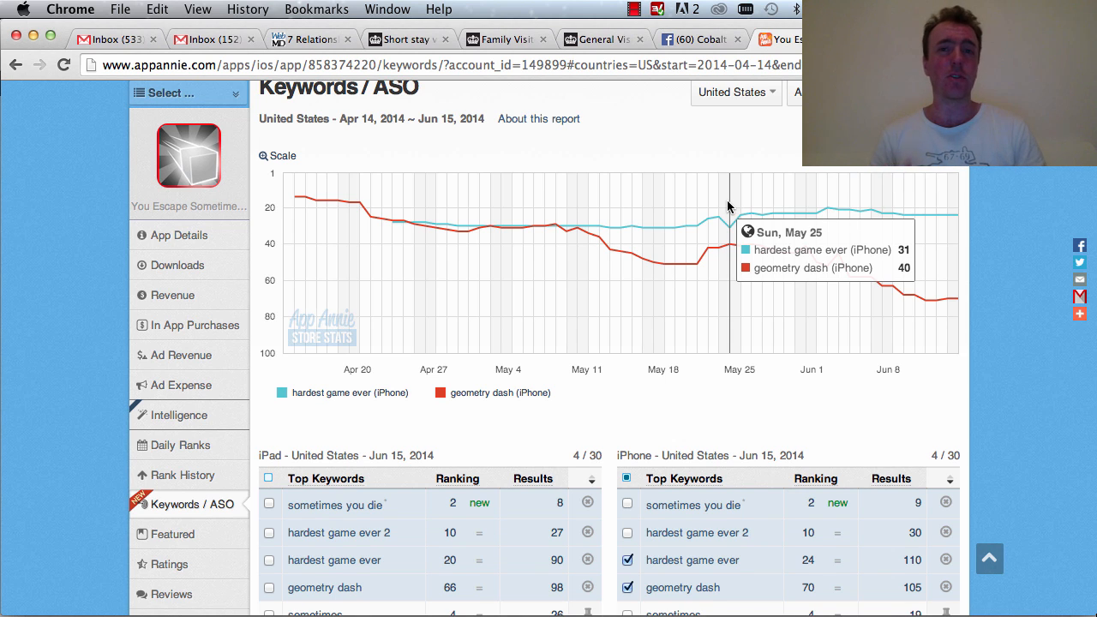
pyautogui.moveTo(849, 265)
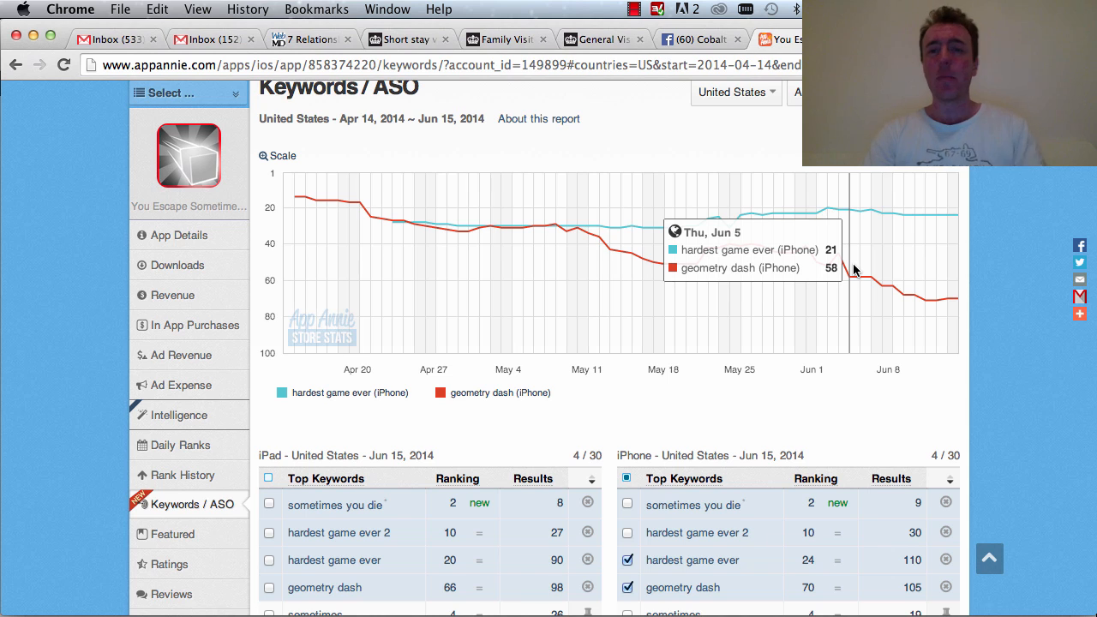
pyautogui.moveTo(871, 273)
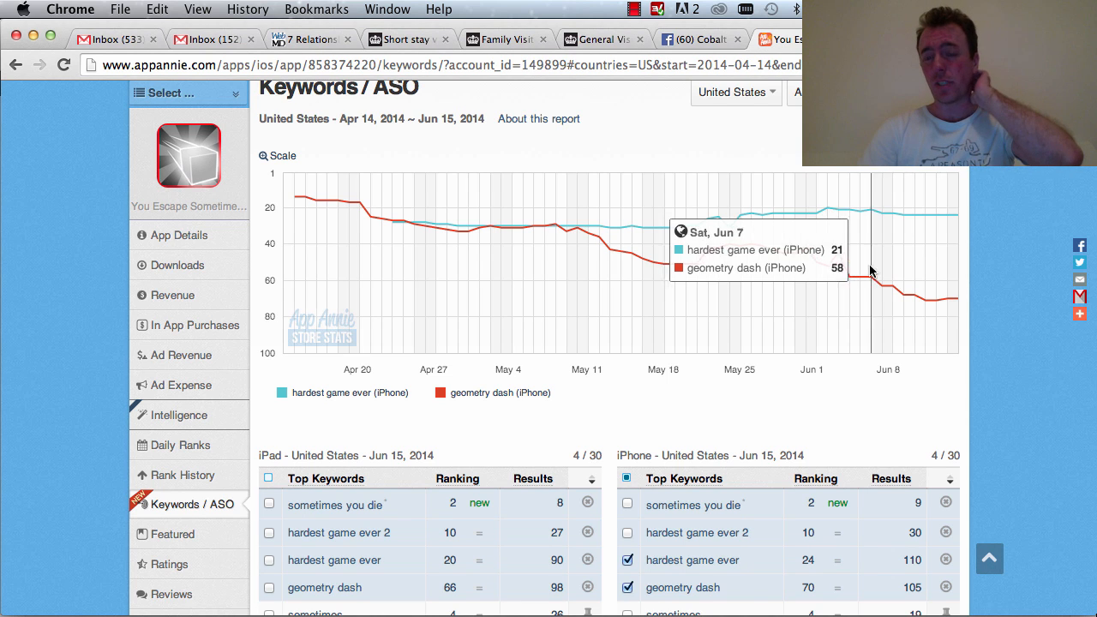
pyautogui.moveTo(900, 267)
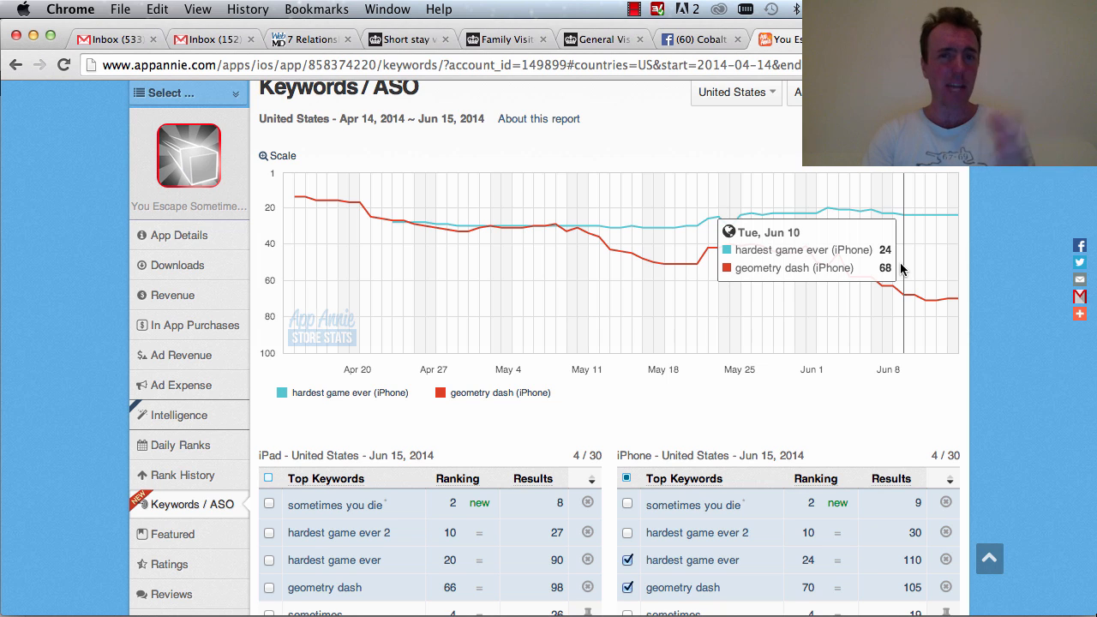
# Scroll to the keyword tables and untick hardest game ever and geometry dash so the chart is empty.
pyautogui.scroll(-3)
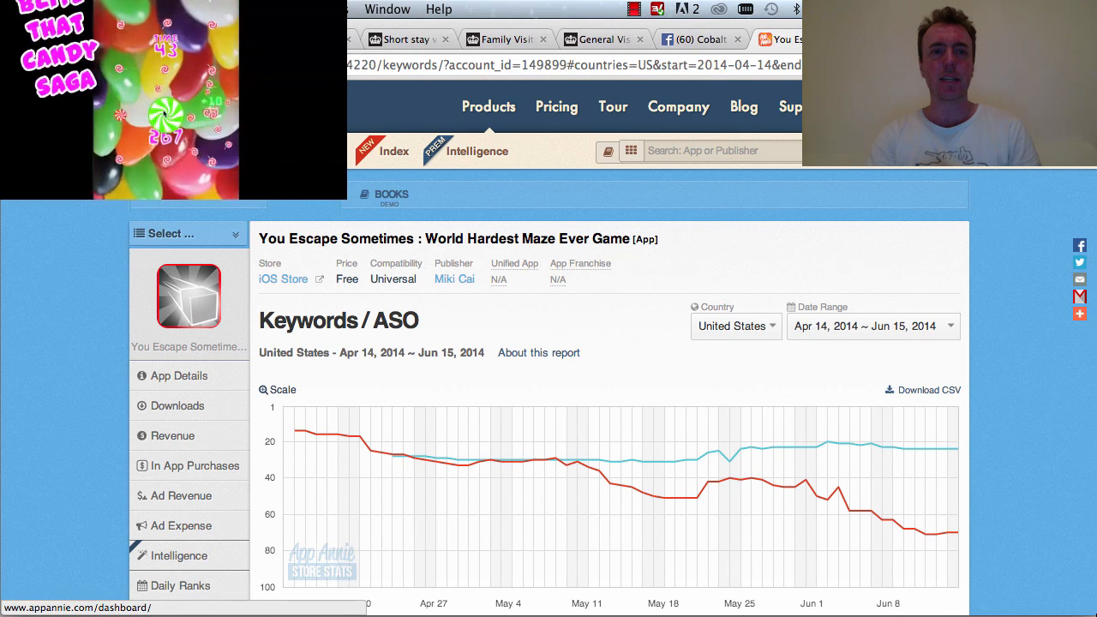
pyautogui.scroll(-3)
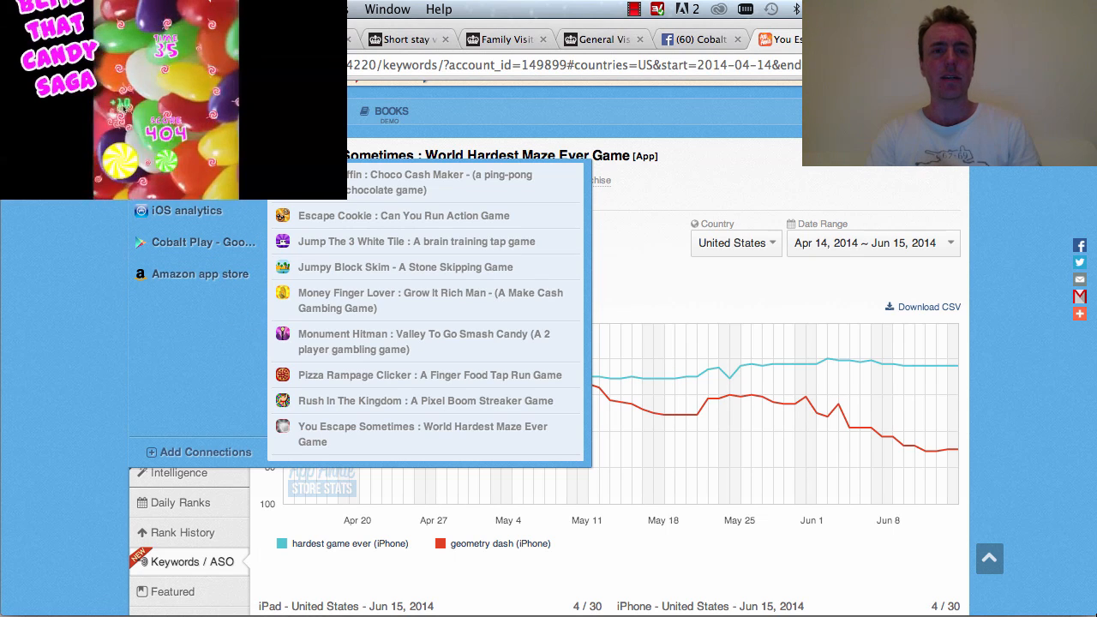
pyautogui.scroll(-3)
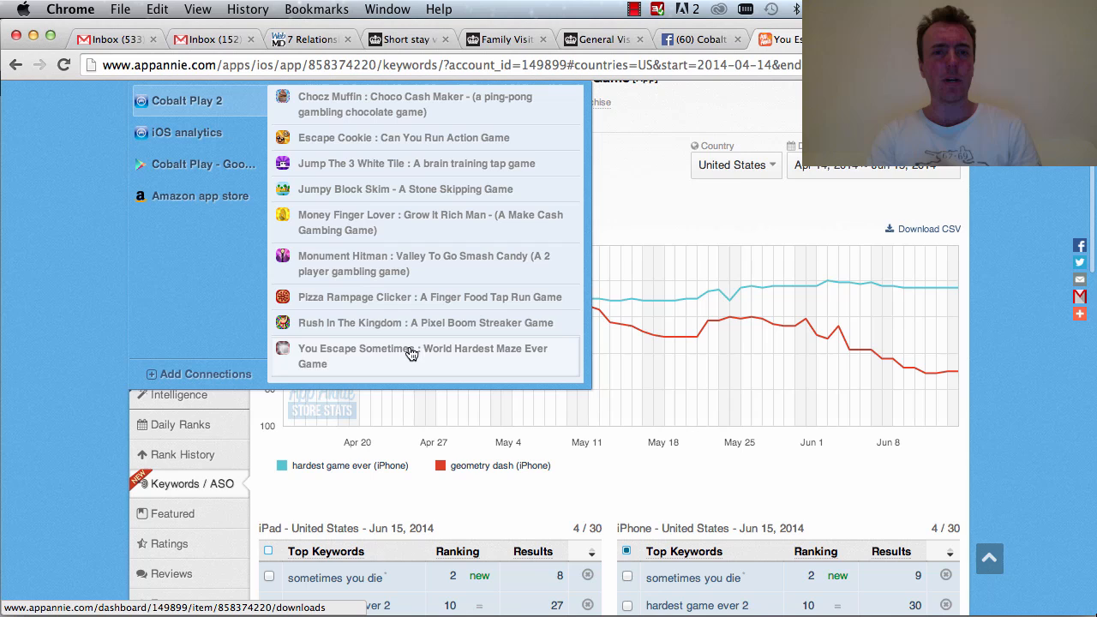
pyautogui.moveTo(412, 355)
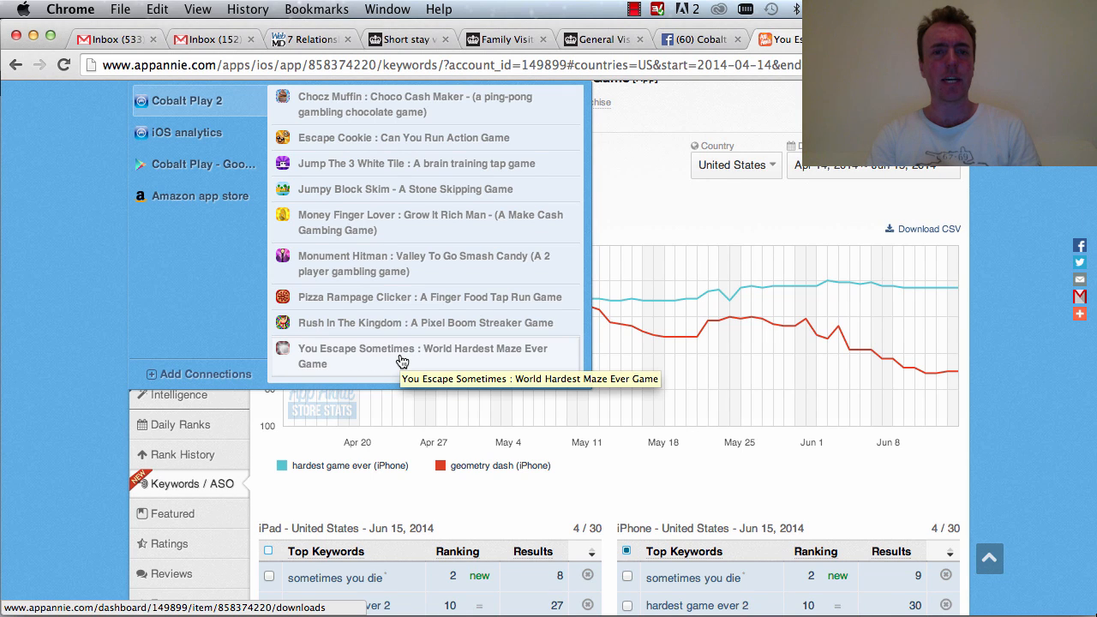
pyautogui.moveTo(950, 329)
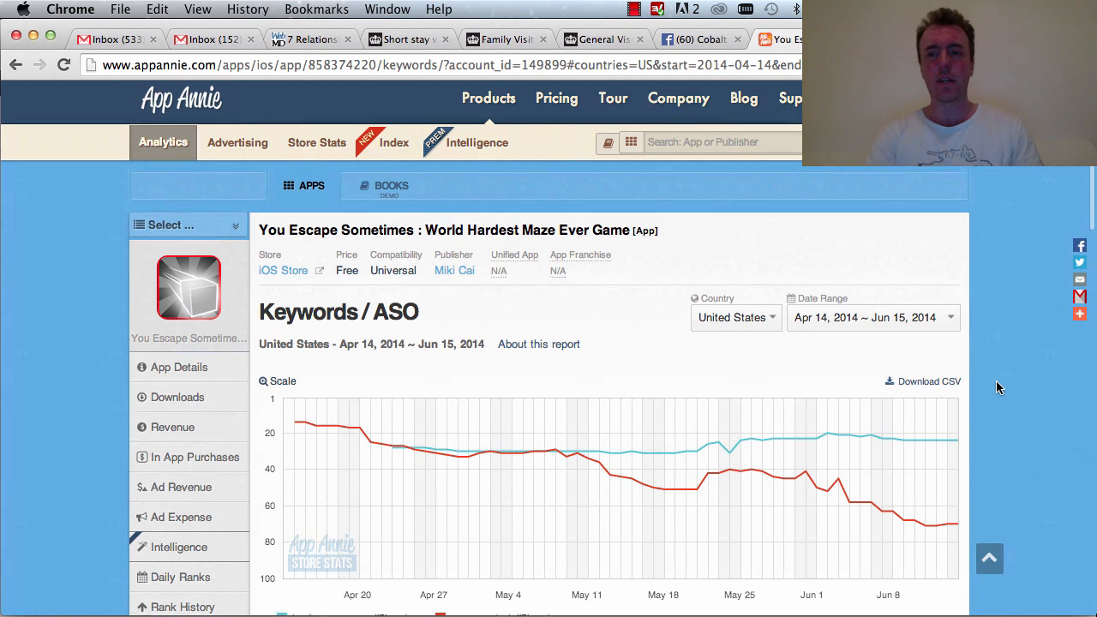
pyautogui.scroll(-3)
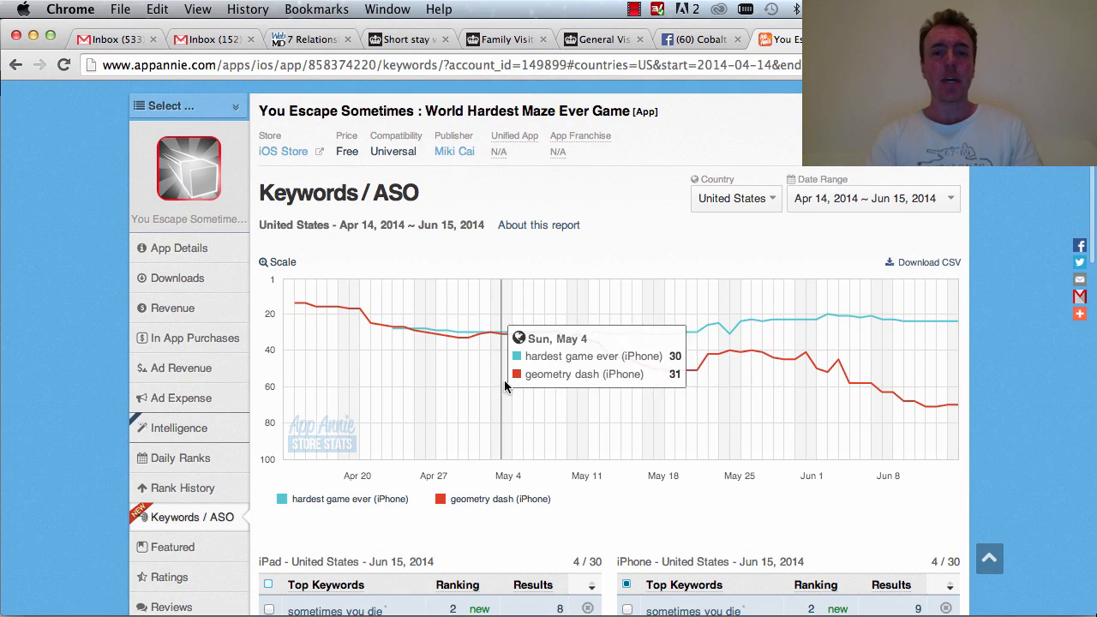
pyautogui.scroll(-3)
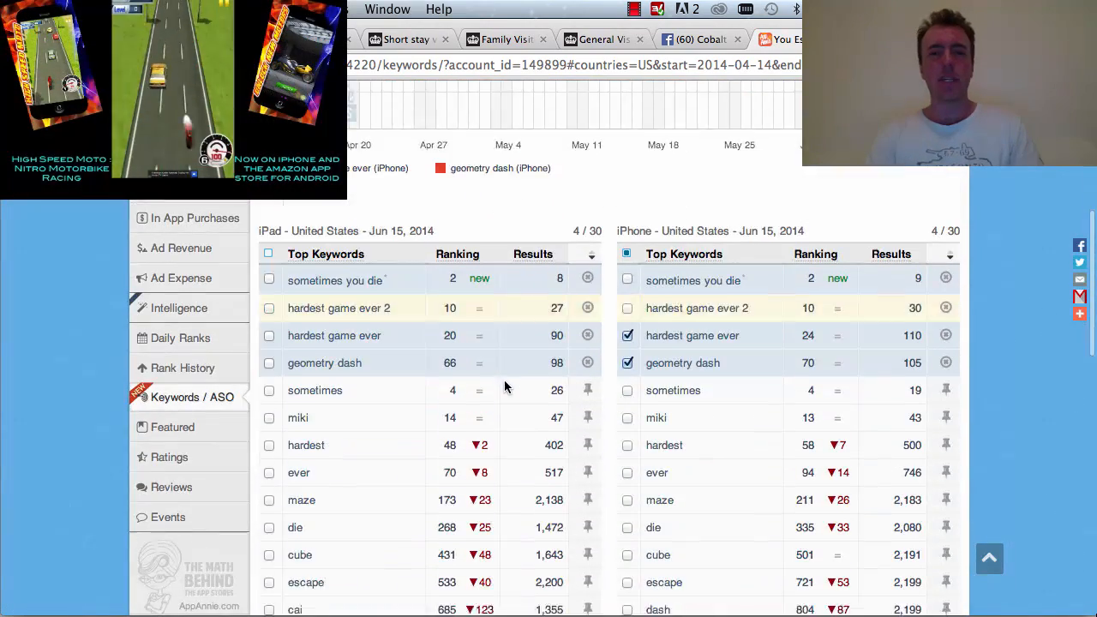
pyautogui.scroll(-3)
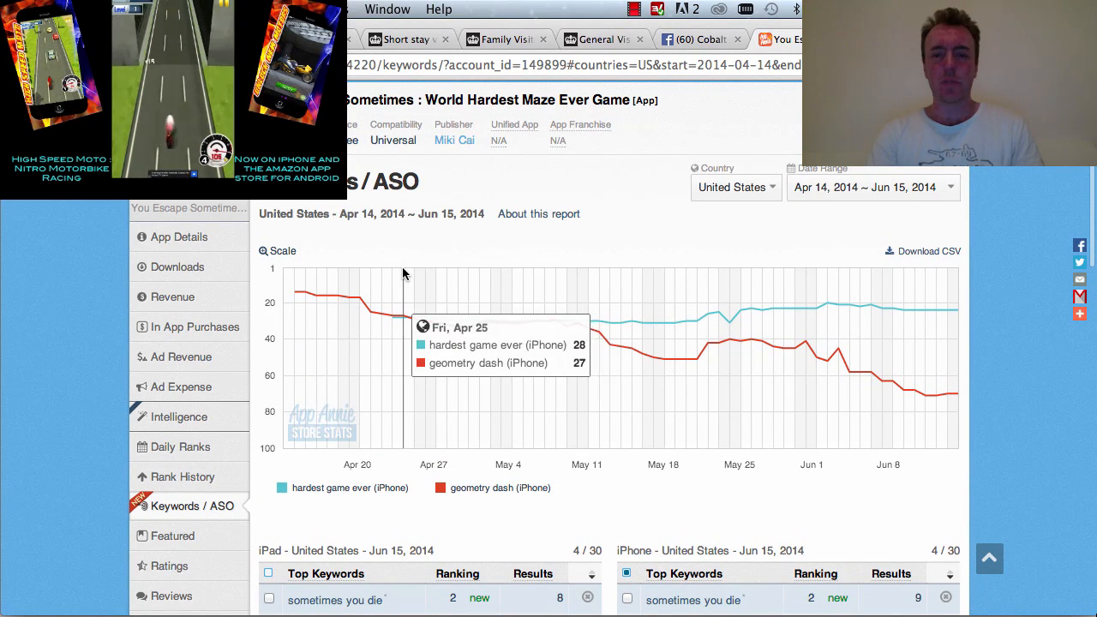
pyautogui.scroll(-3)
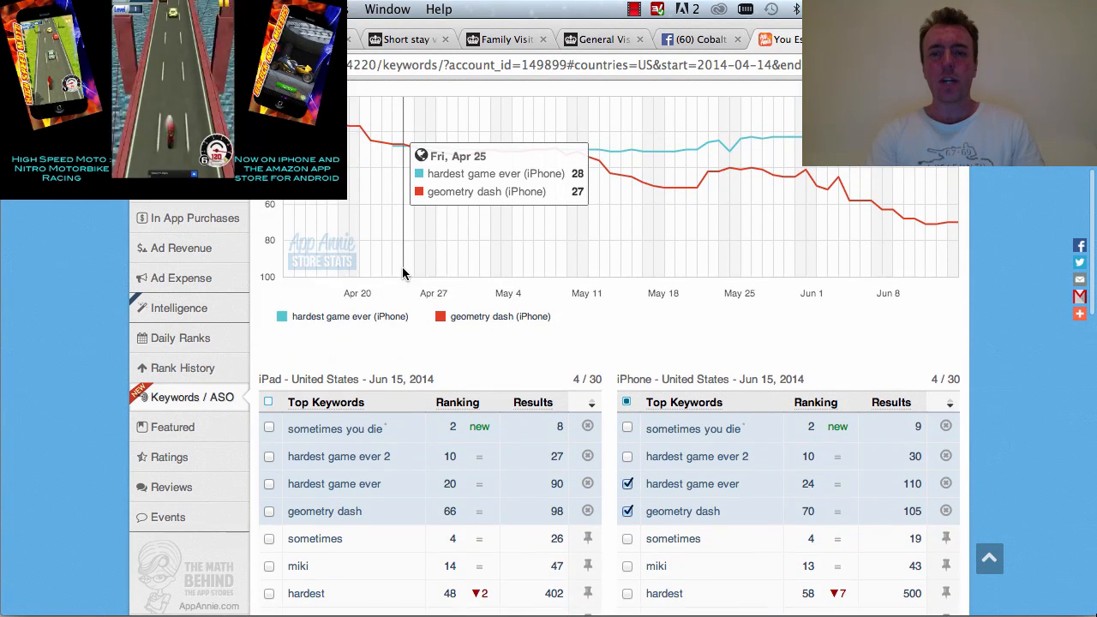
pyautogui.click(628, 511)
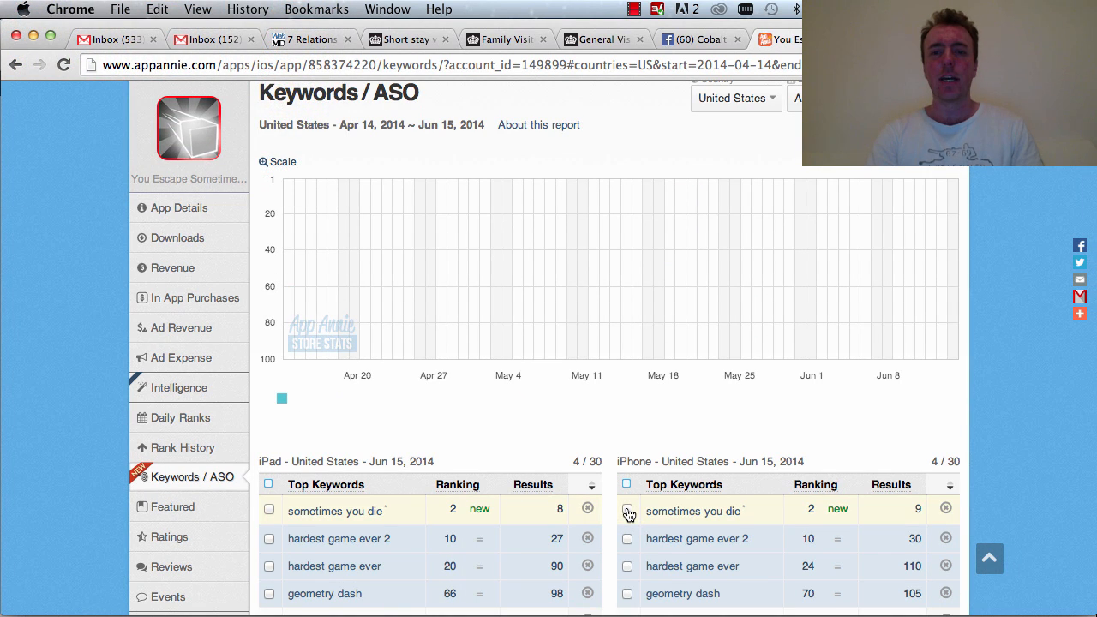
pyautogui.click(627, 508)
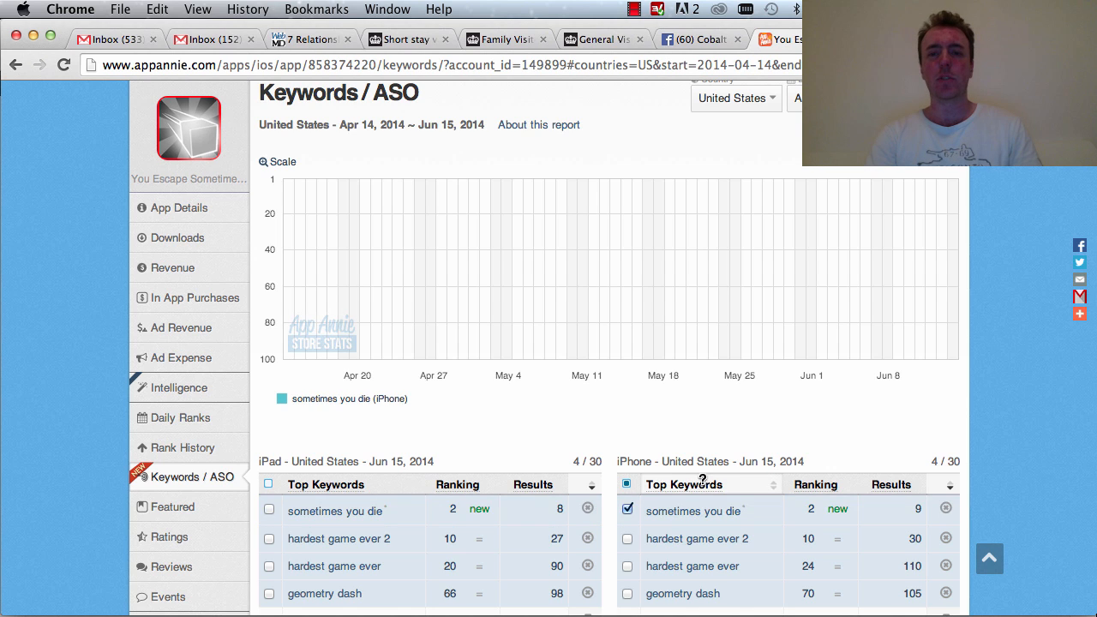
pyautogui.click(269, 508)
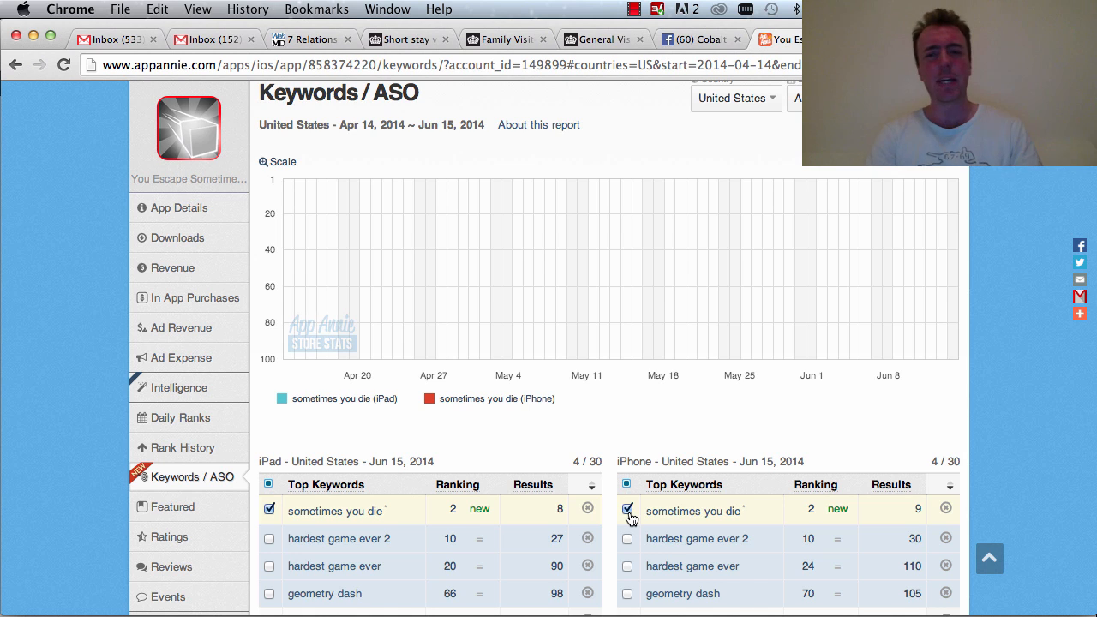
pyautogui.click(627, 508)
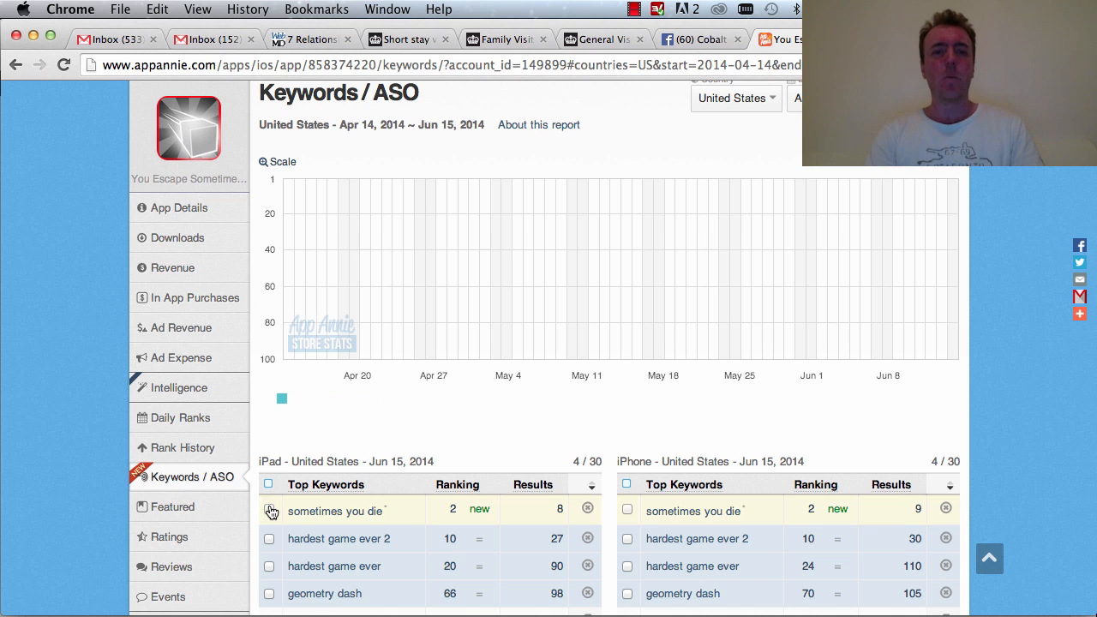
pyautogui.moveTo(694, 510)
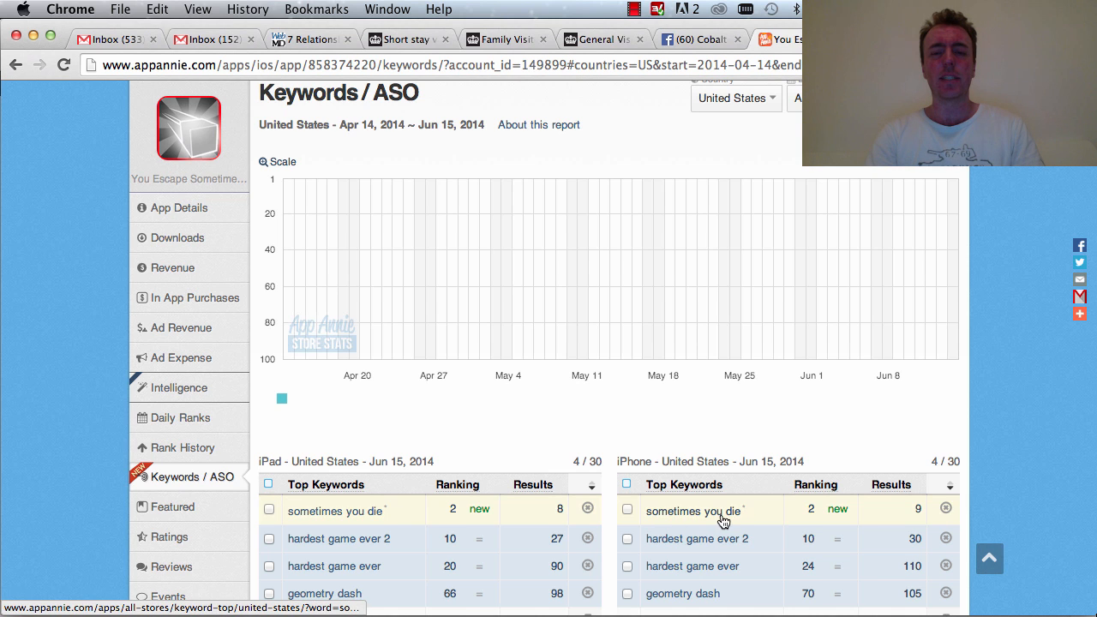
pyautogui.scroll(-3)
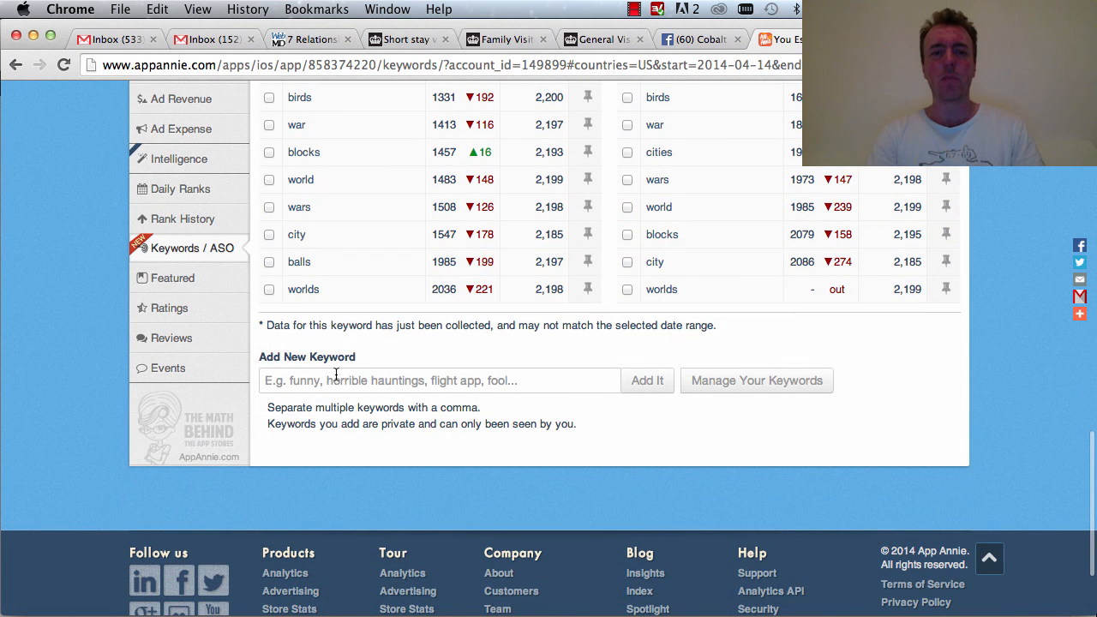
pyautogui.click(439, 380)
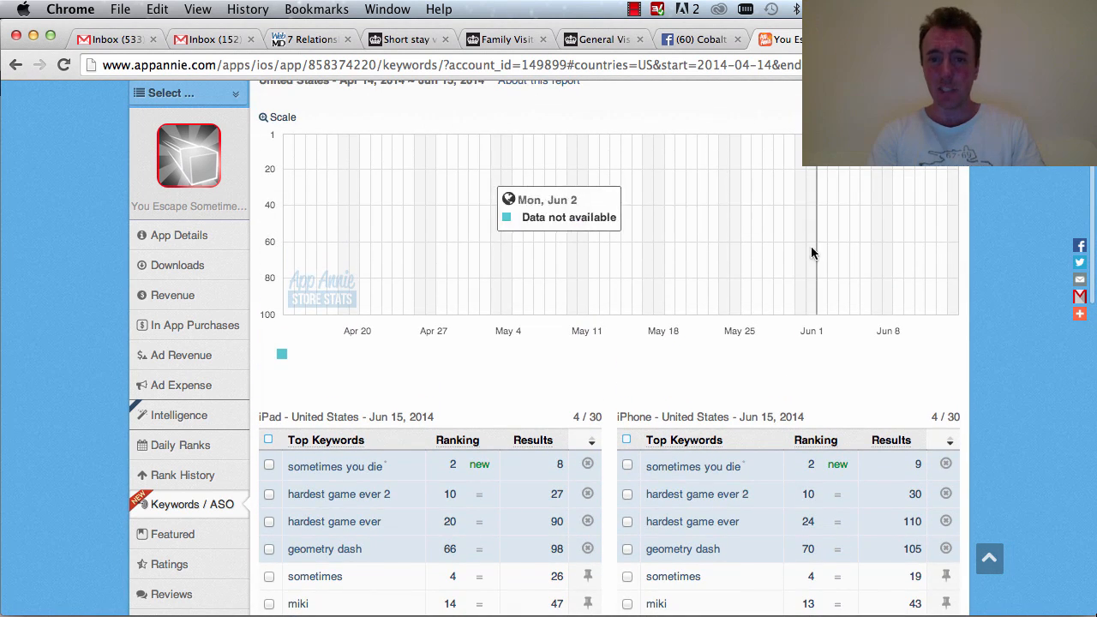
pyautogui.moveTo(758, 264)
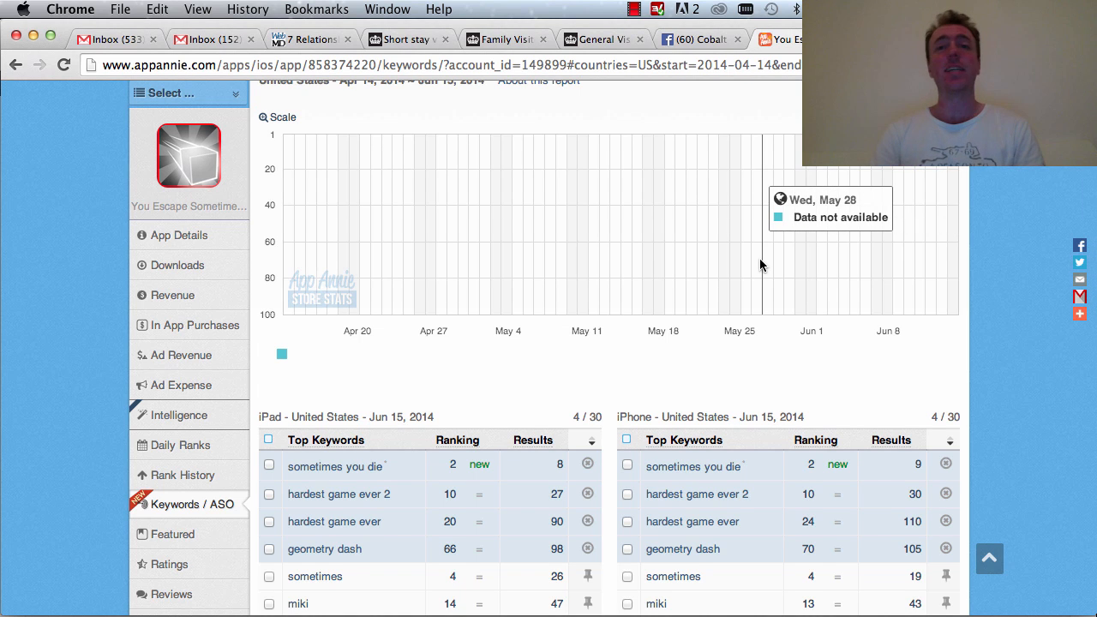
pyautogui.moveTo(754, 521)
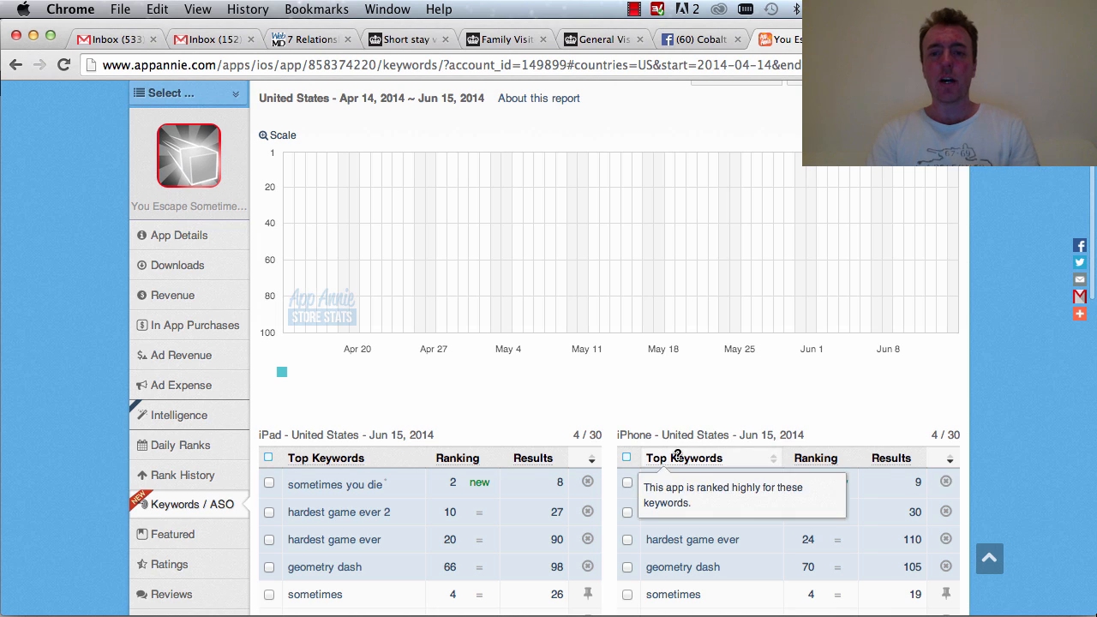
# Tick the iPhone checkbox for hardest game ever to plot its high-20s ranking from April to June.
pyautogui.click(627, 539)
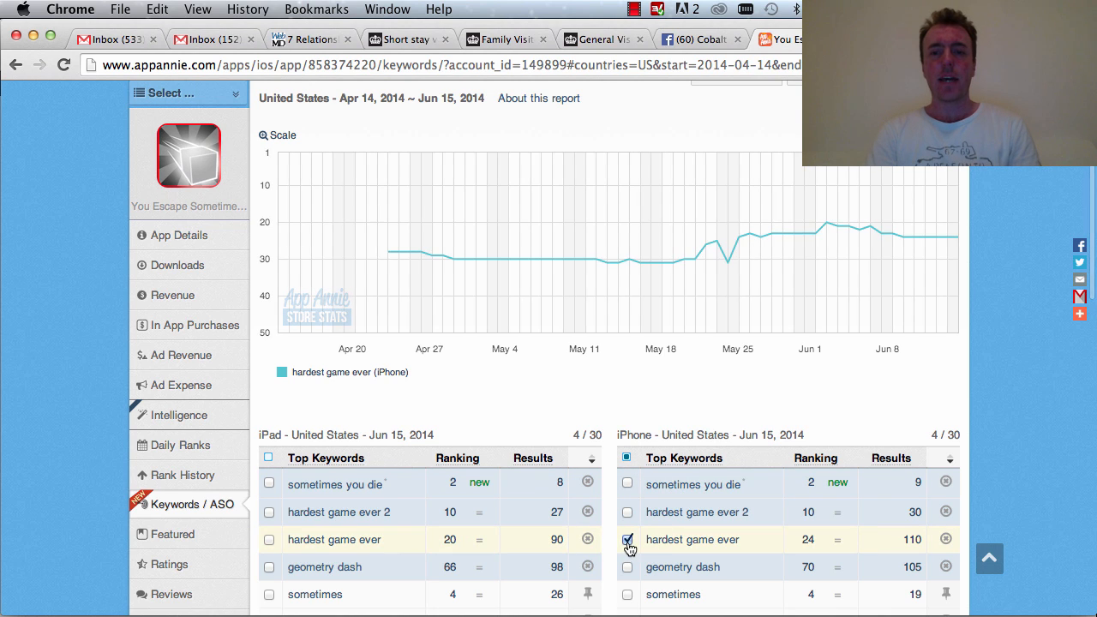
pyautogui.click(627, 538)
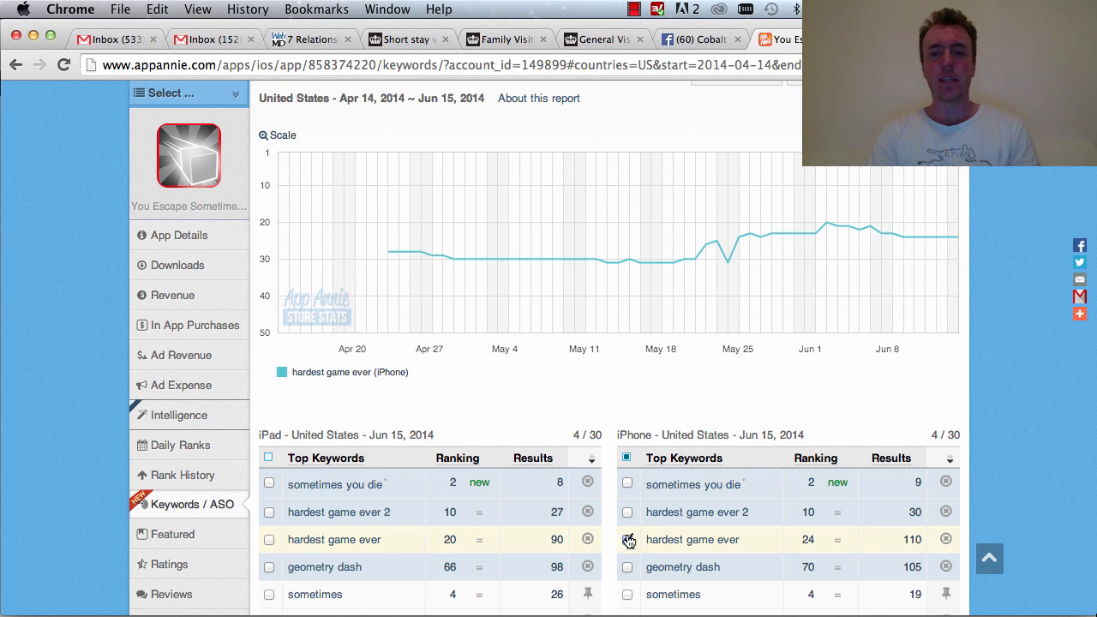
pyautogui.click(628, 538)
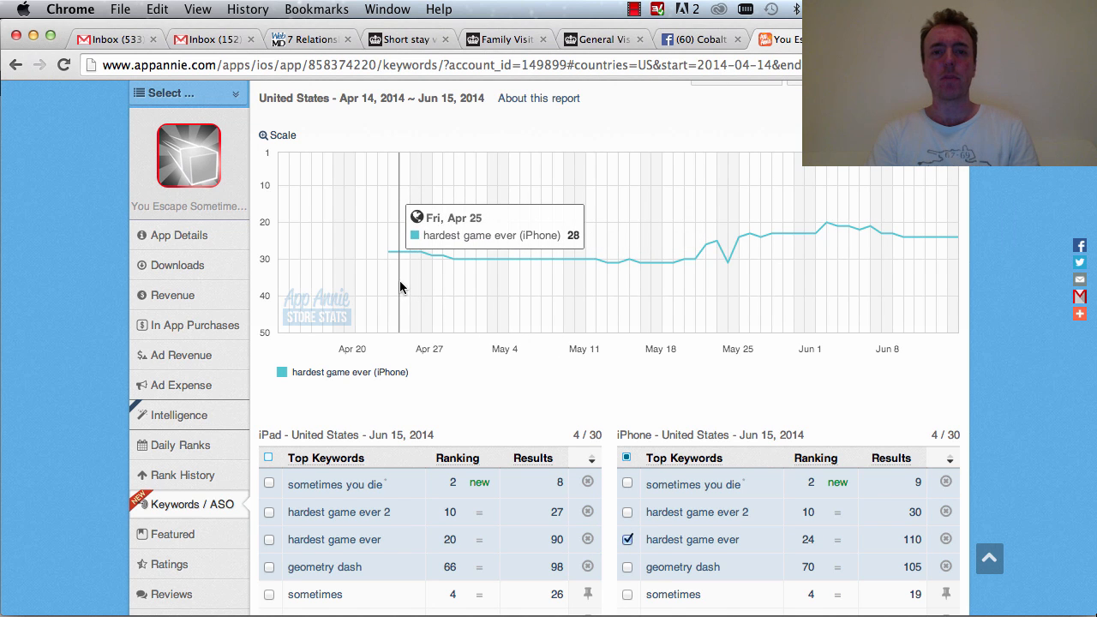
pyautogui.scroll(-3)
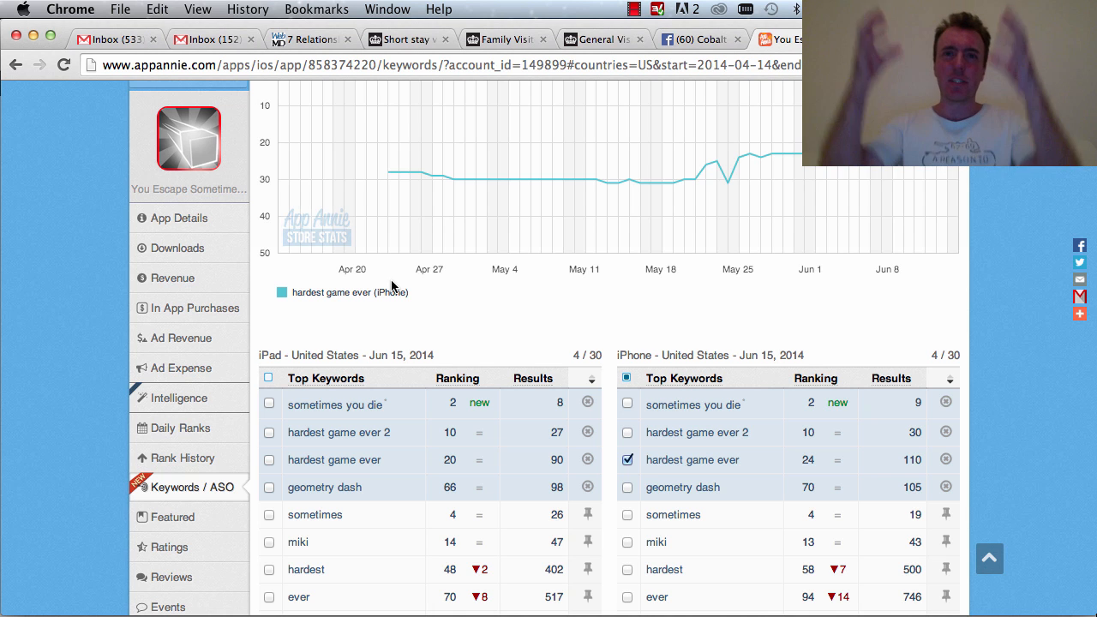
pyautogui.scroll(-3)
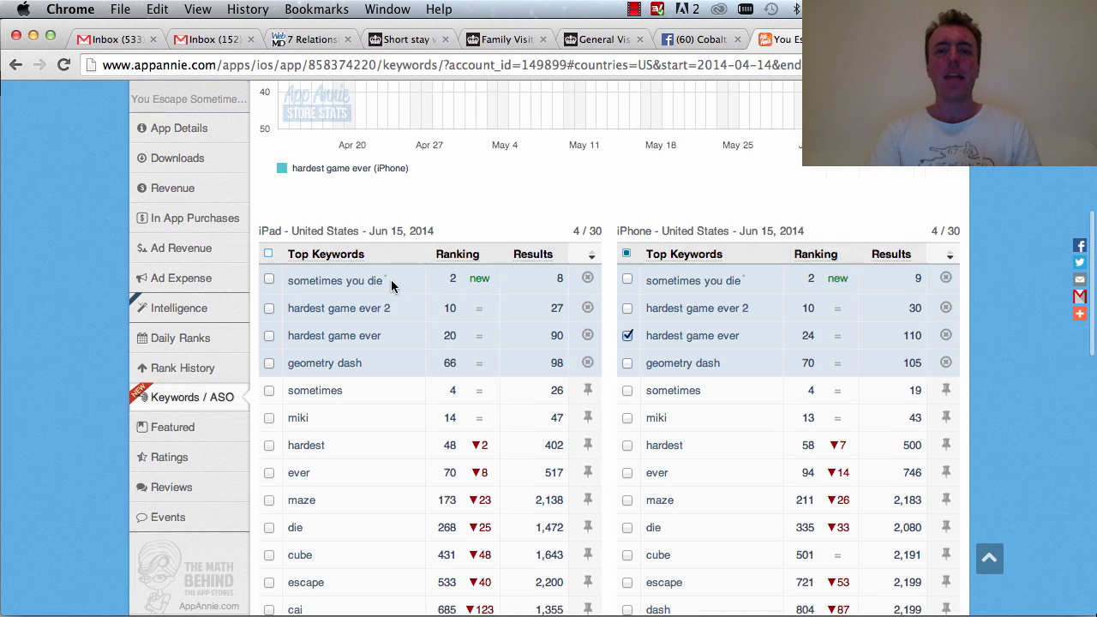
pyautogui.scroll(-3)
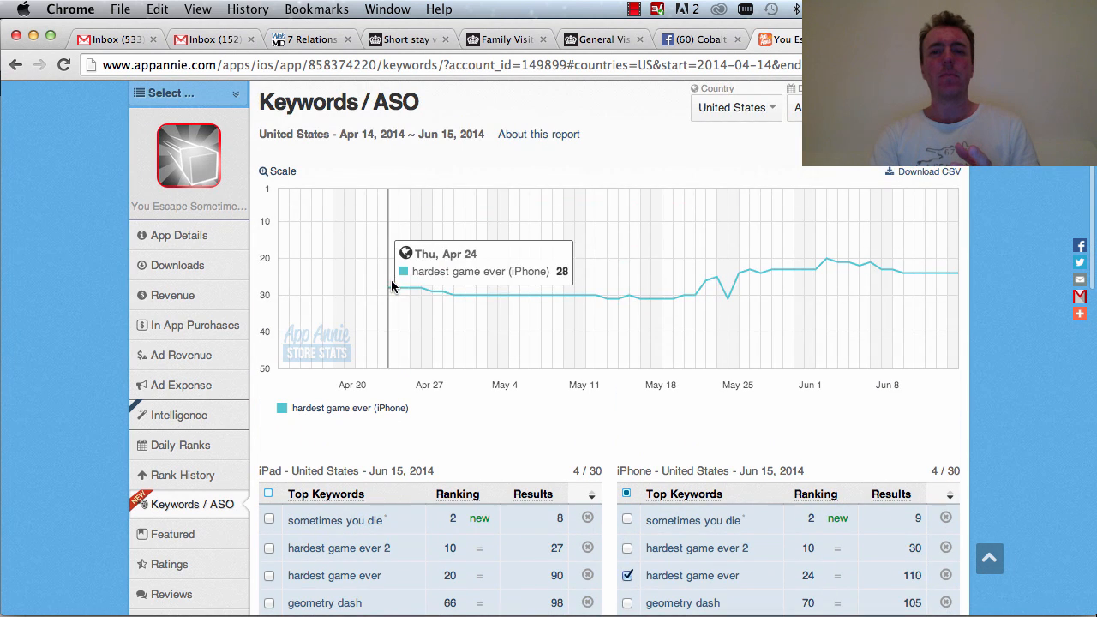
pyautogui.scroll(-3)
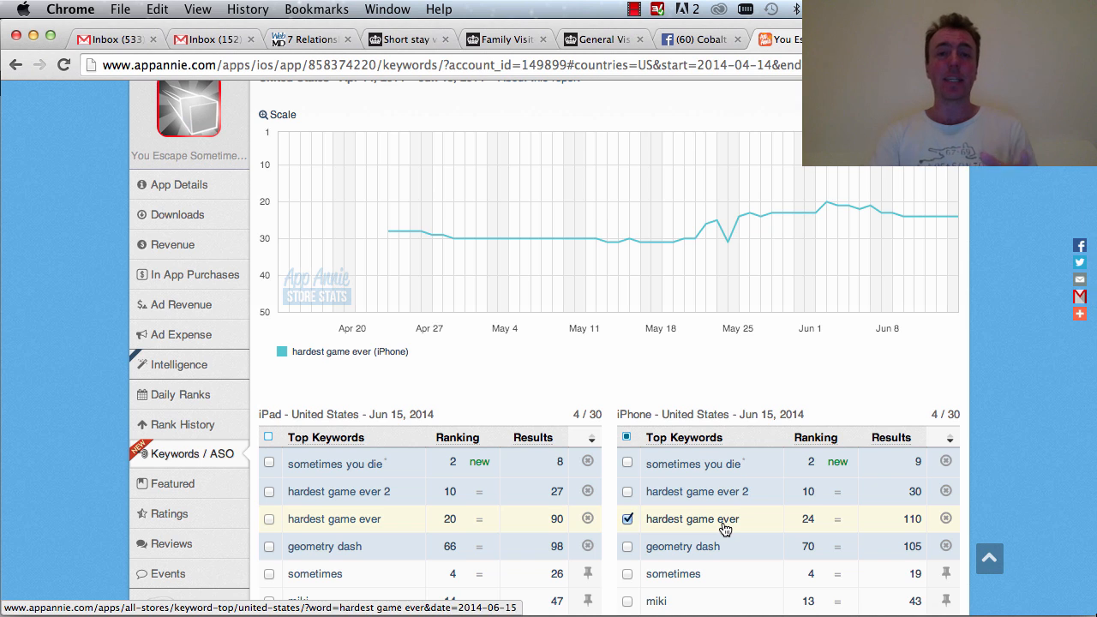
pyautogui.scroll(3)
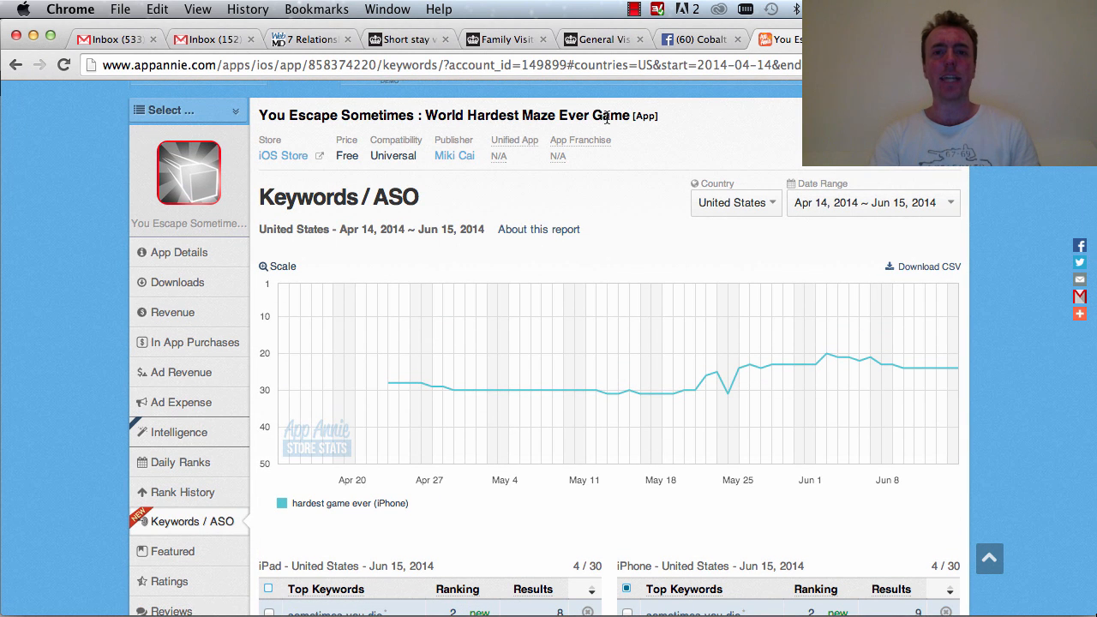
pyautogui.scroll(-3)
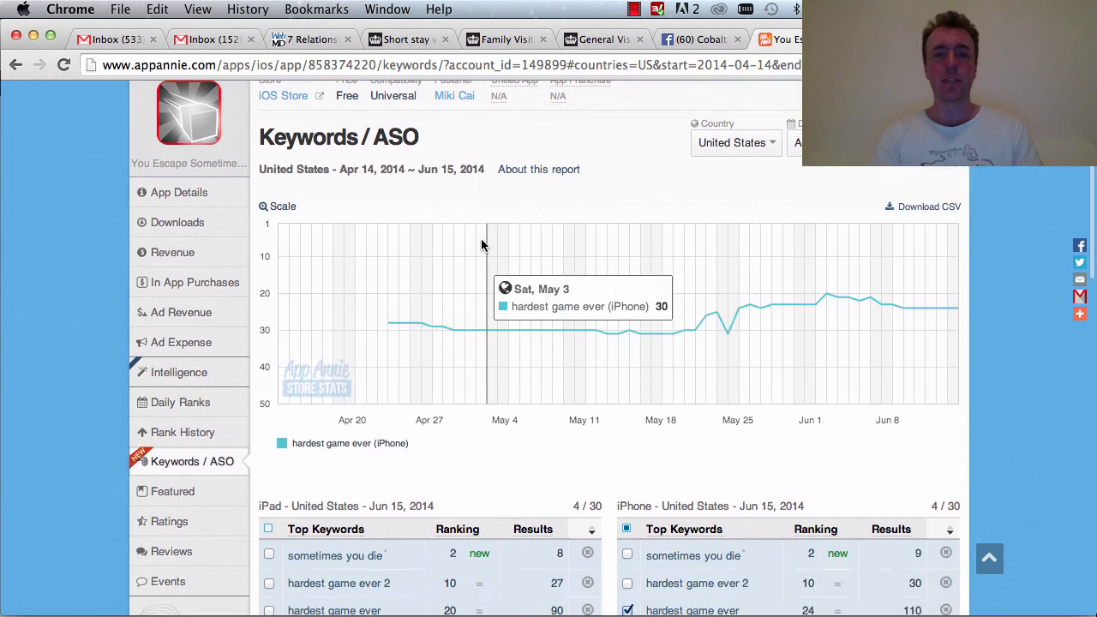
pyautogui.moveTo(391, 268)
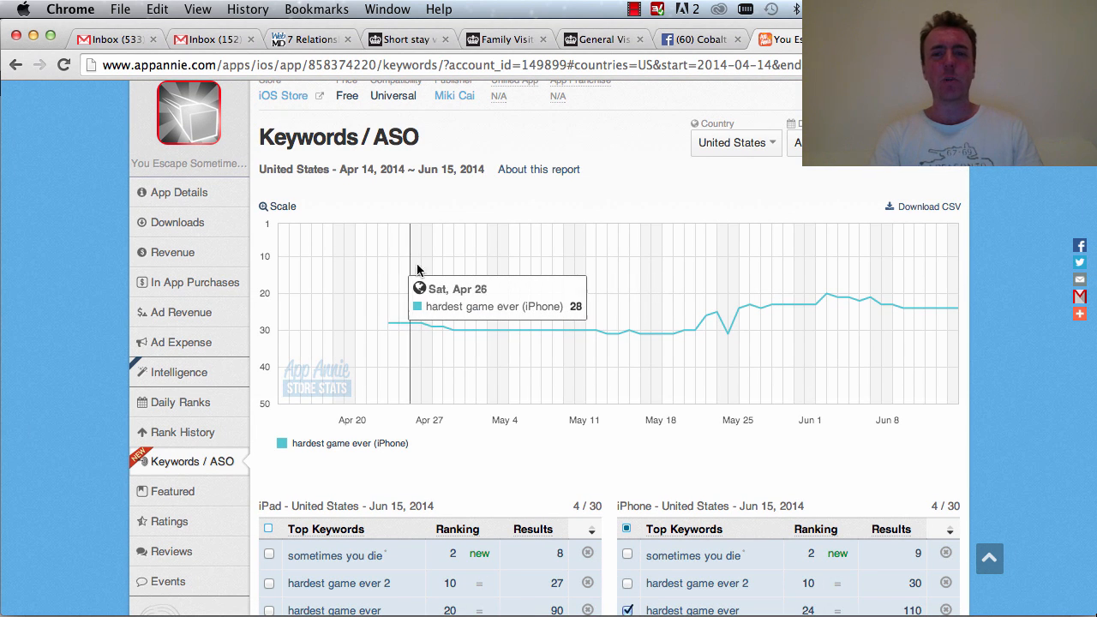
pyautogui.moveTo(751, 300)
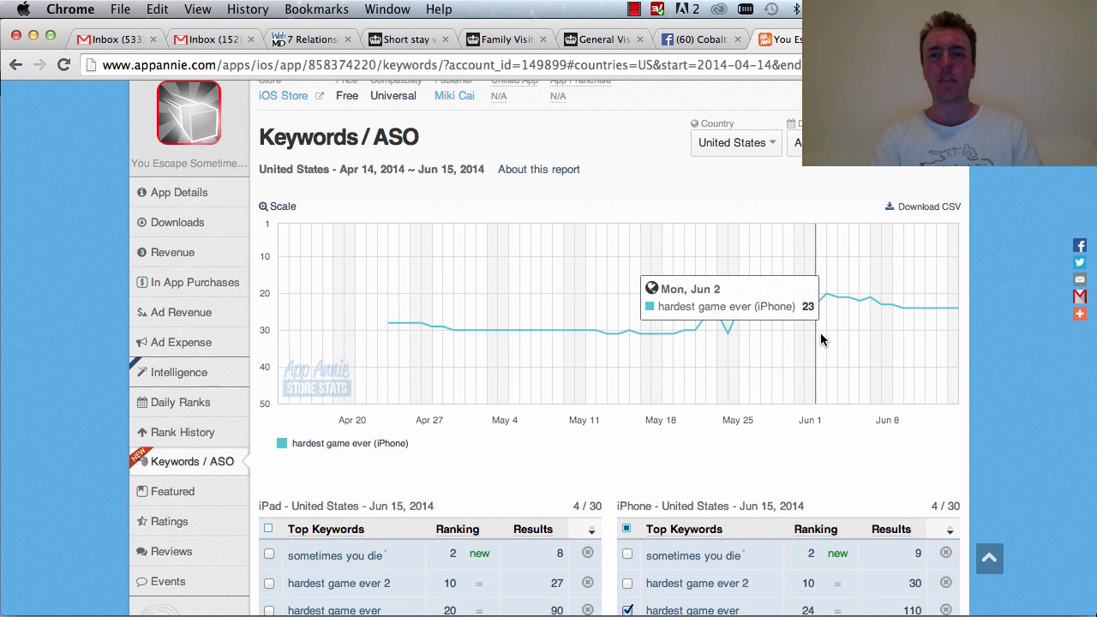
pyautogui.moveTo(727, 342)
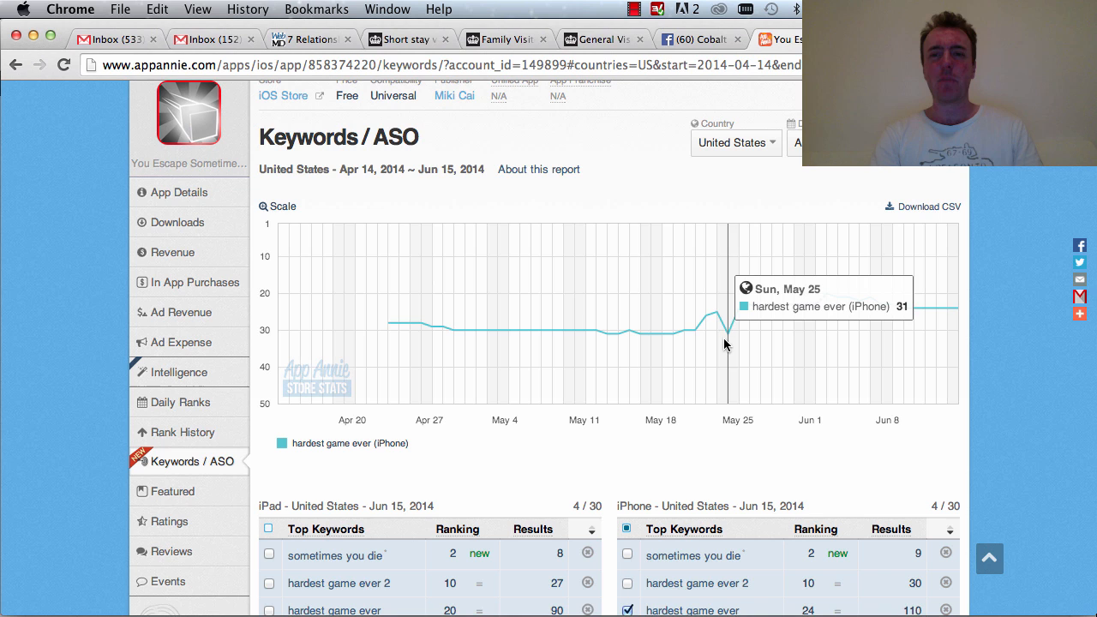
pyautogui.moveTo(739, 340)
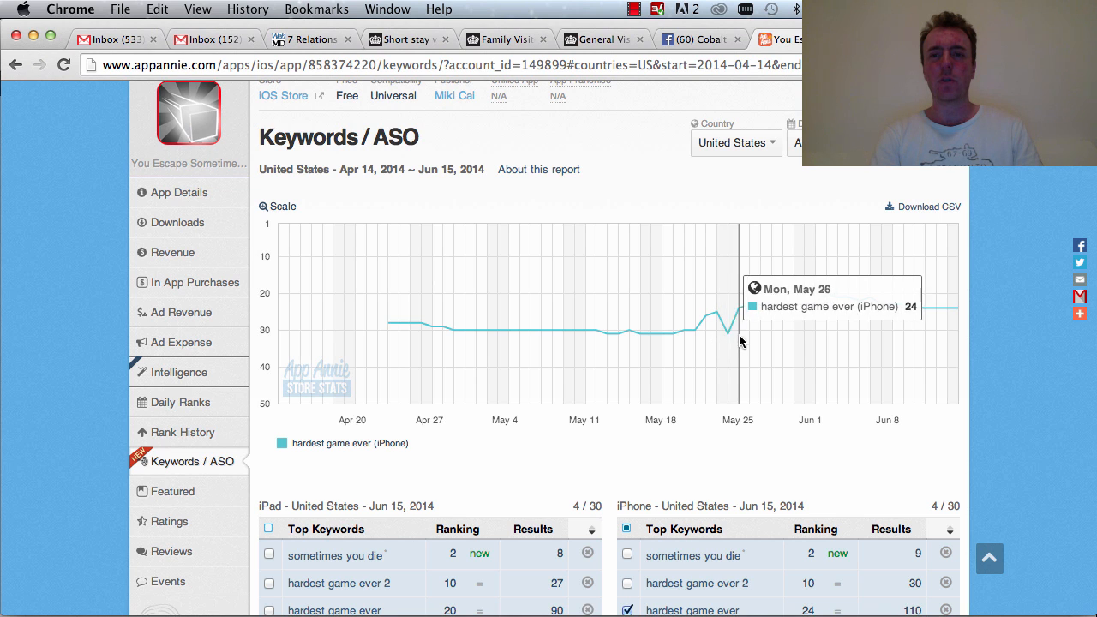
pyautogui.moveTo(946, 329)
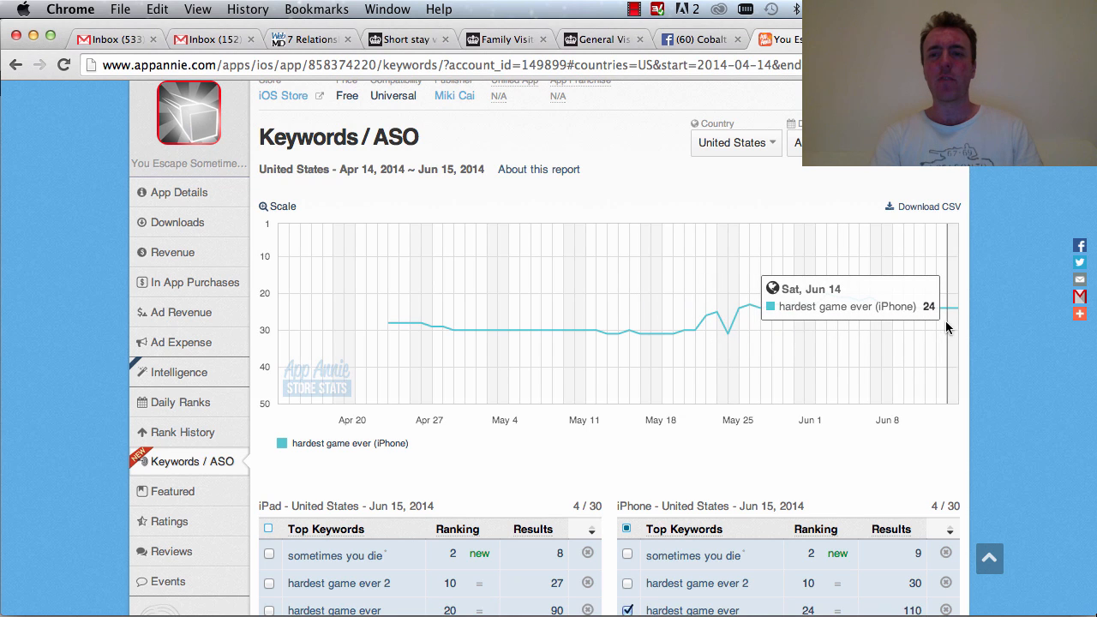
pyautogui.moveTo(876, 337)
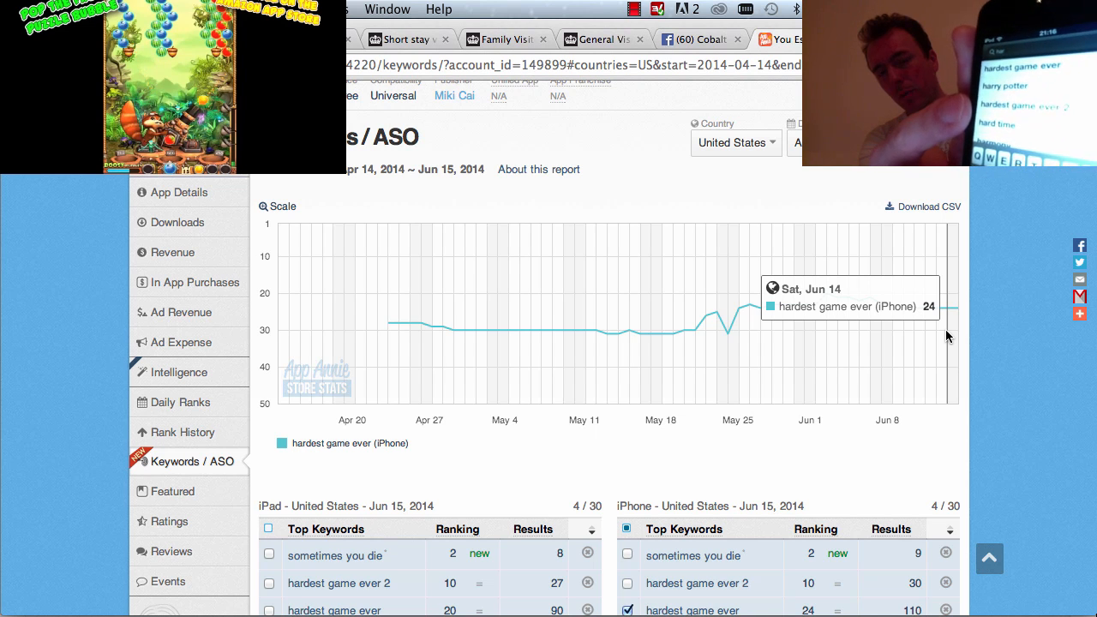
pyautogui.scroll(-3)
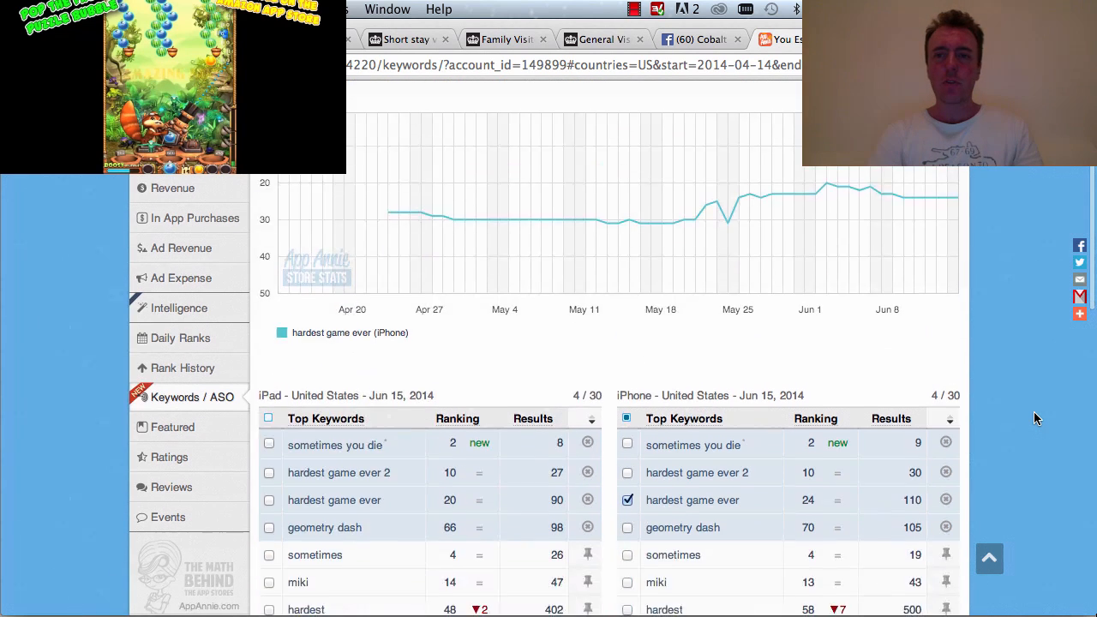
pyautogui.scroll(-3)
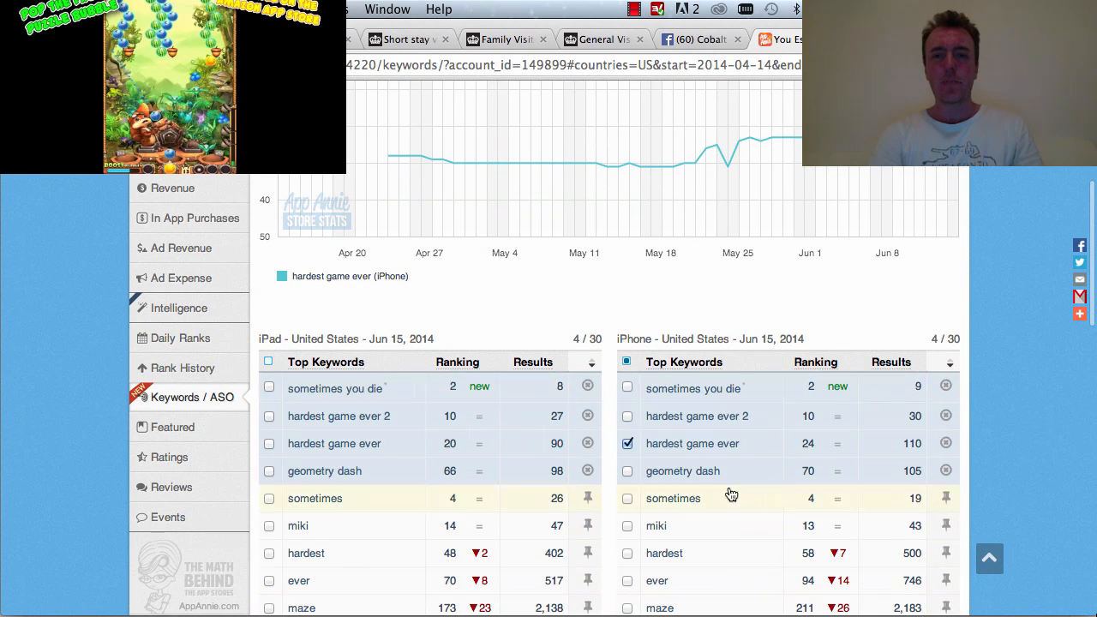
pyautogui.moveTo(695, 517)
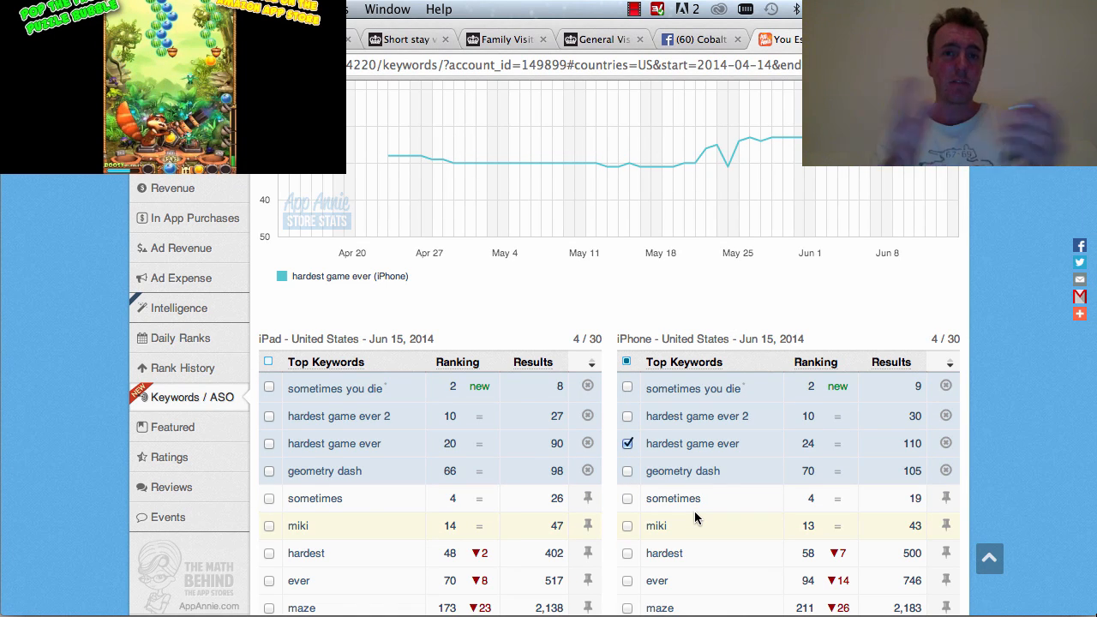
pyautogui.scroll(-3)
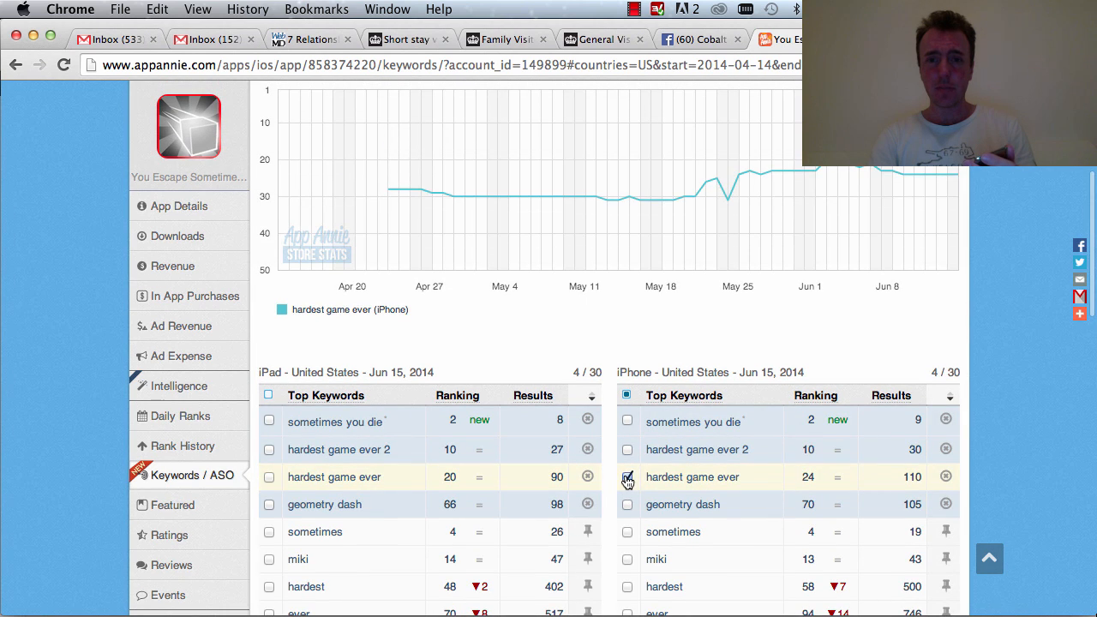
# Untick hardest game ever and tick geometry dash in the iPhone table to chart it instead.
pyautogui.click(628, 476)
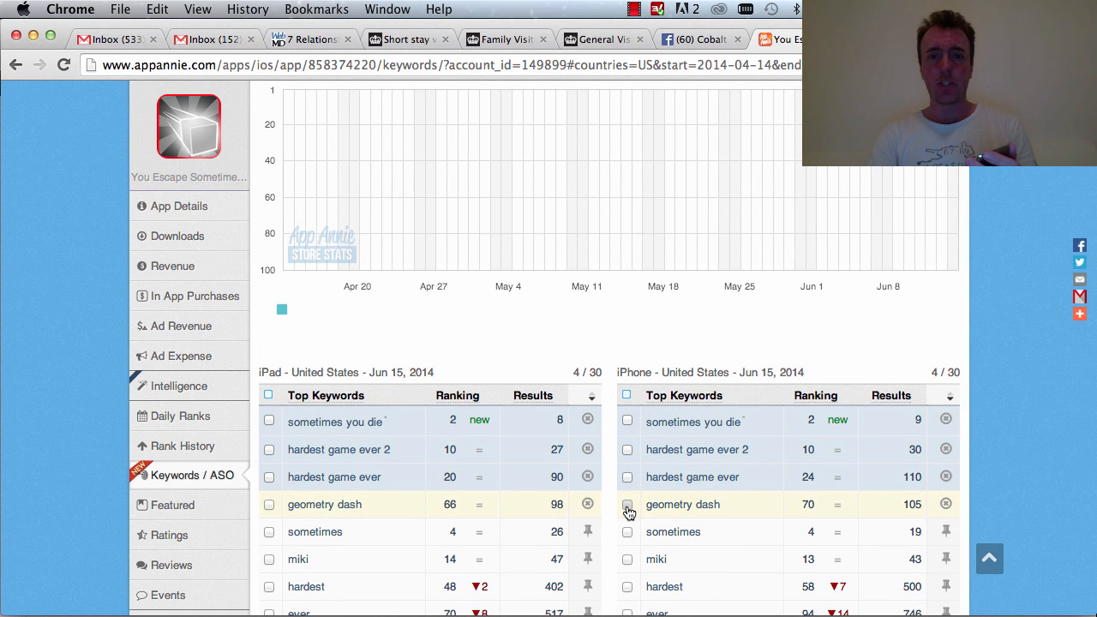
pyautogui.click(628, 504)
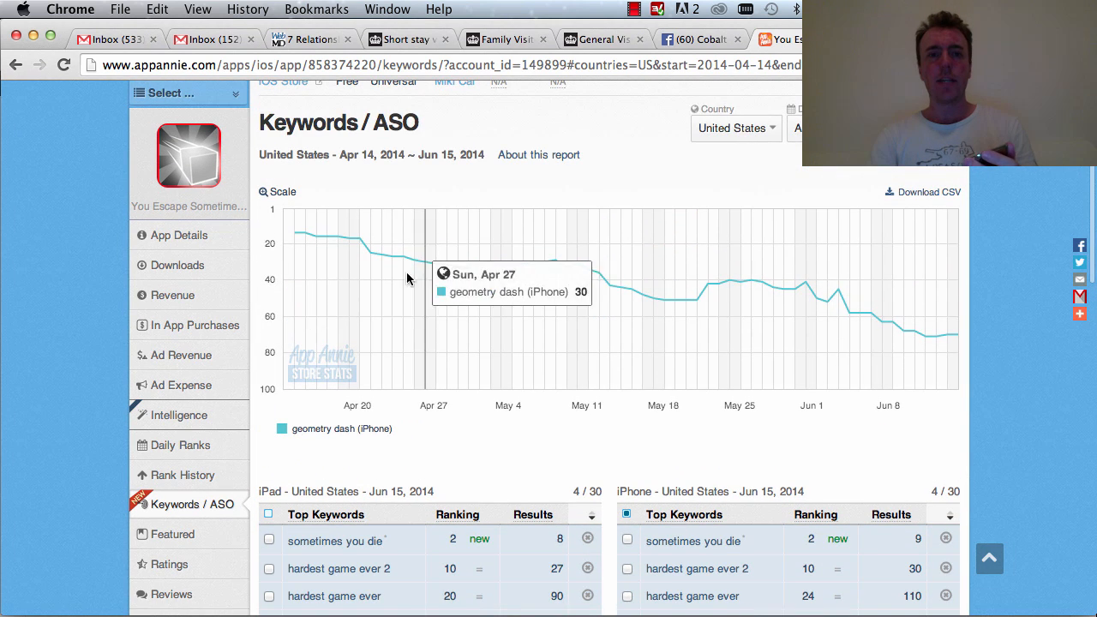
pyautogui.moveTo(294, 243)
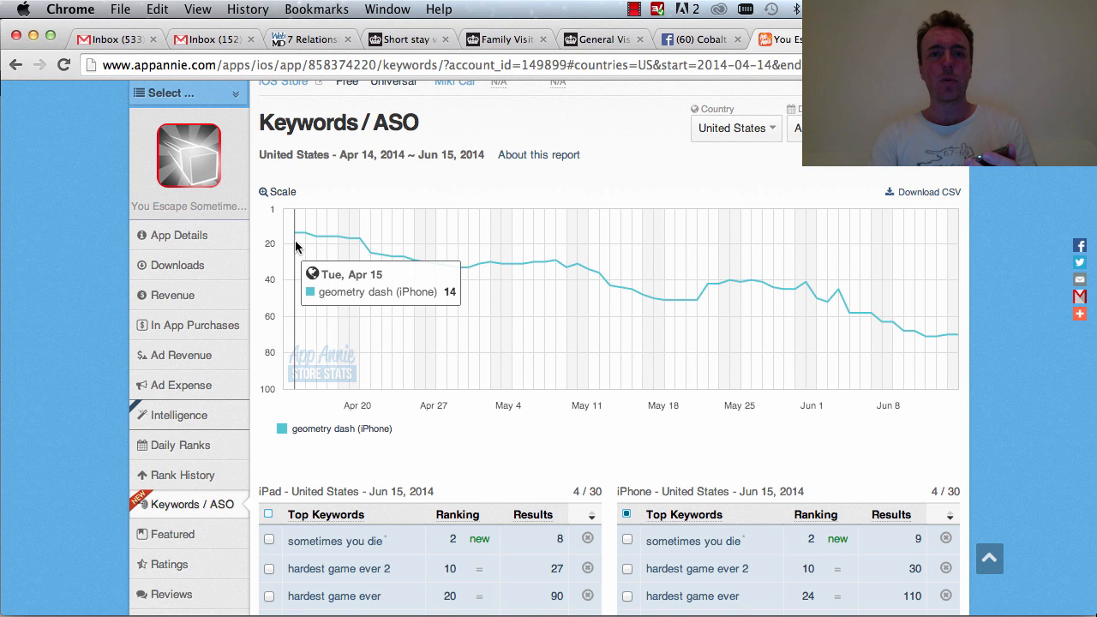
pyautogui.moveTo(317, 249)
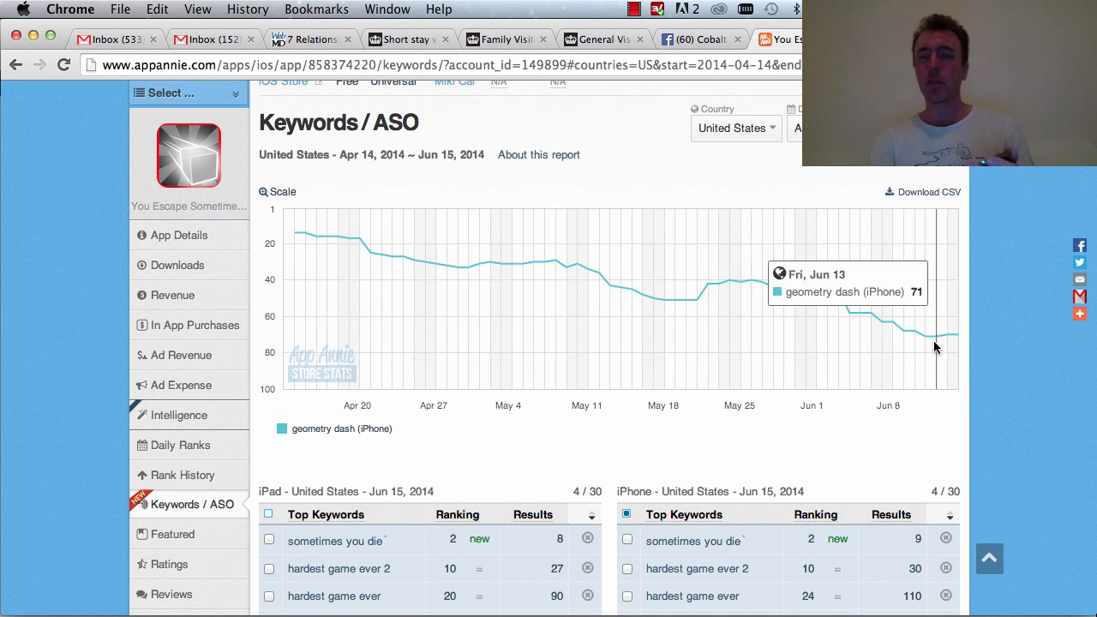
pyautogui.moveTo(946, 350)
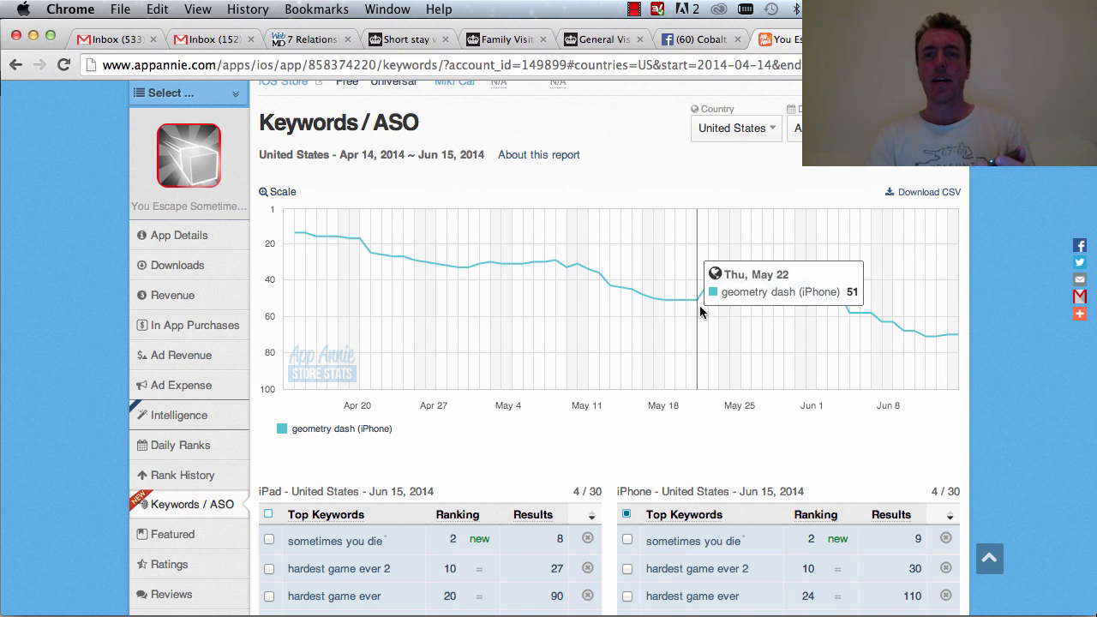
pyautogui.moveTo(718, 312)
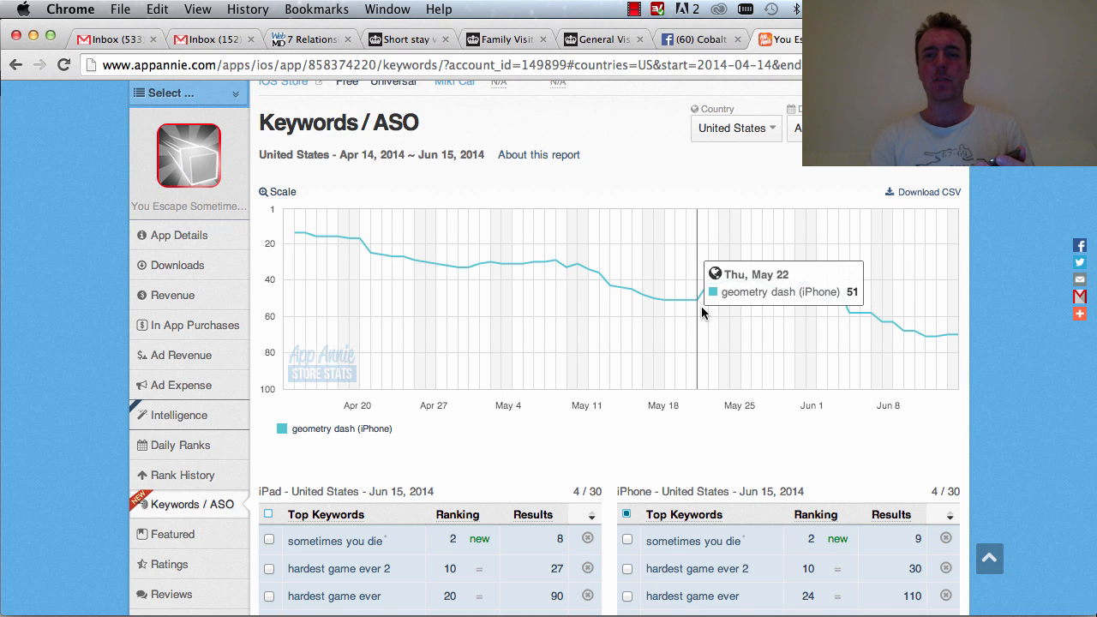
pyautogui.moveTo(312, 294)
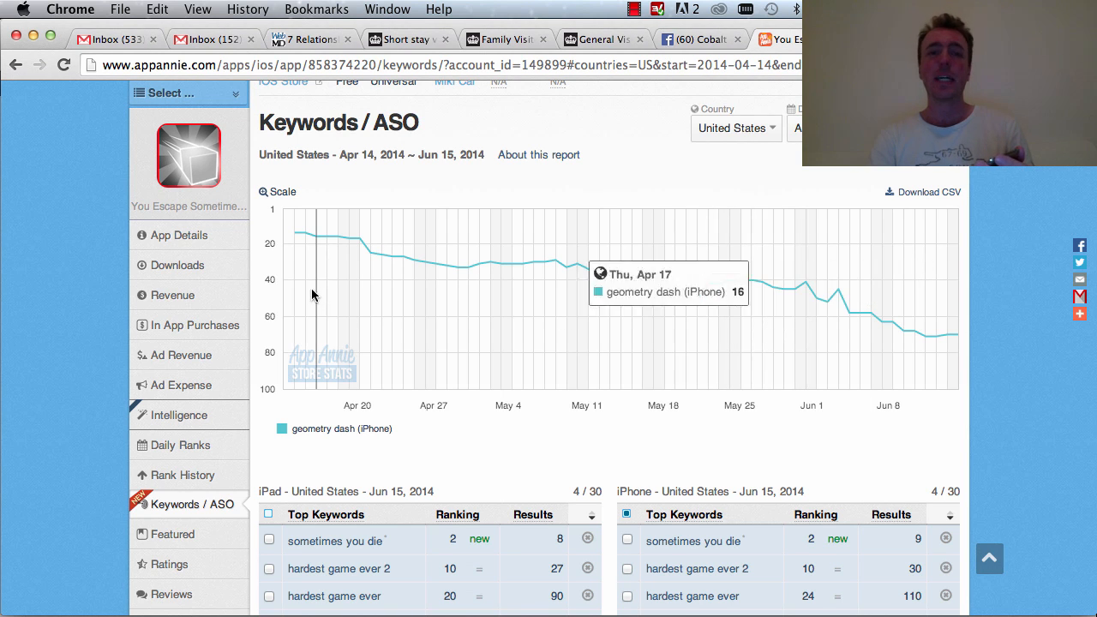
pyautogui.moveTo(775, 320)
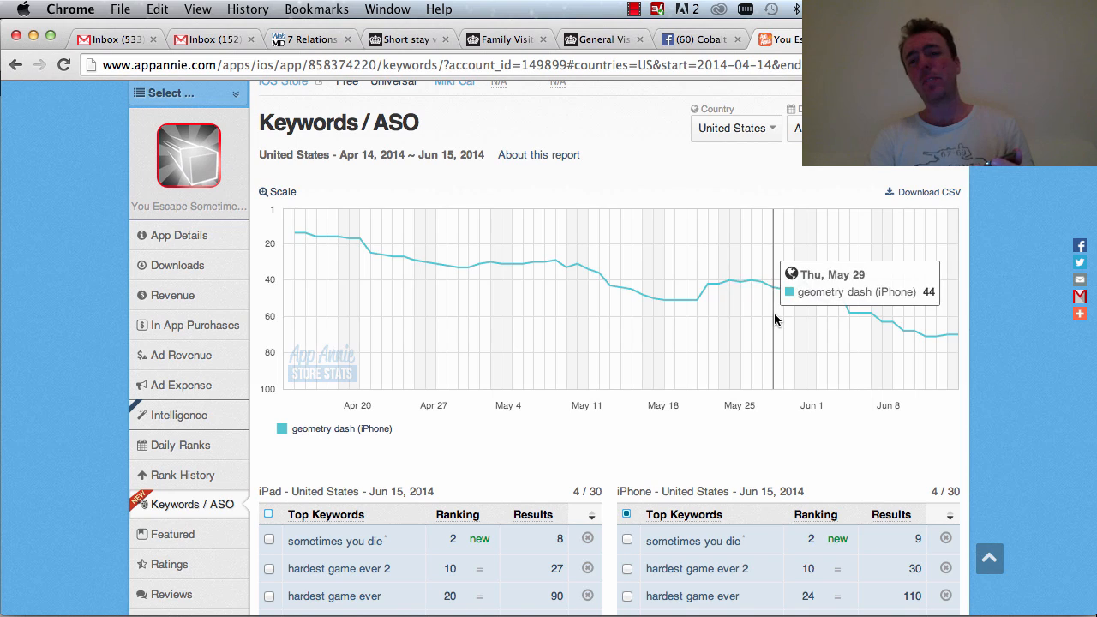
pyautogui.moveTo(924, 308)
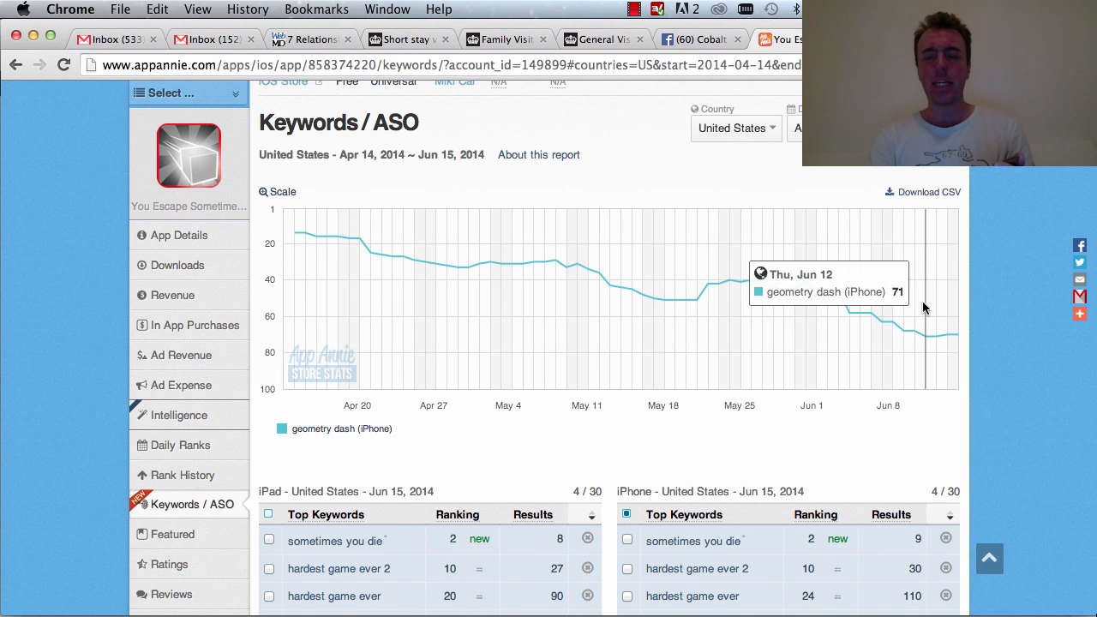
pyautogui.moveTo(956, 312)
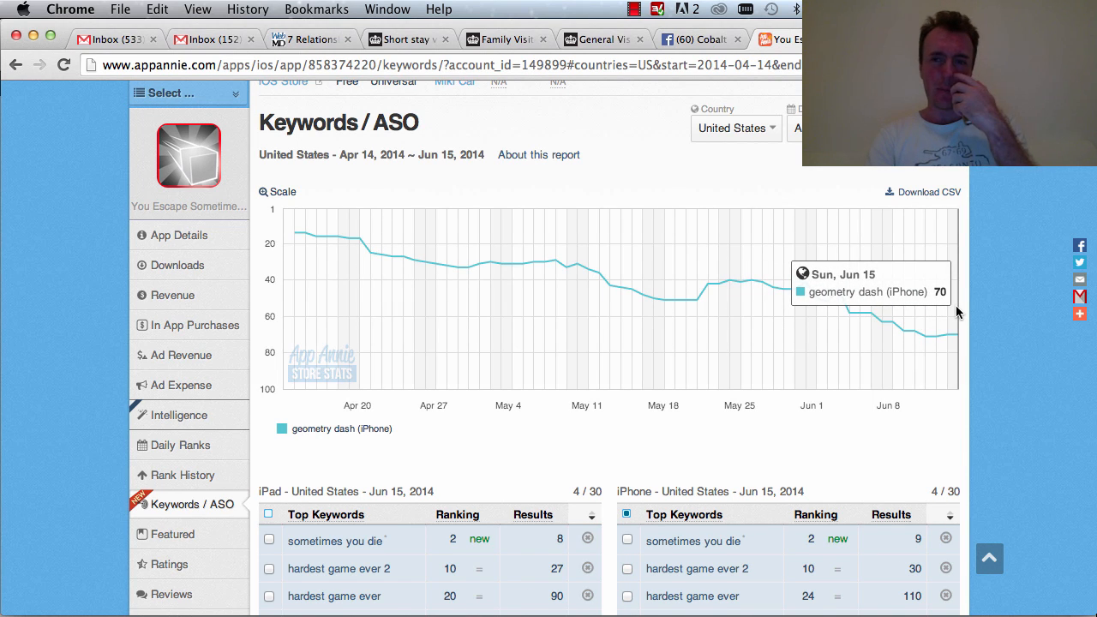
pyautogui.scroll(-3)
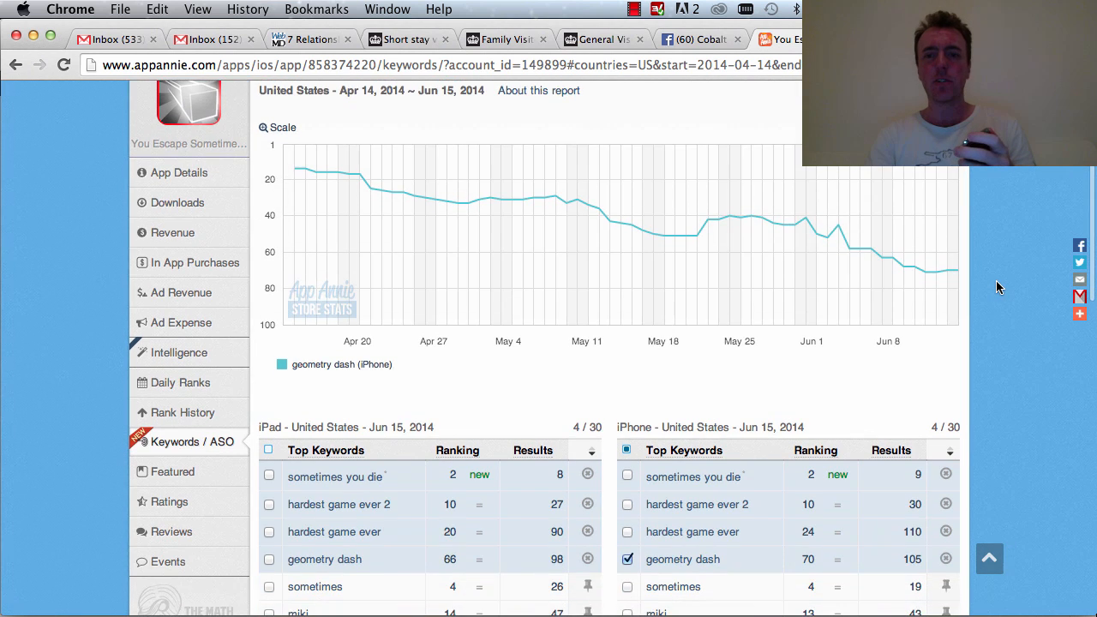
pyautogui.scroll(-3)
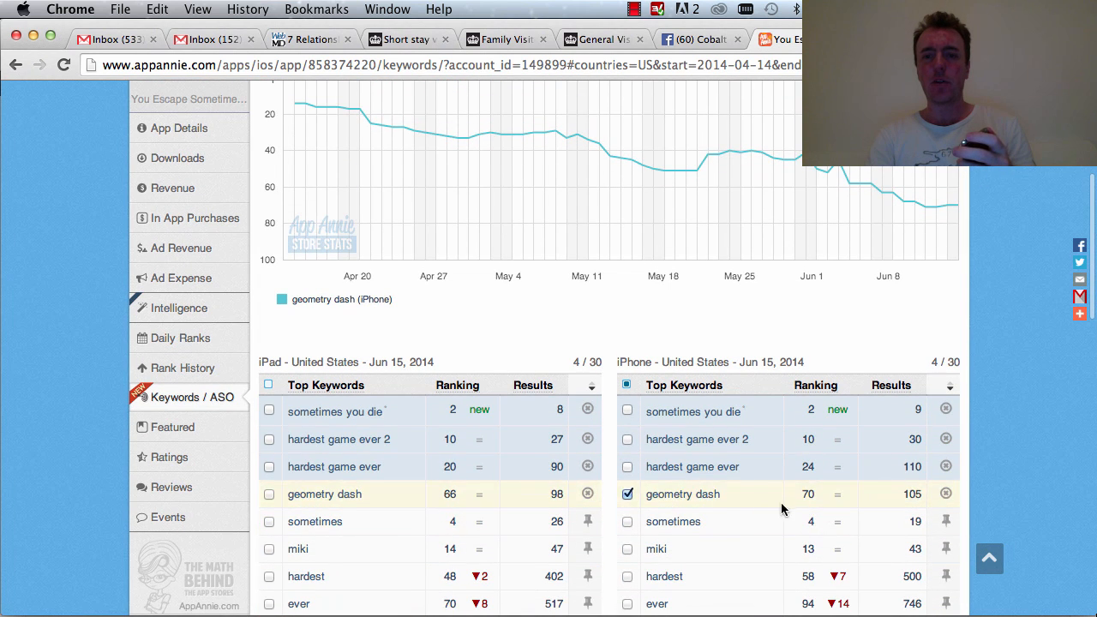
pyautogui.moveTo(901, 494)
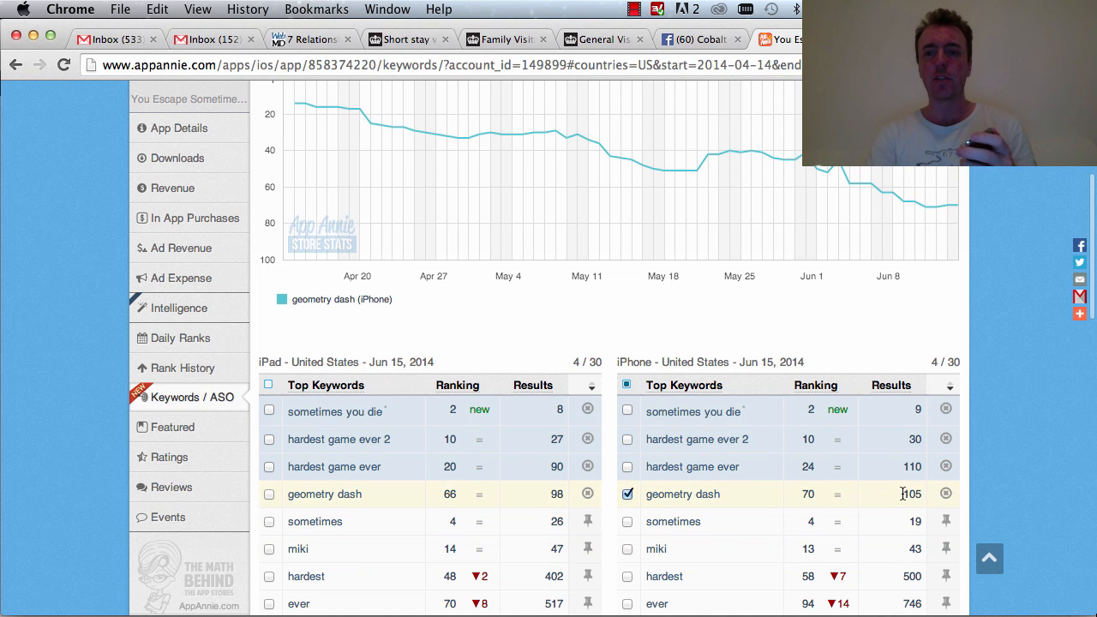
pyautogui.doubleClick(910, 493)
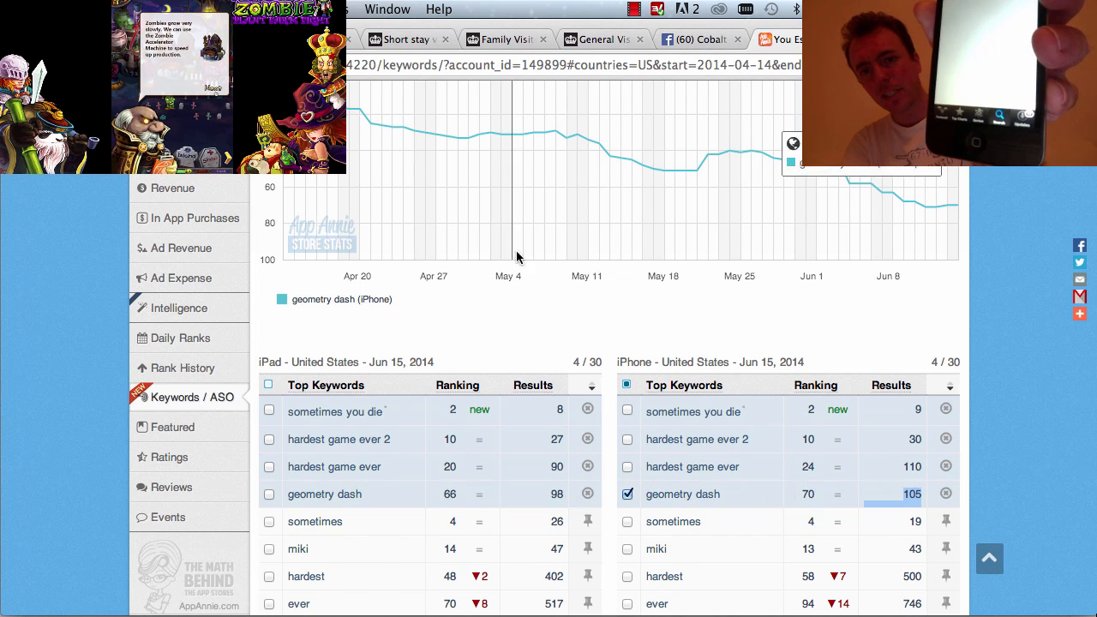
pyautogui.moveTo(865, 237)
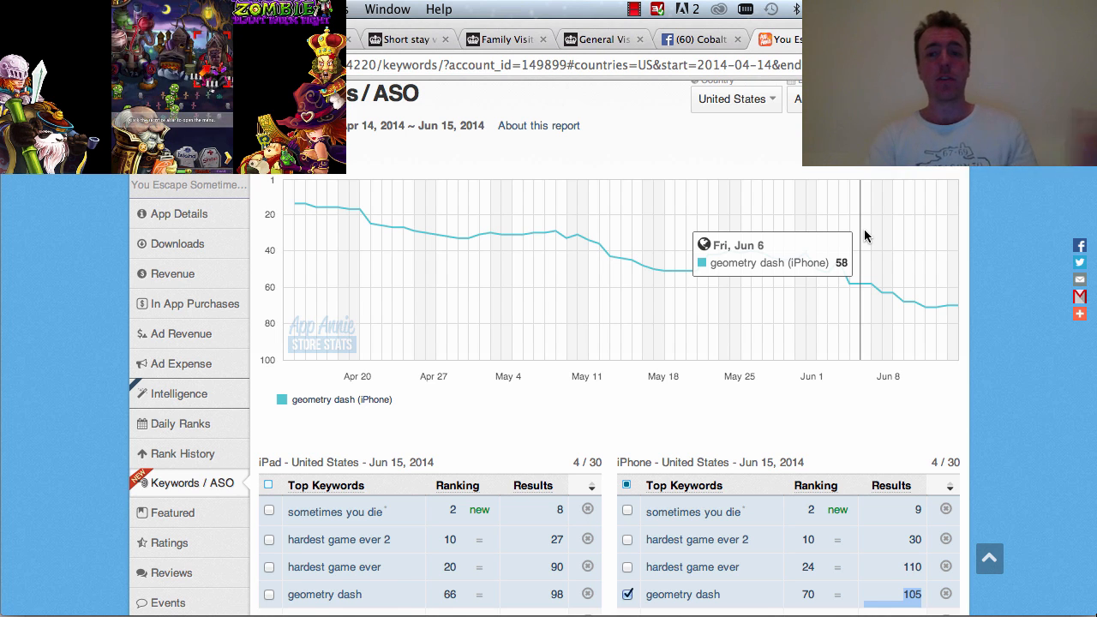
pyautogui.scroll(-3)
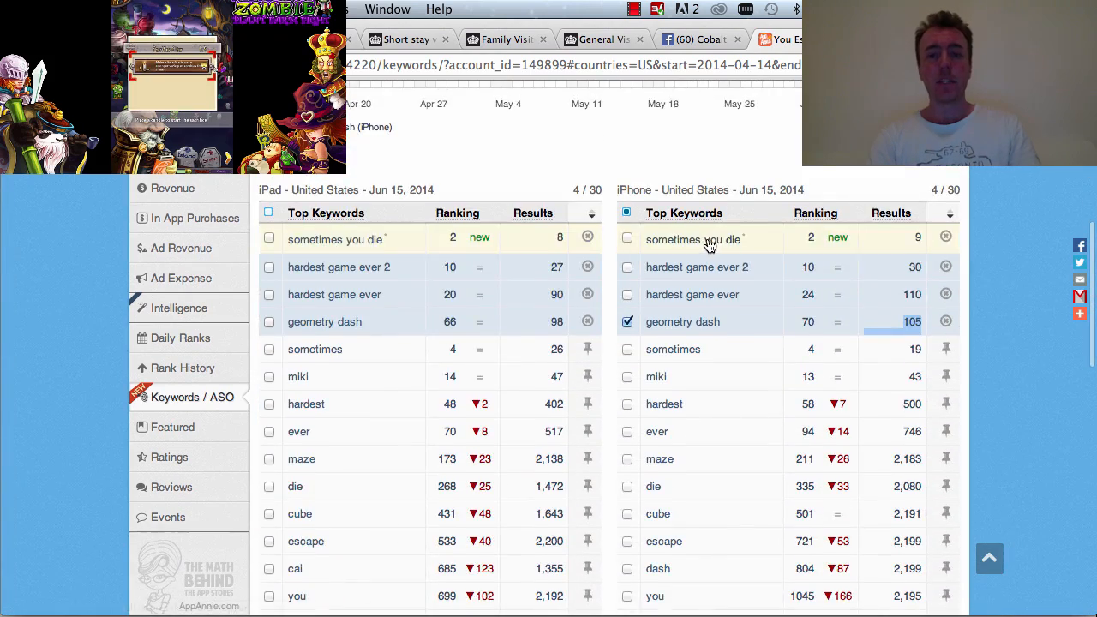
pyautogui.scroll(-3)
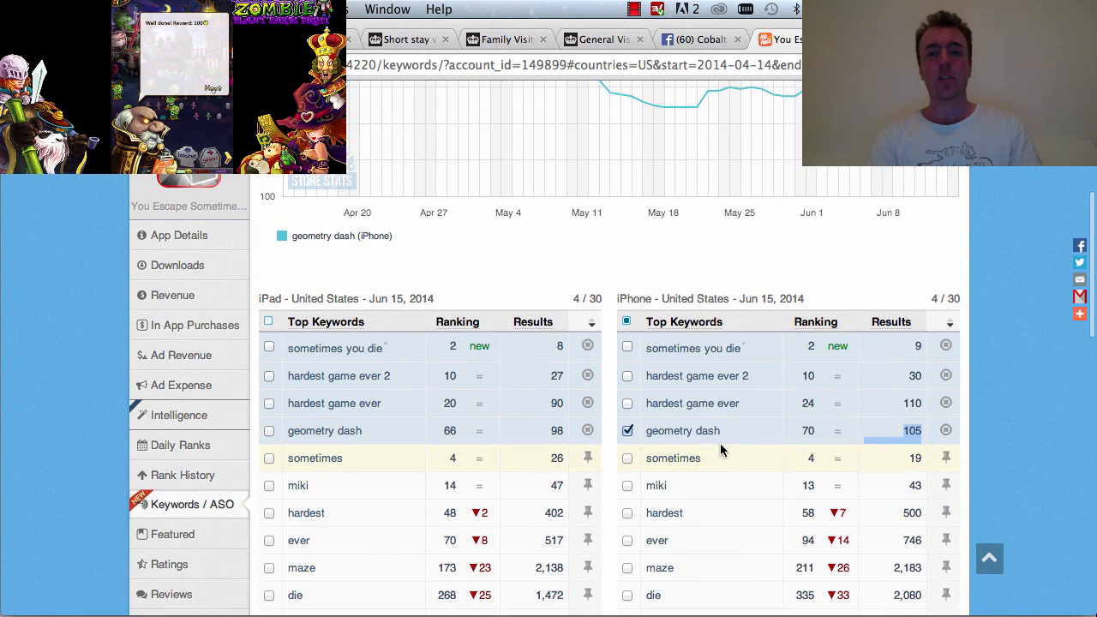
pyautogui.scroll(-3)
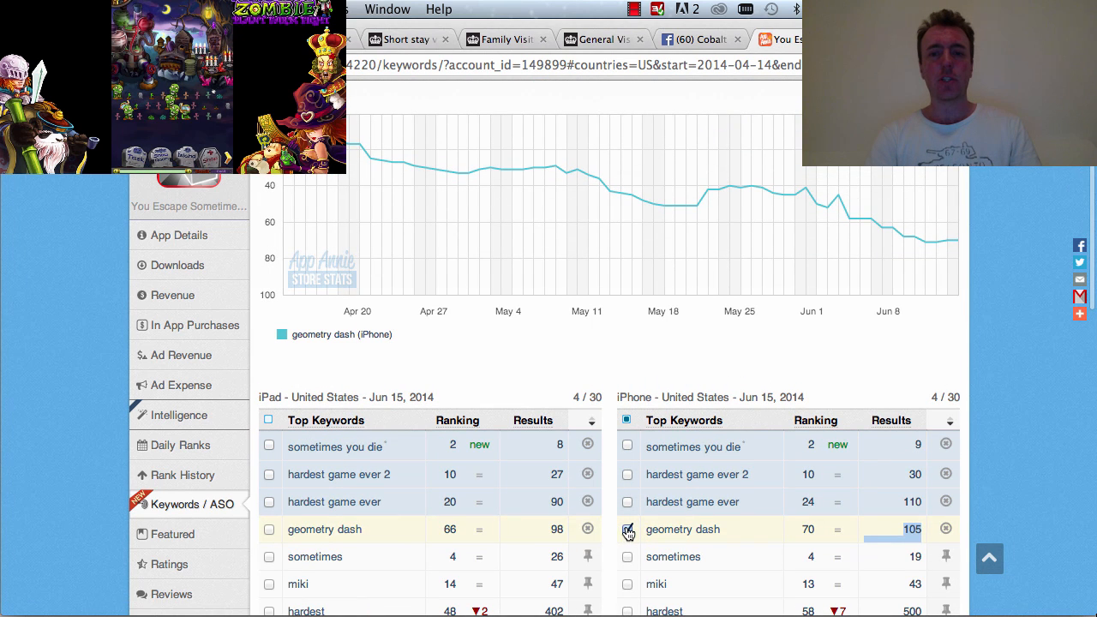
pyautogui.click(627, 528)
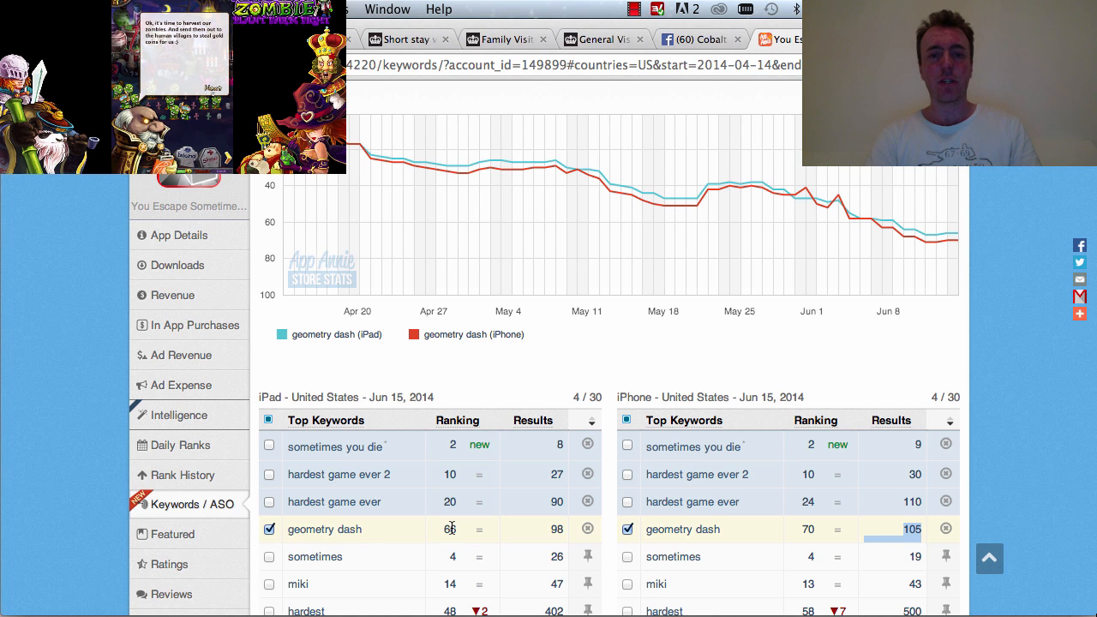
pyautogui.moveTo(550, 538)
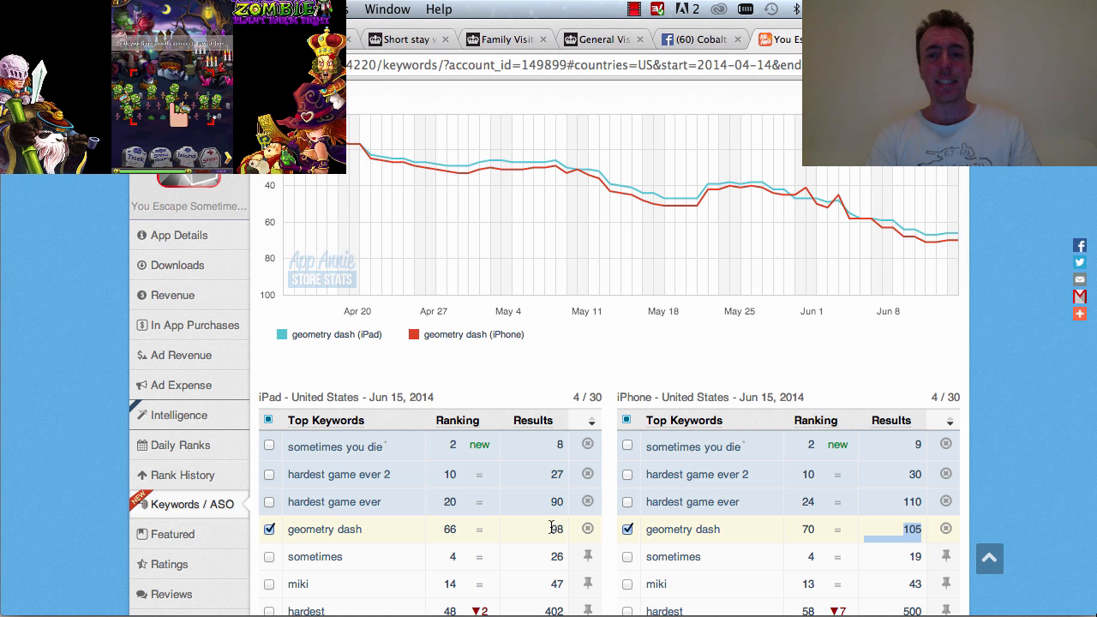
pyautogui.moveTo(924, 170)
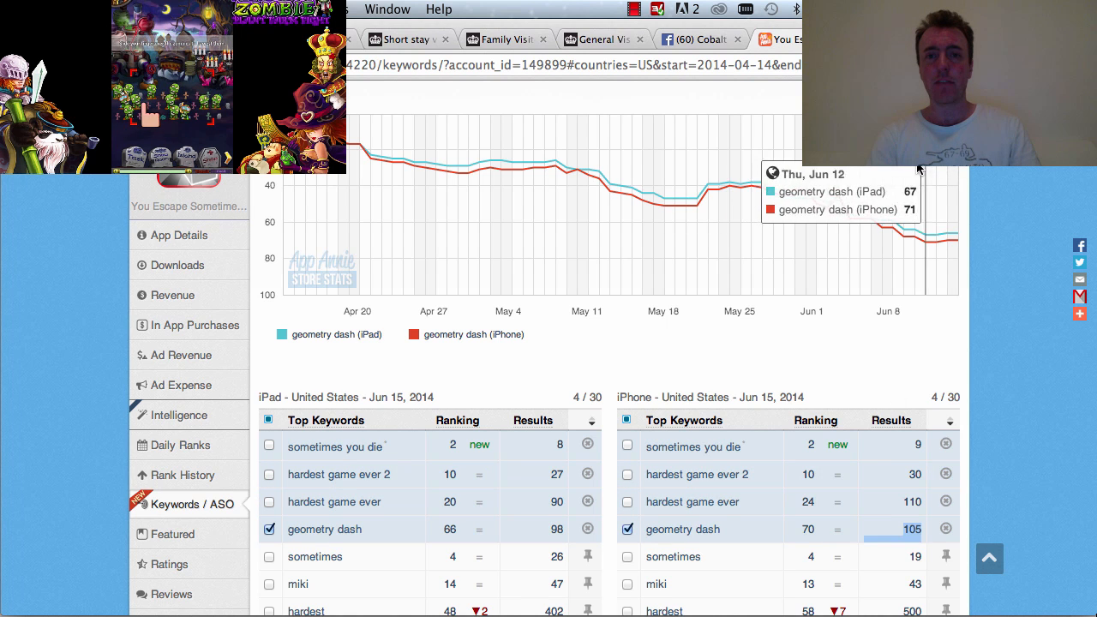
pyautogui.moveTo(857, 220)
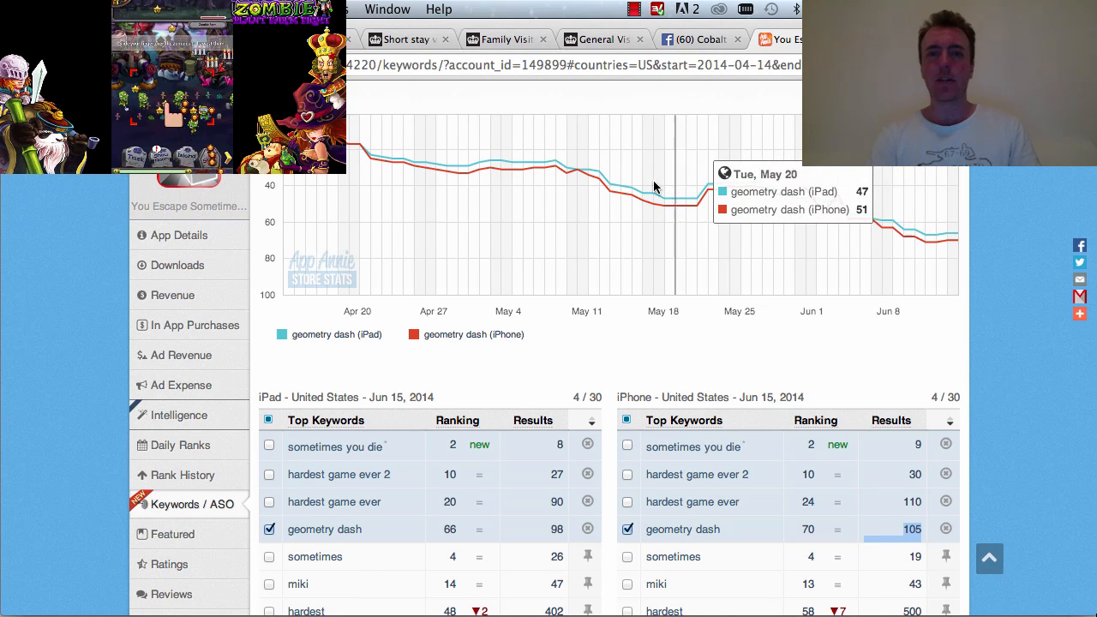
pyautogui.moveTo(874, 216)
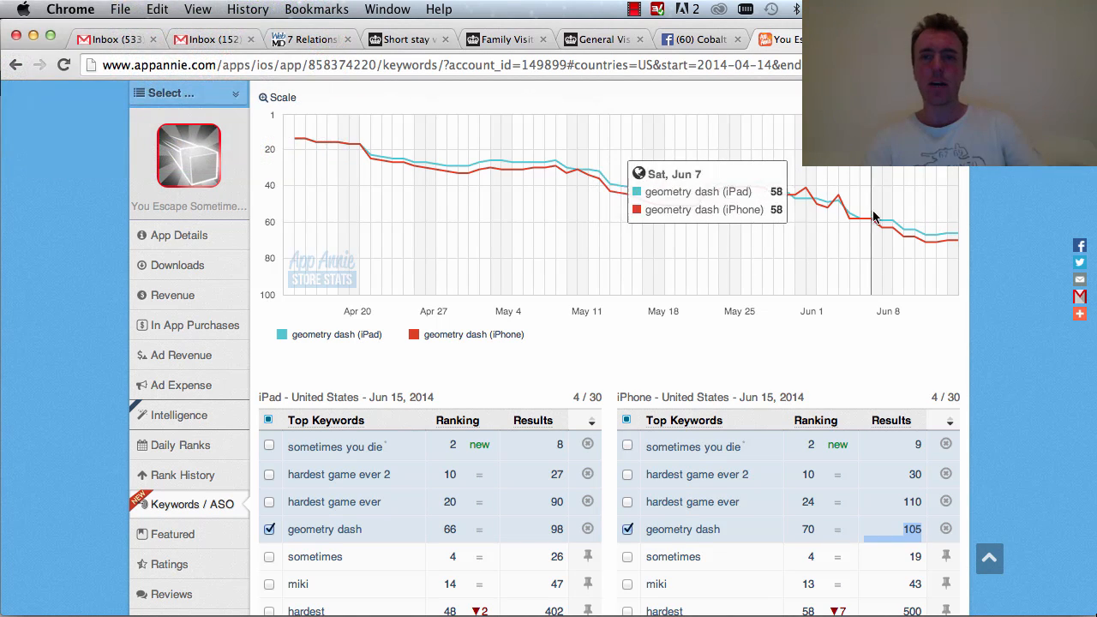
pyautogui.scroll(-3)
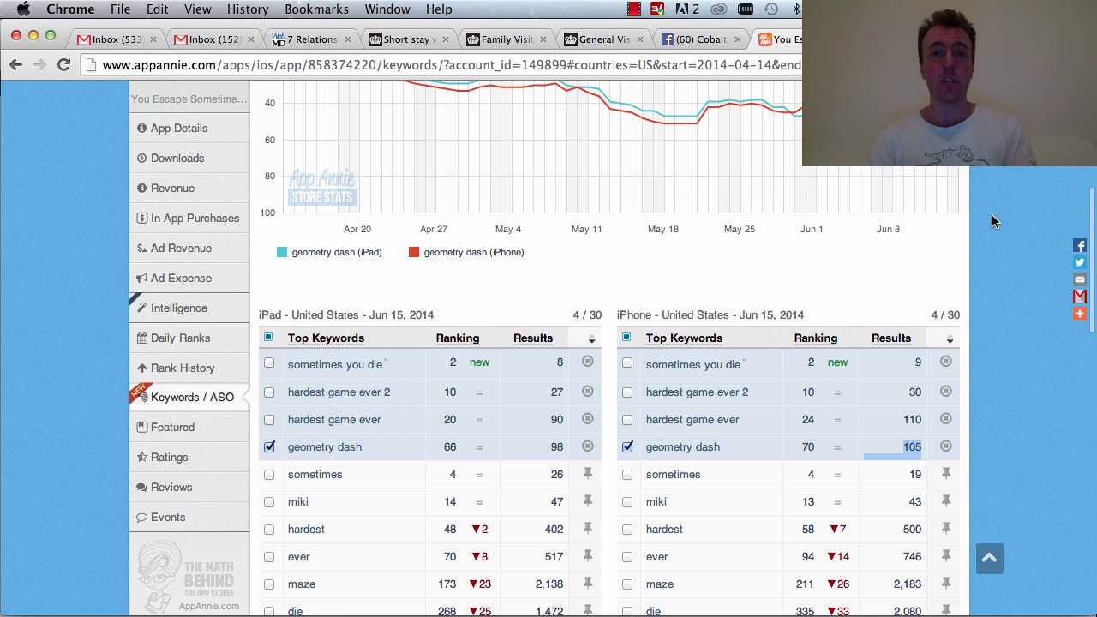
pyautogui.scroll(-3)
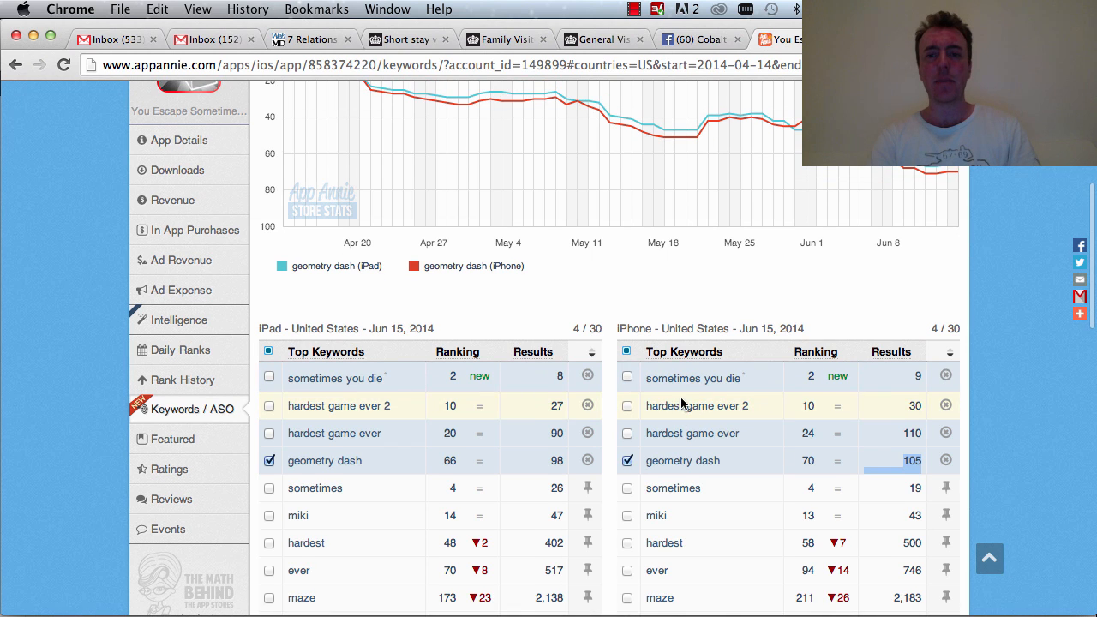
# Tick hardest game ever 2 and untick geometry dash so both hardest game ever keywords are charted.
pyautogui.click(628, 432)
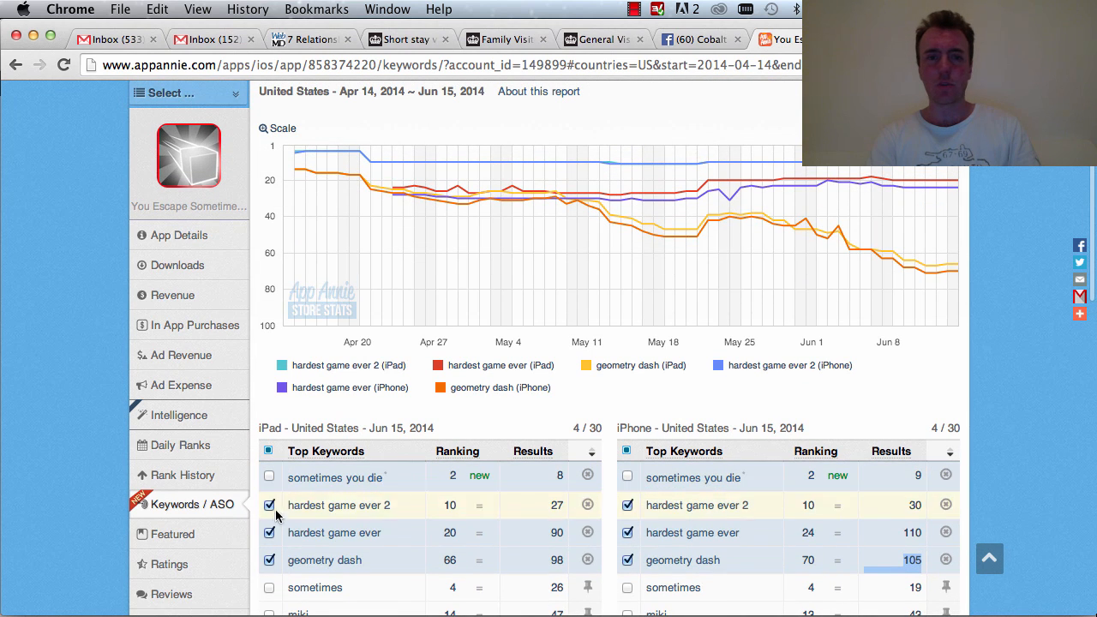
pyautogui.click(628, 558)
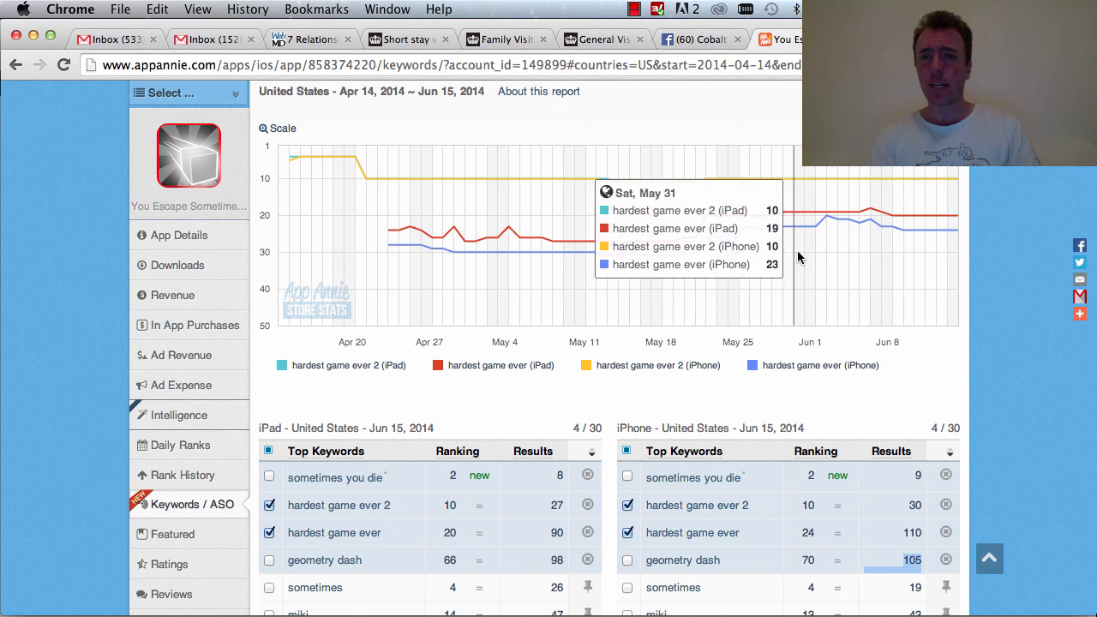
pyautogui.moveTo(778, 253)
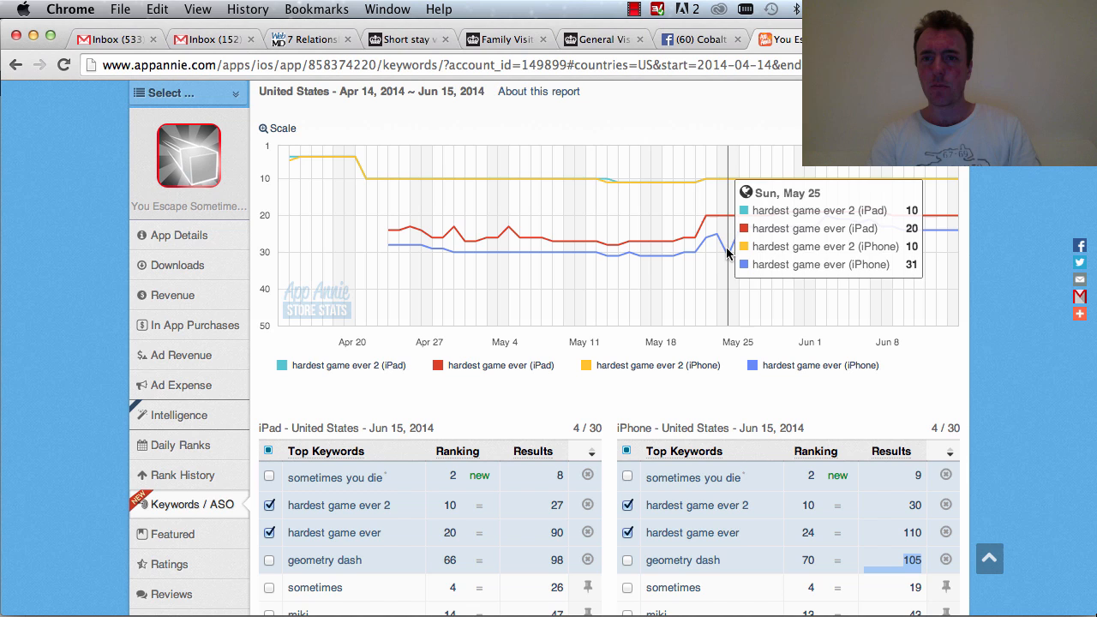
pyautogui.moveTo(898, 256)
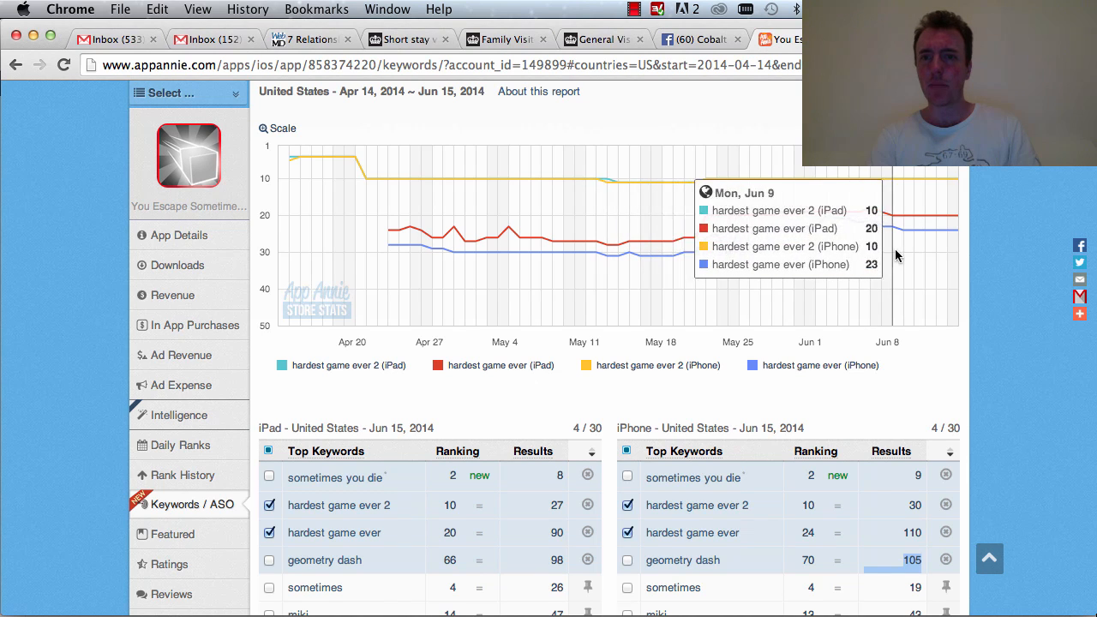
pyautogui.scroll(-3)
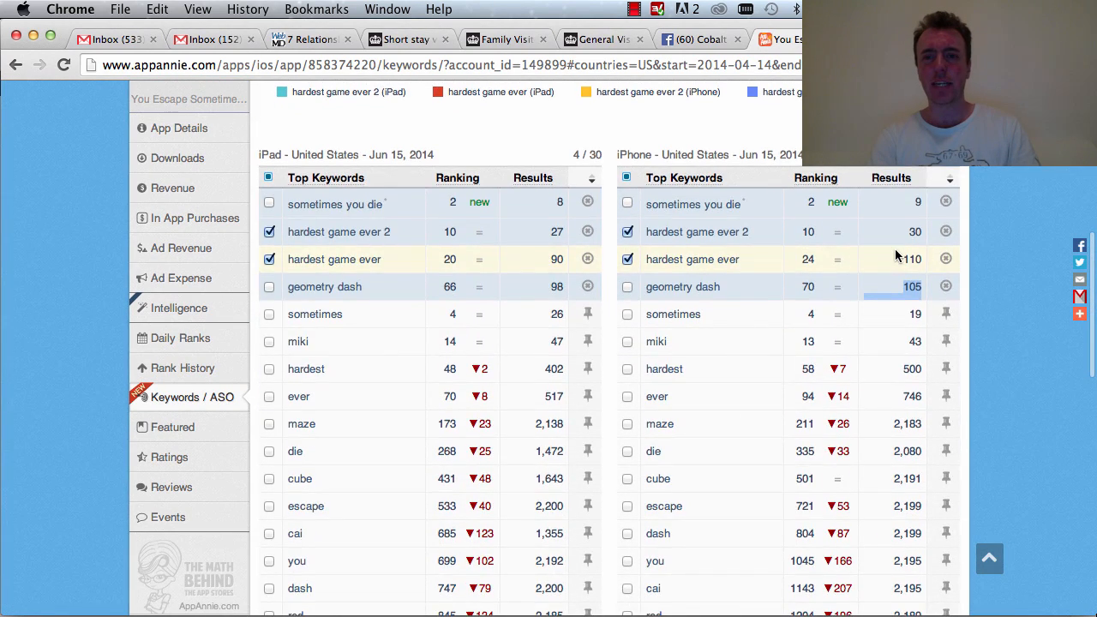
# Enter hardest game ever 3 in Add New Keyword and add it to the tracked list.
pyautogui.scroll(-3)
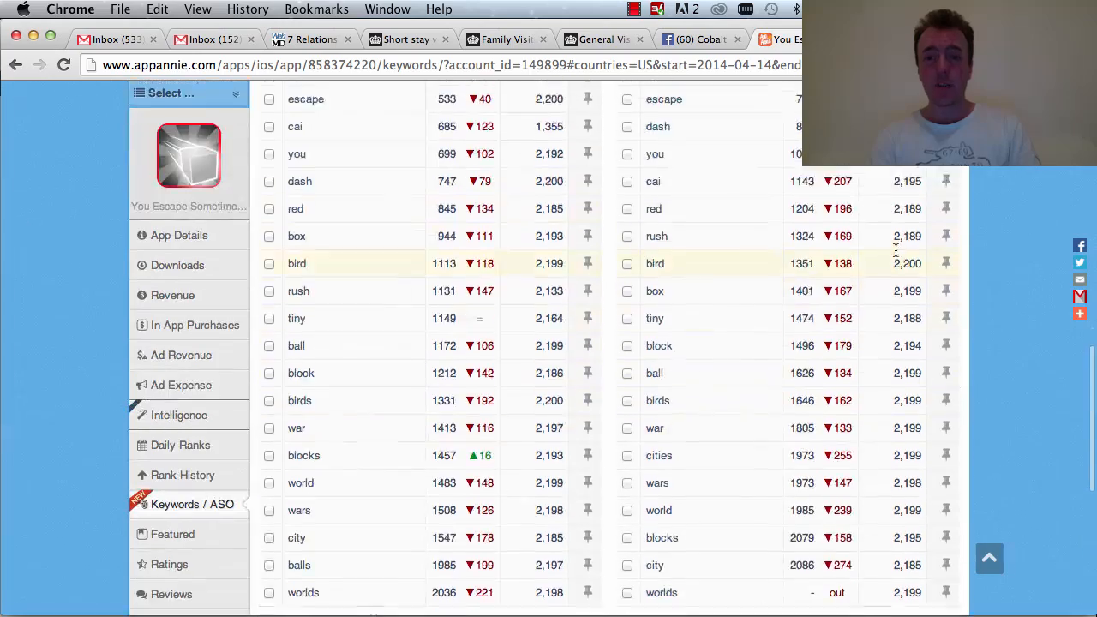
pyautogui.scroll(-3)
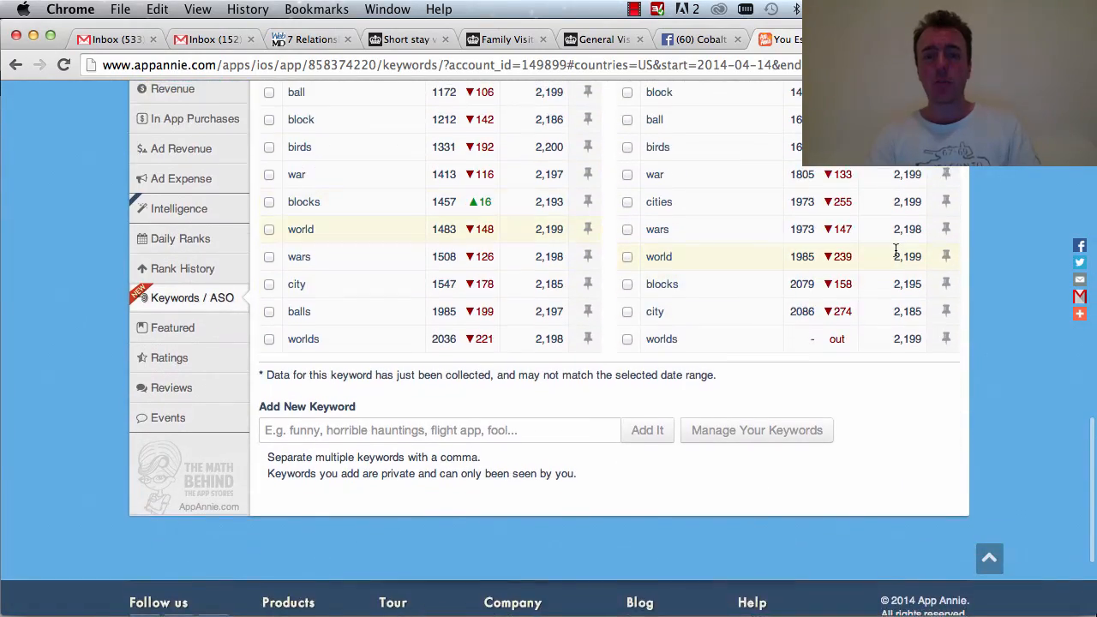
pyautogui.scroll(-3)
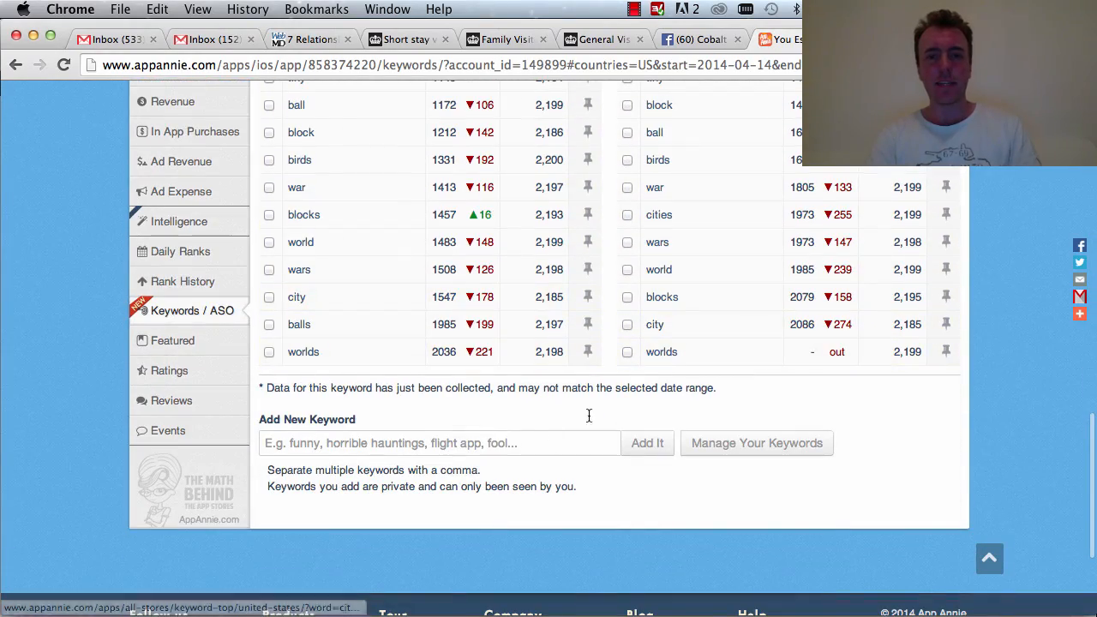
pyautogui.write('hardest game ever 3')
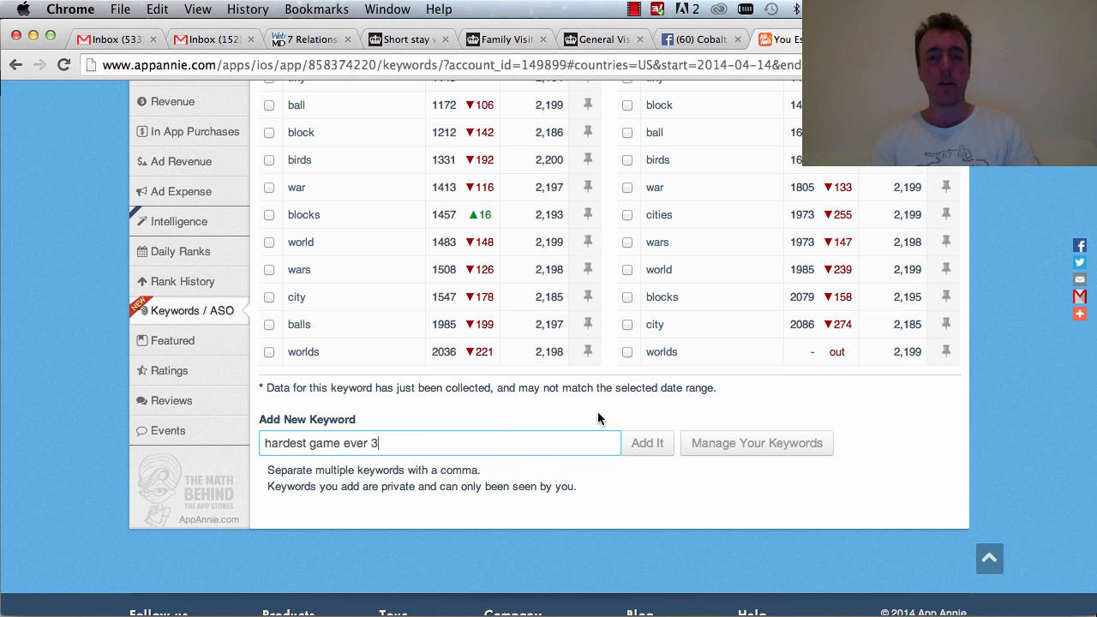
pyautogui.click(648, 443)
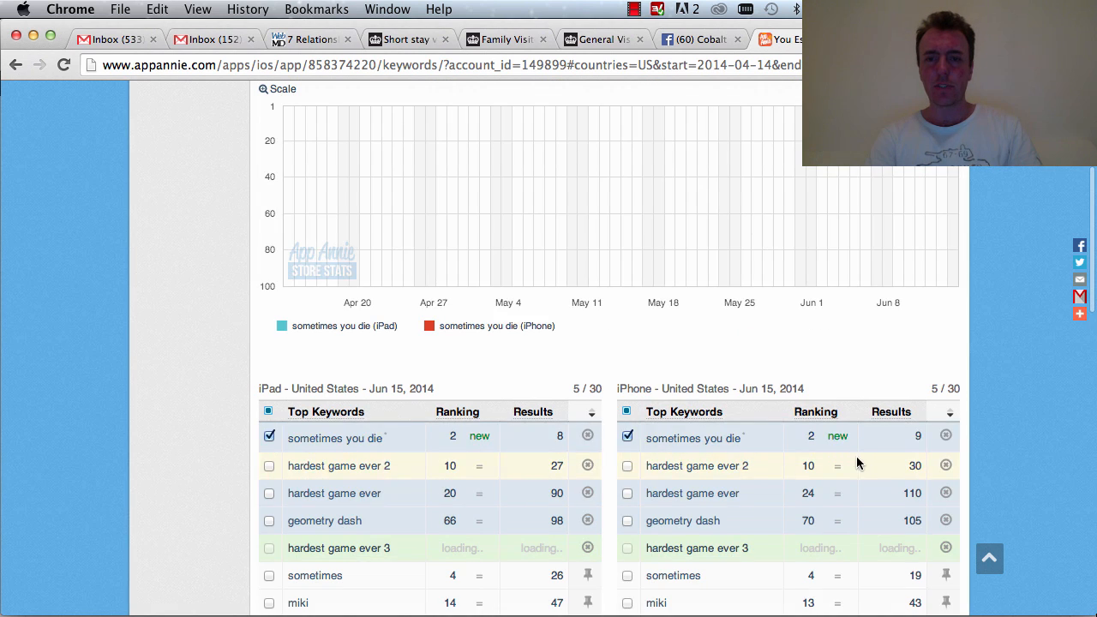
# Untick sometimes you die for iPhone and iPad, then scroll through the 9 of 100 saved keywords.
pyautogui.click(628, 412)
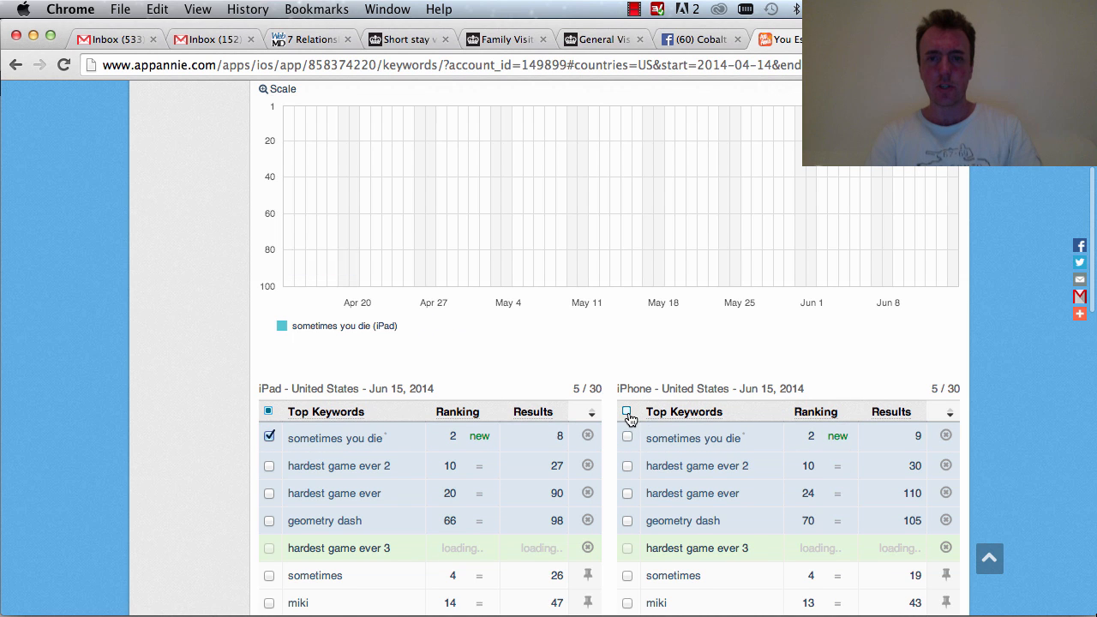
pyautogui.click(270, 436)
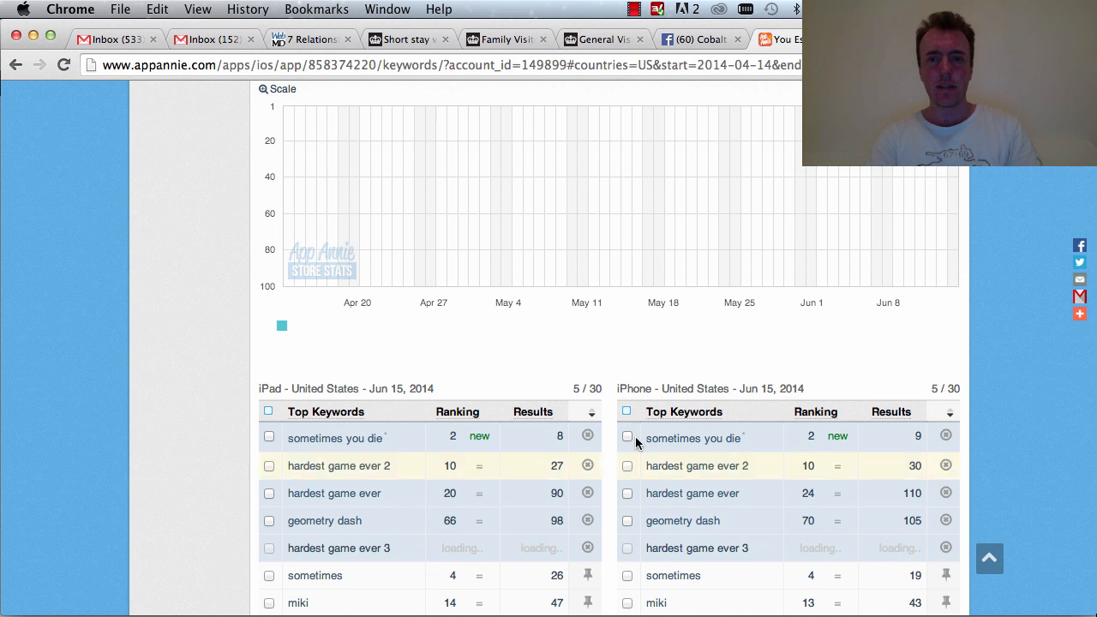
pyautogui.scroll(-3)
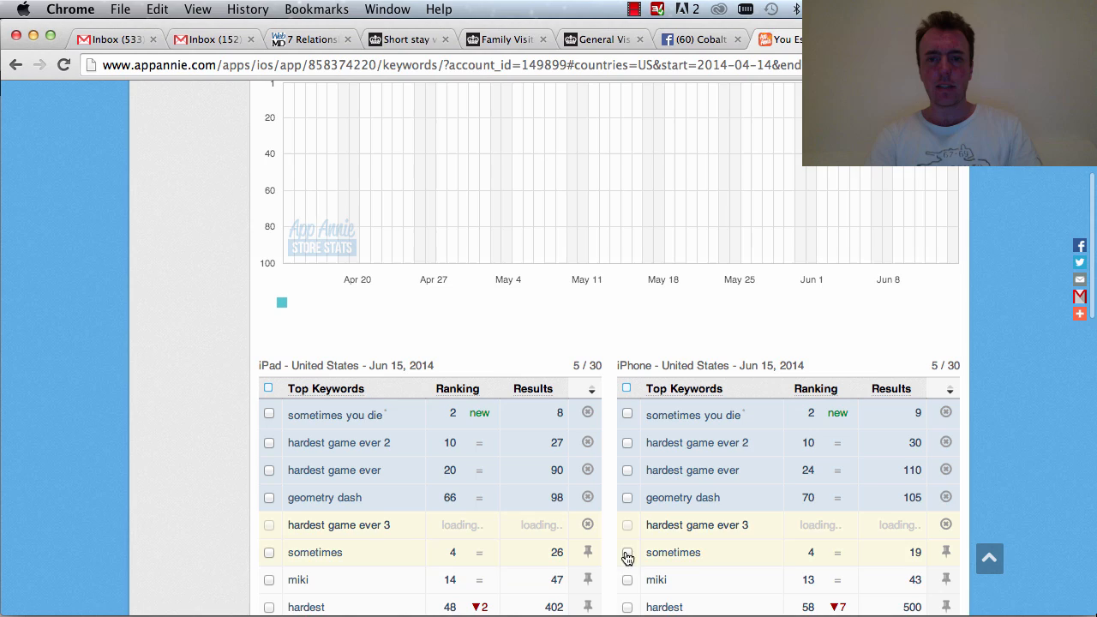
pyautogui.scroll(-3)
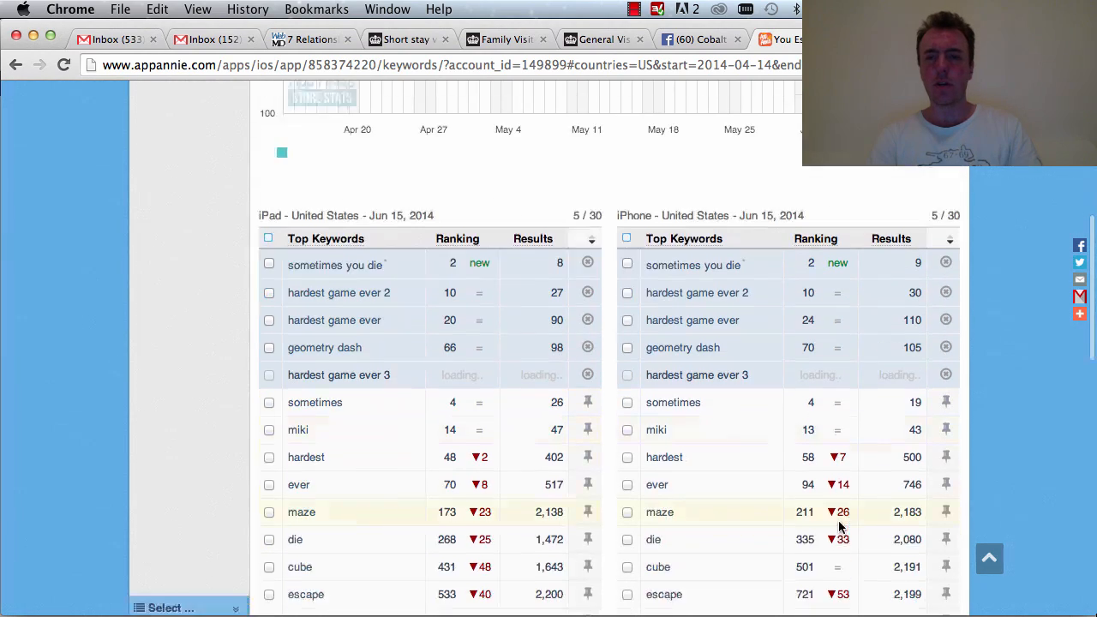
pyautogui.scroll(-3)
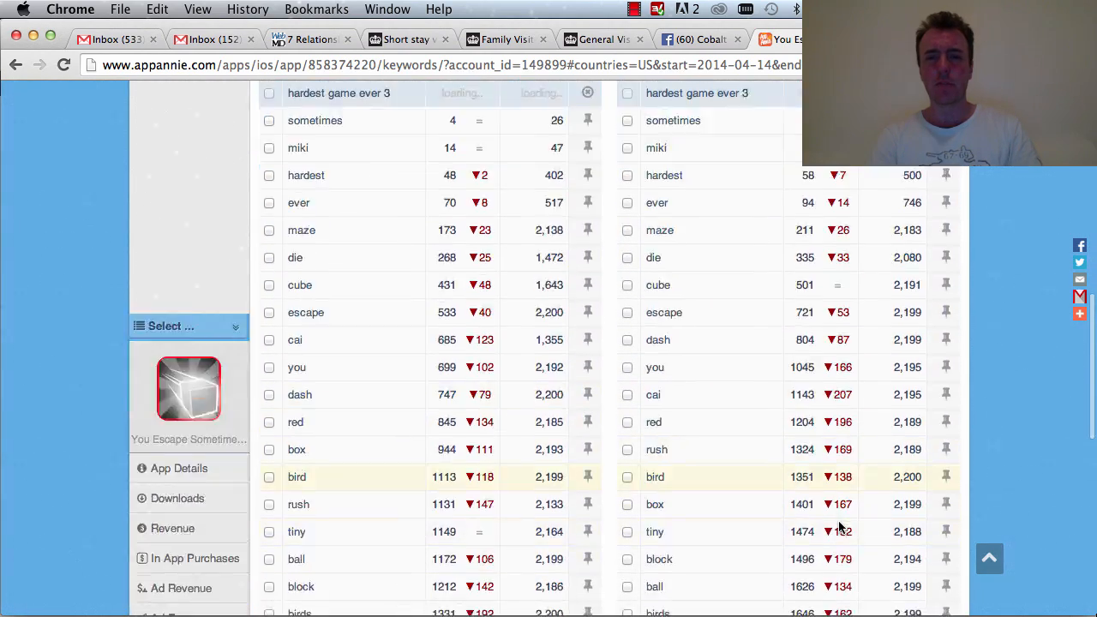
pyautogui.scroll(-3)
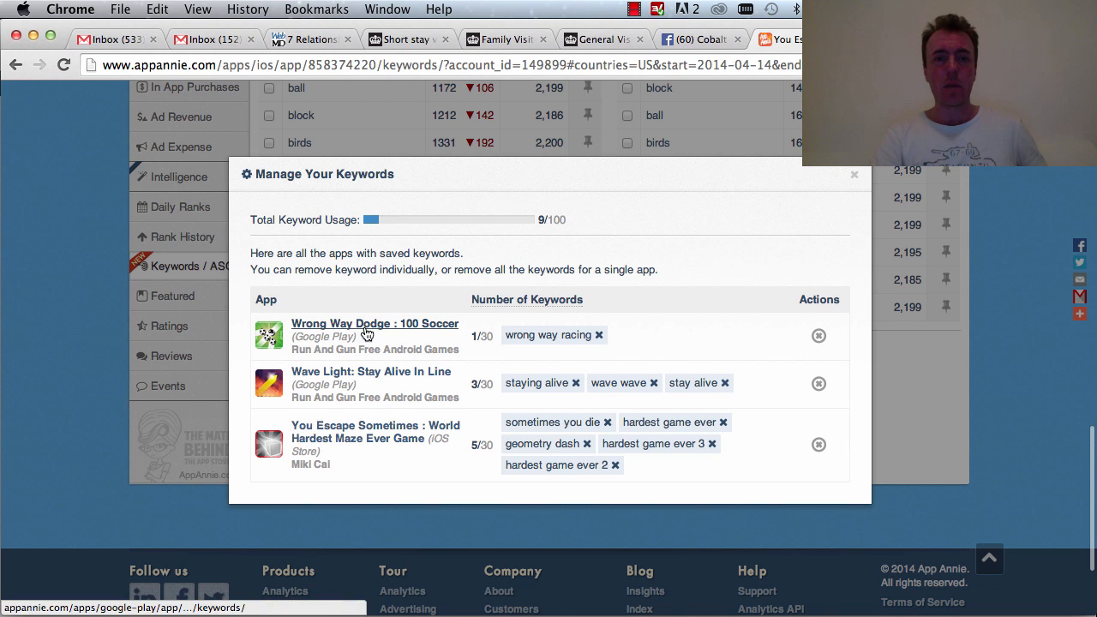
pyautogui.moveTo(542, 341)
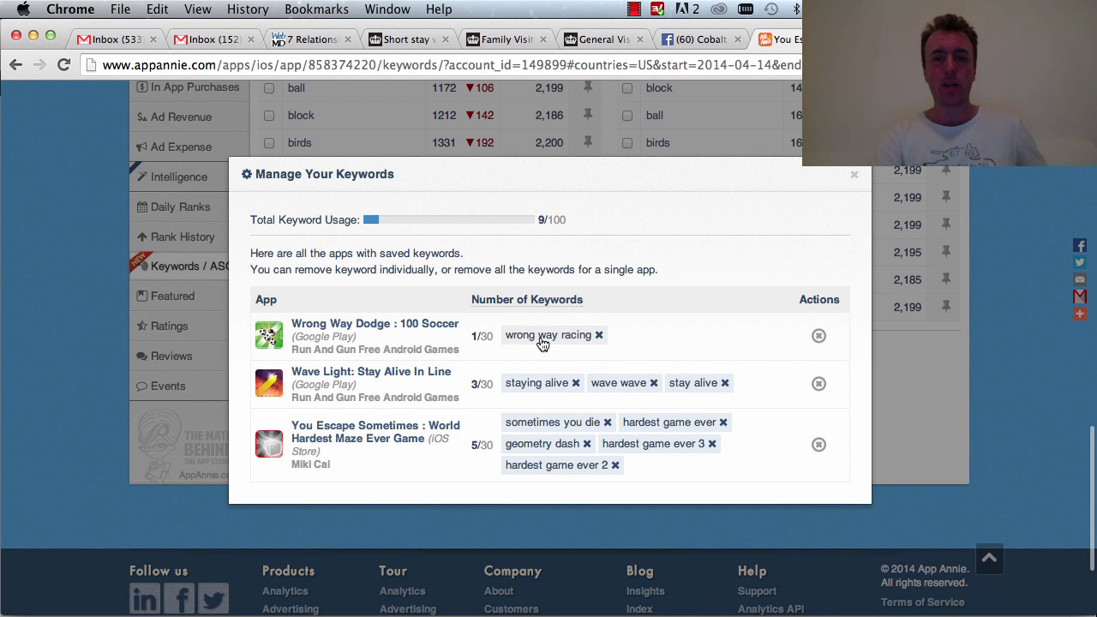
pyautogui.moveTo(600, 334)
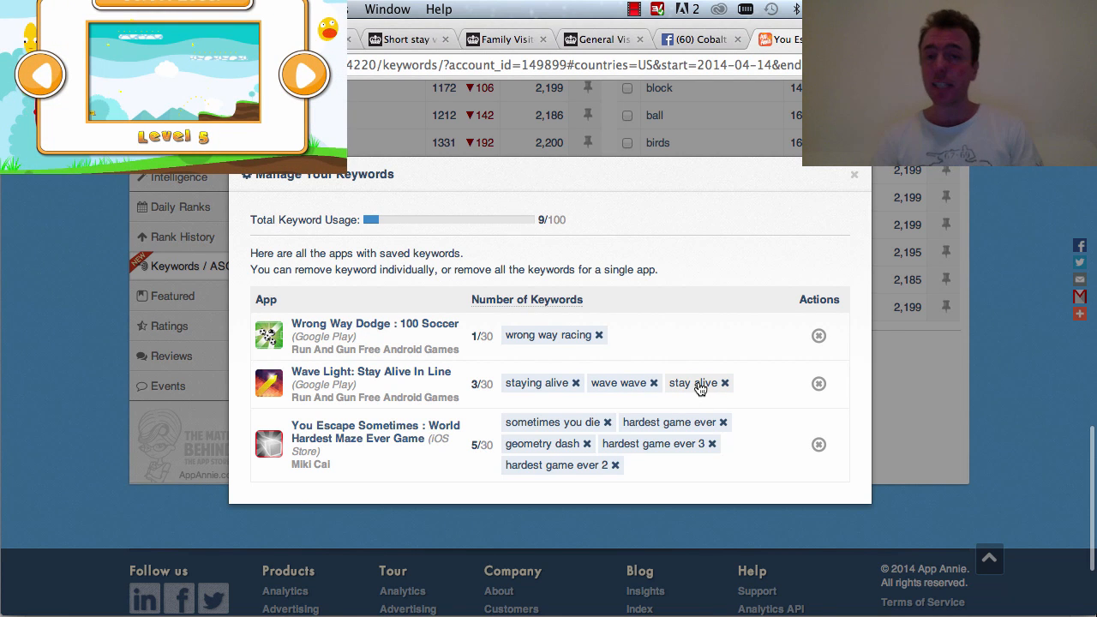
pyautogui.moveTo(724, 382)
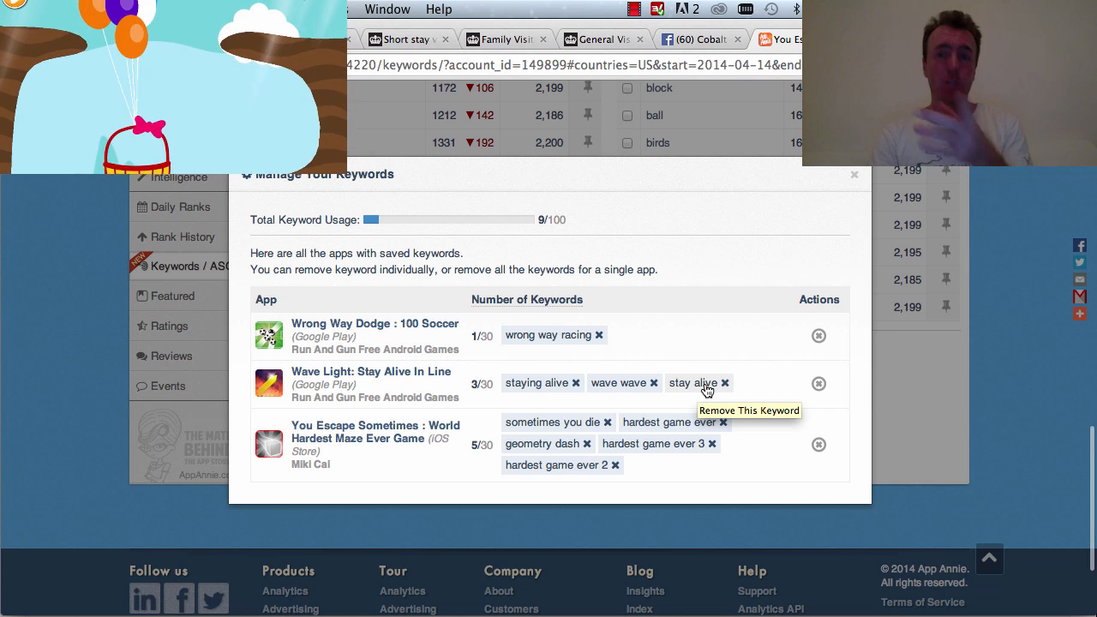
pyautogui.moveTo(526, 384)
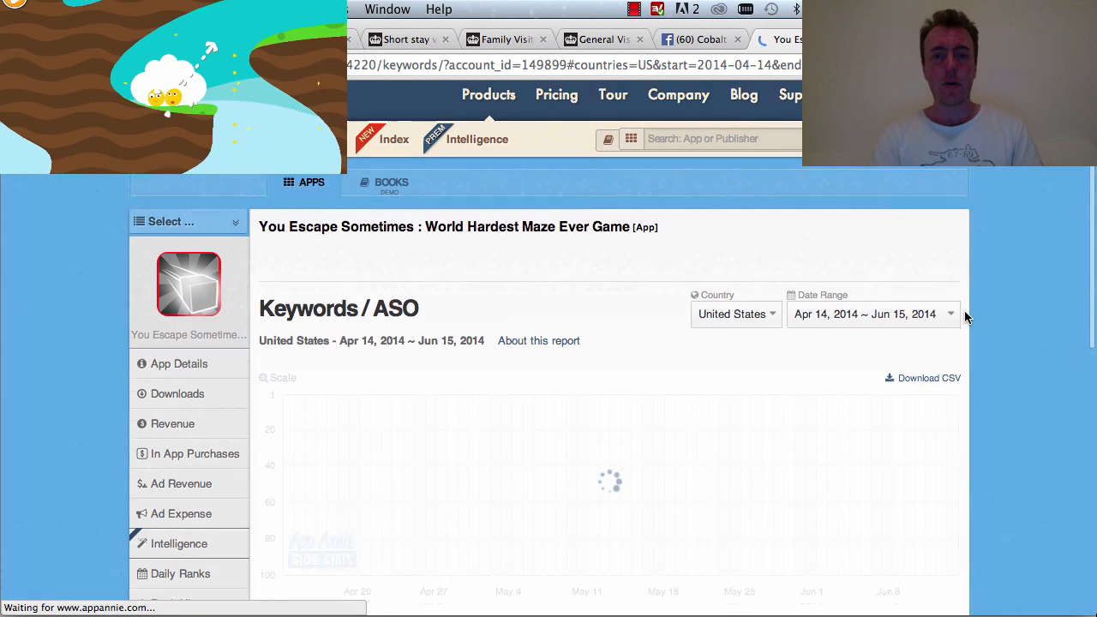
# Untick sometimes you die for iPhone and iPad in the reloaded report, leaving the chart empty.
pyautogui.scroll(-3)
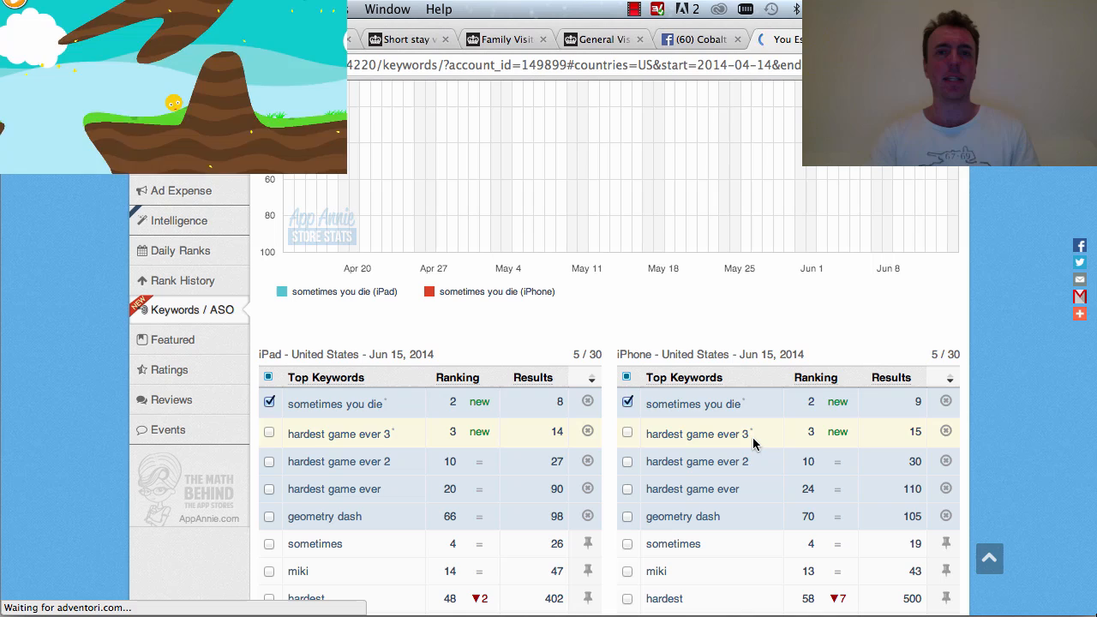
pyautogui.click(627, 401)
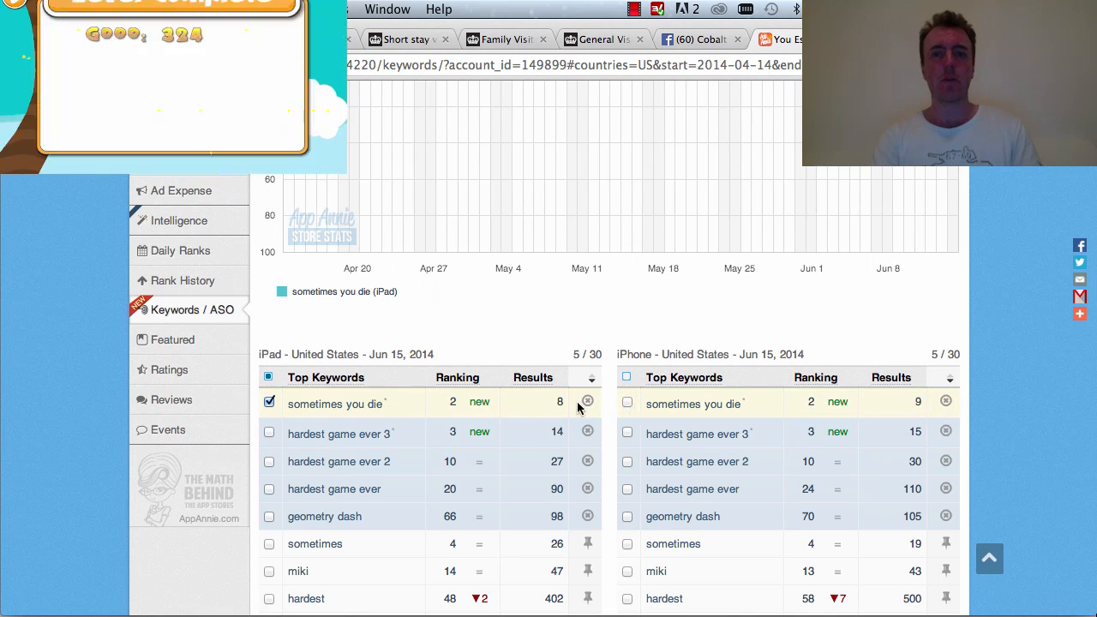
pyautogui.click(269, 401)
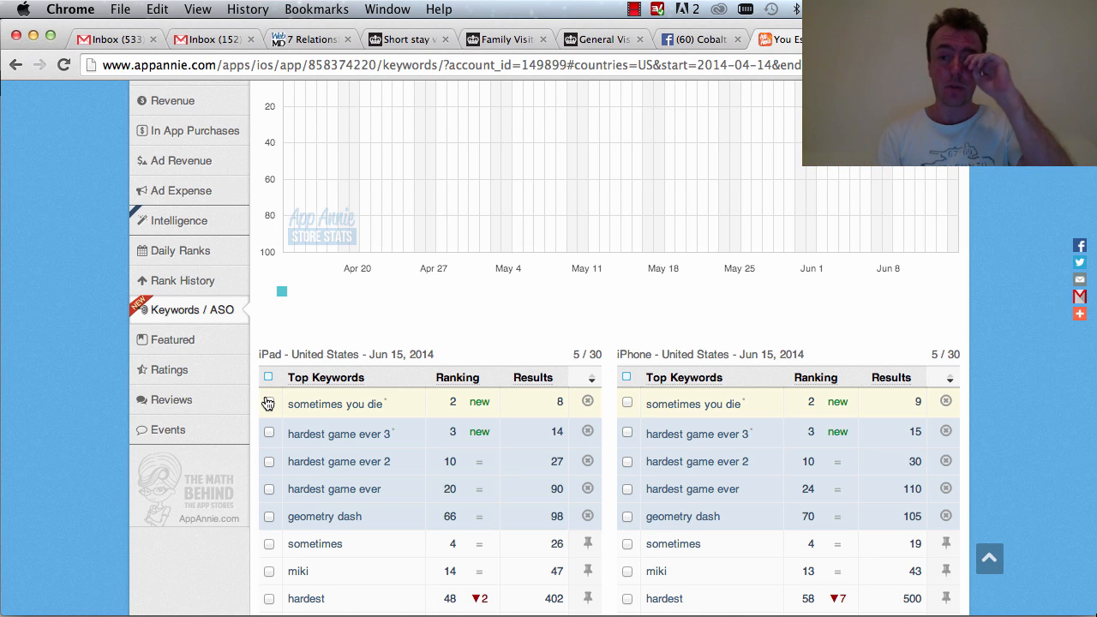
pyautogui.moveTo(636, 439)
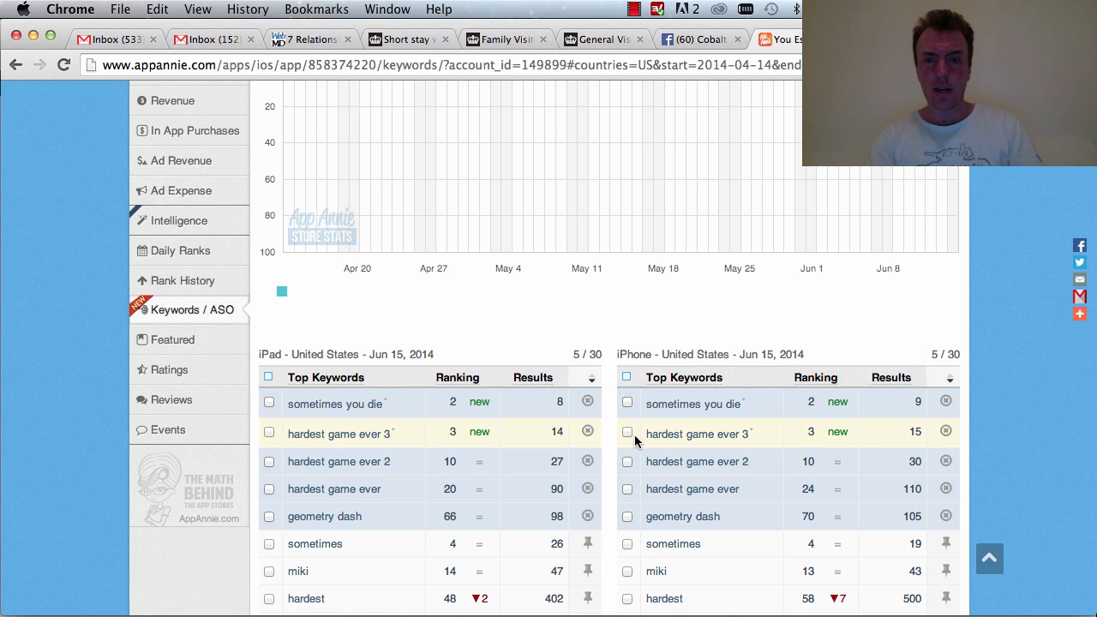
pyautogui.moveTo(796, 439)
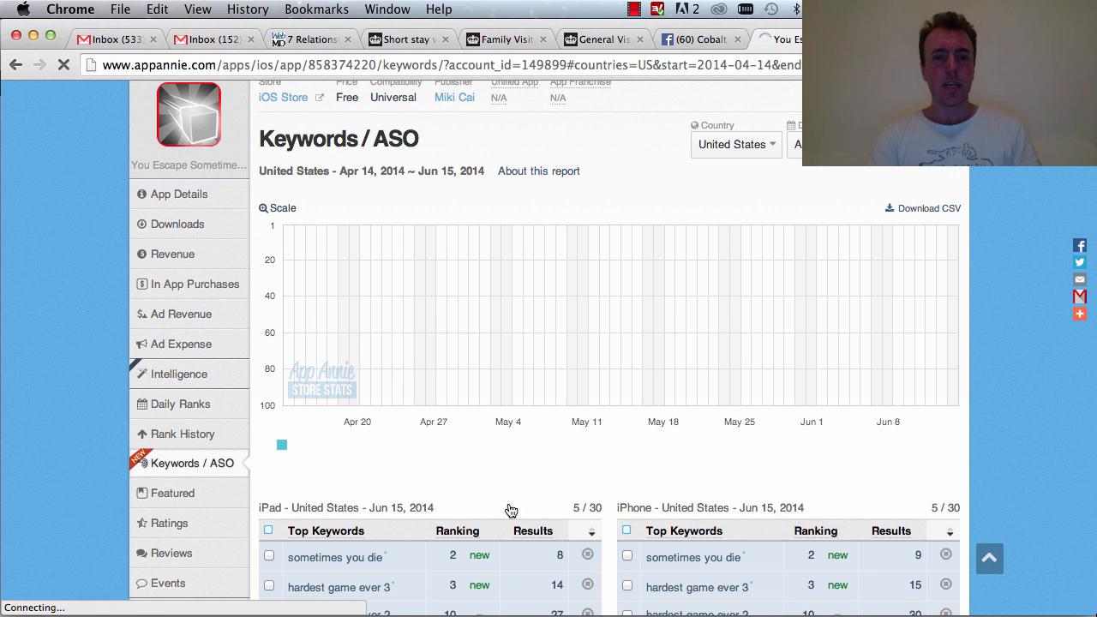
pyautogui.scroll(-3)
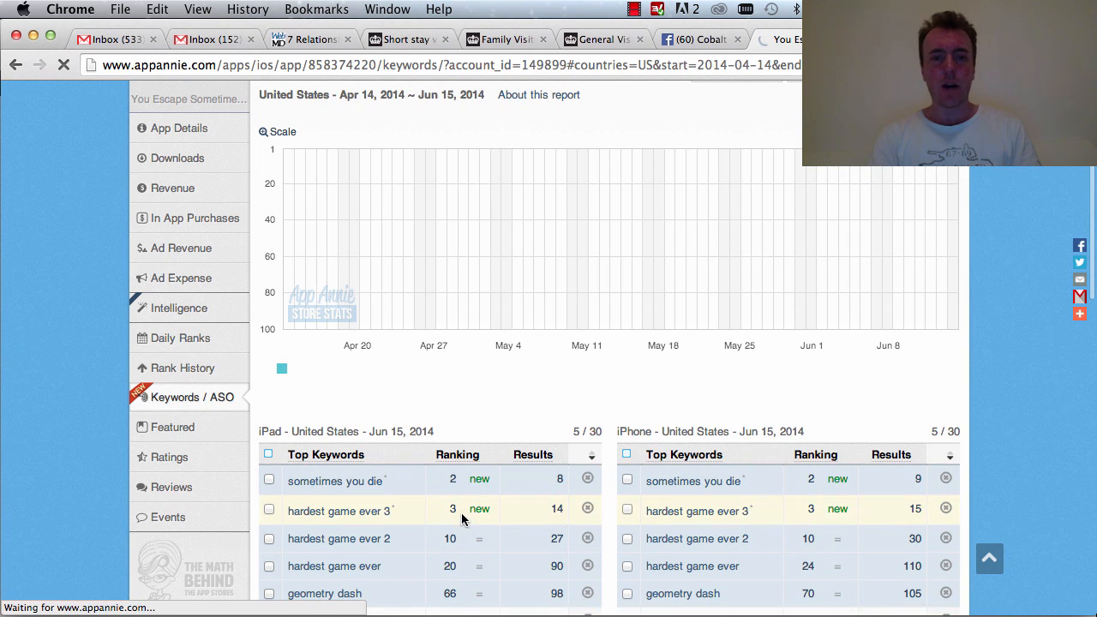
# Switch to the Downloads report showing 3,660 downloads by country, May 17 to June 15, 2014.
pyautogui.click(178, 158)
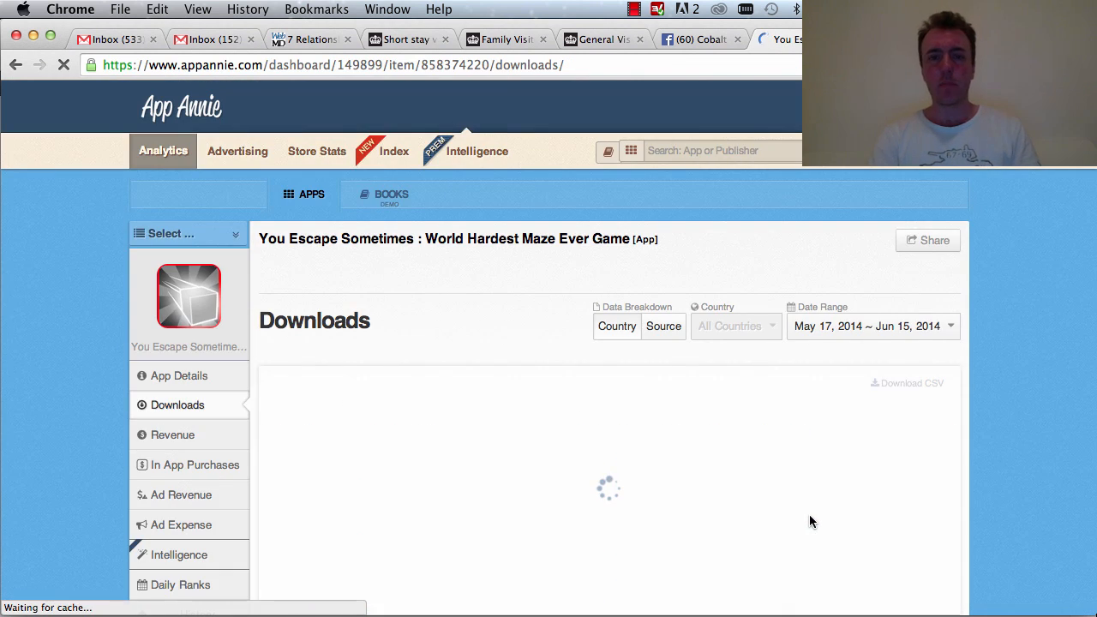
pyautogui.scroll(-3)
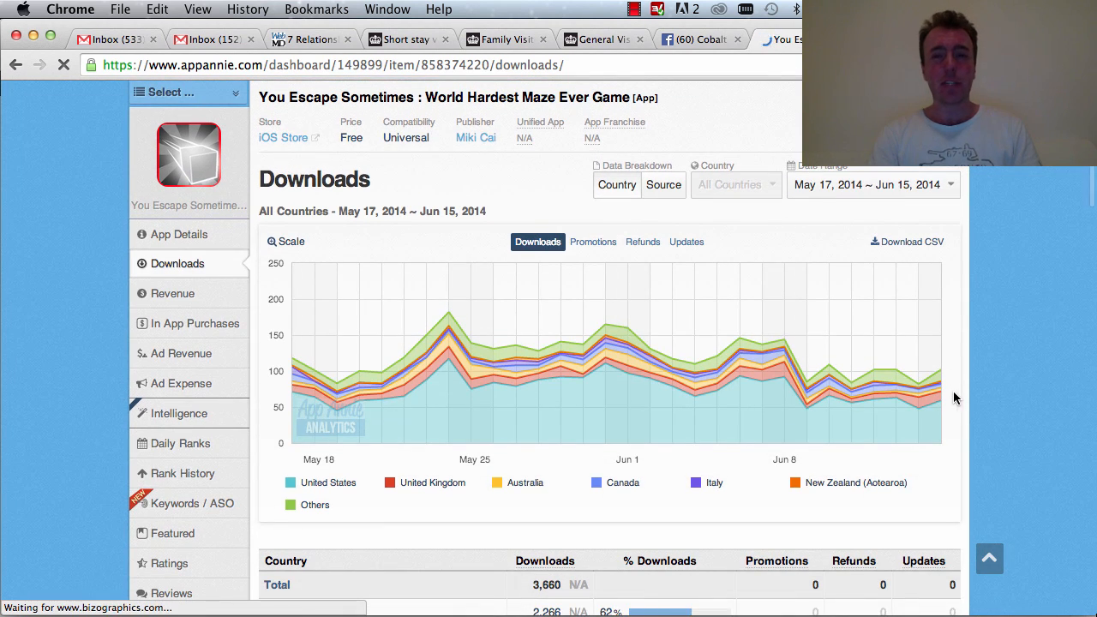
pyautogui.moveTo(404, 367)
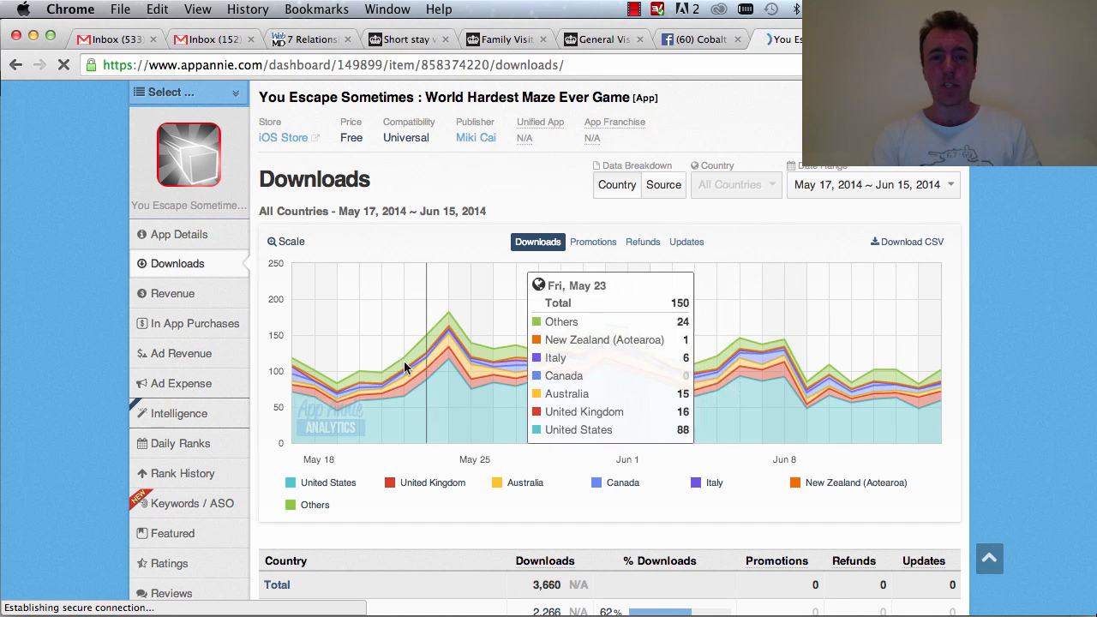
pyautogui.moveTo(685, 377)
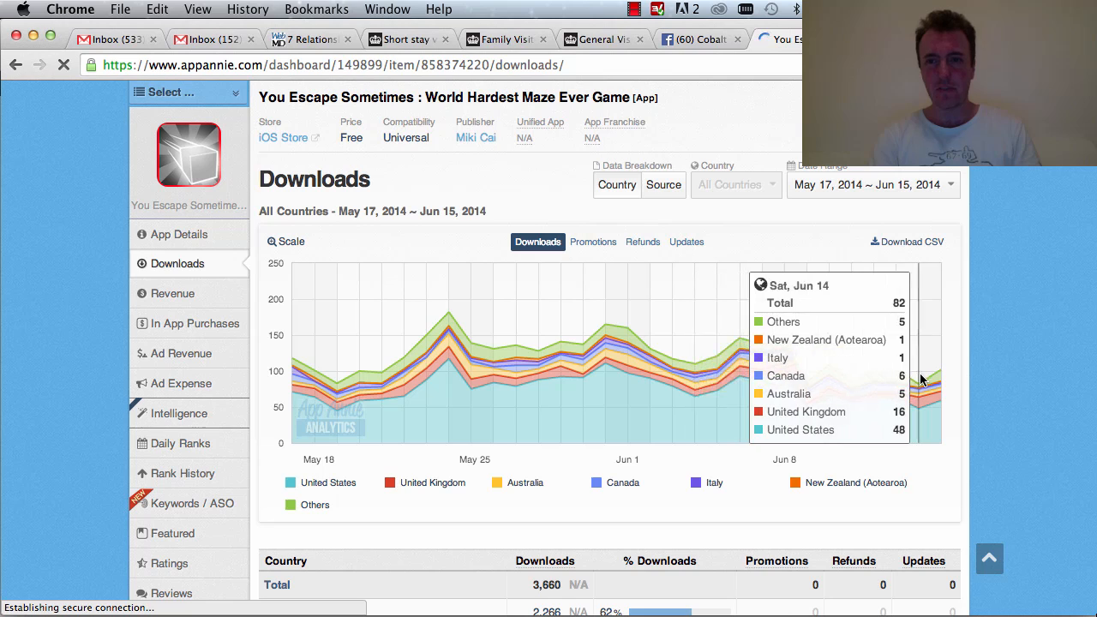
pyautogui.moveTo(871, 386)
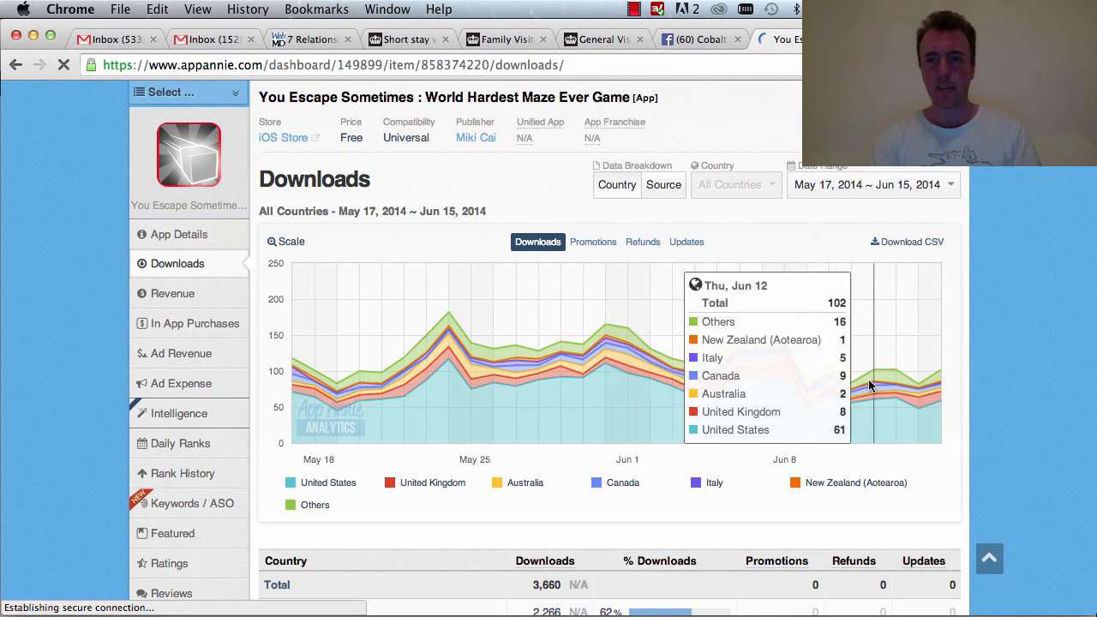
pyautogui.moveTo(883, 384)
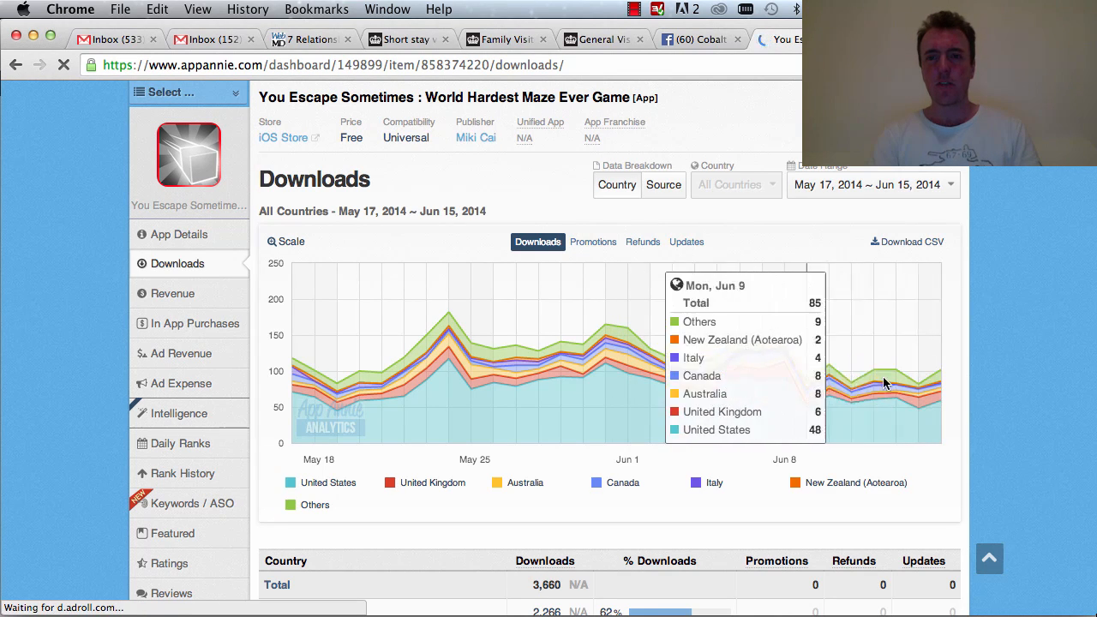
pyautogui.moveTo(894, 334)
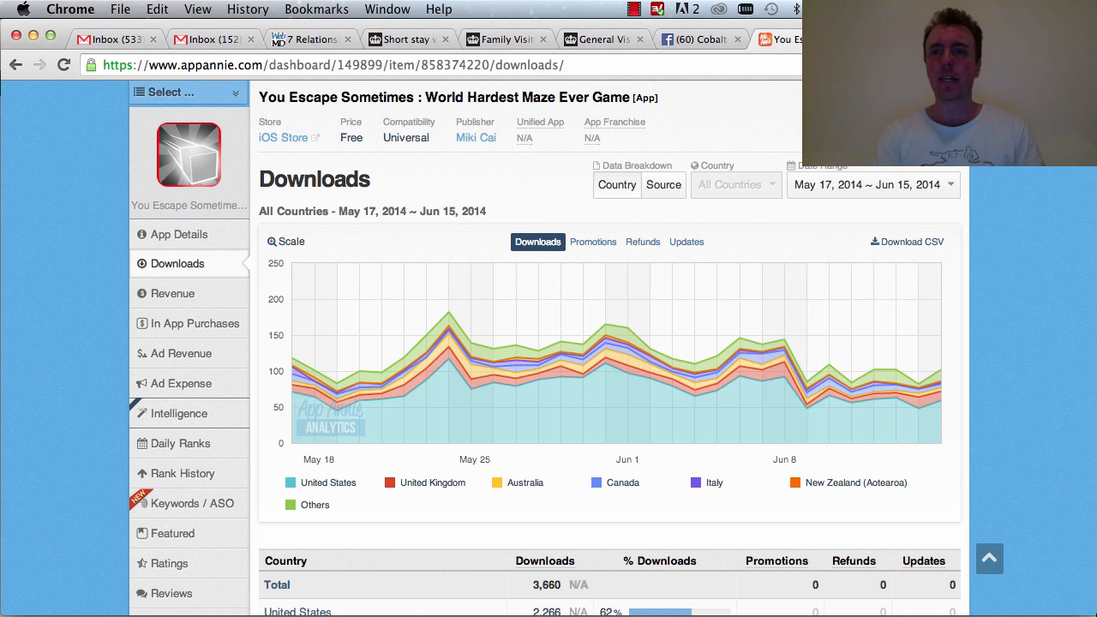
# Switch to Wave Light's Keywords/ASO page and scroll to its Google Play Top Keywords table.
pyautogui.click(192, 492)
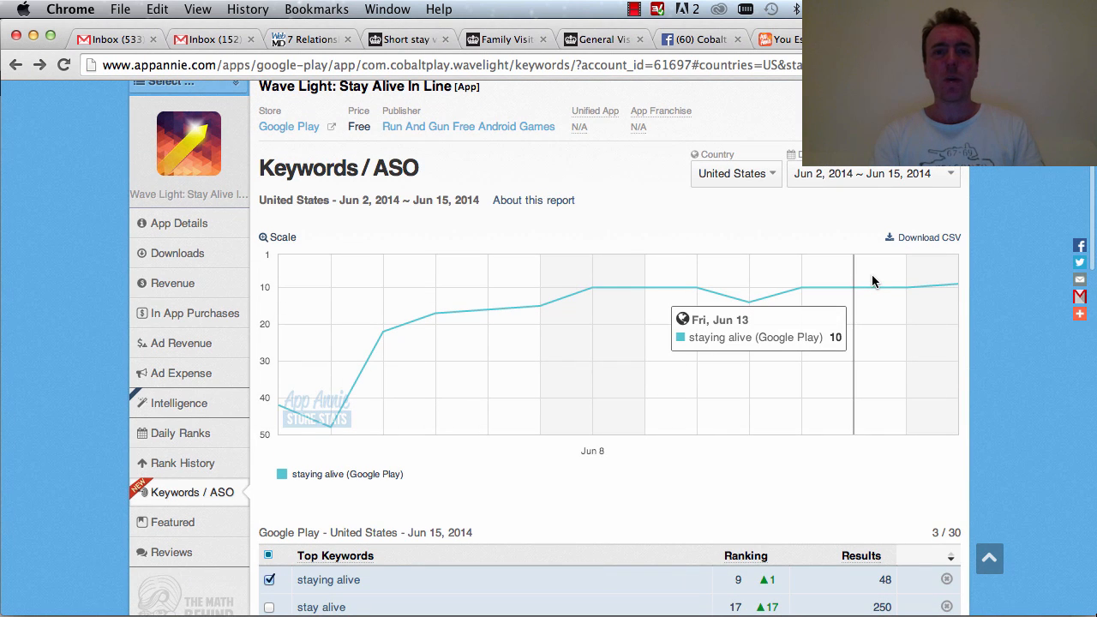
pyautogui.moveTo(864, 355)
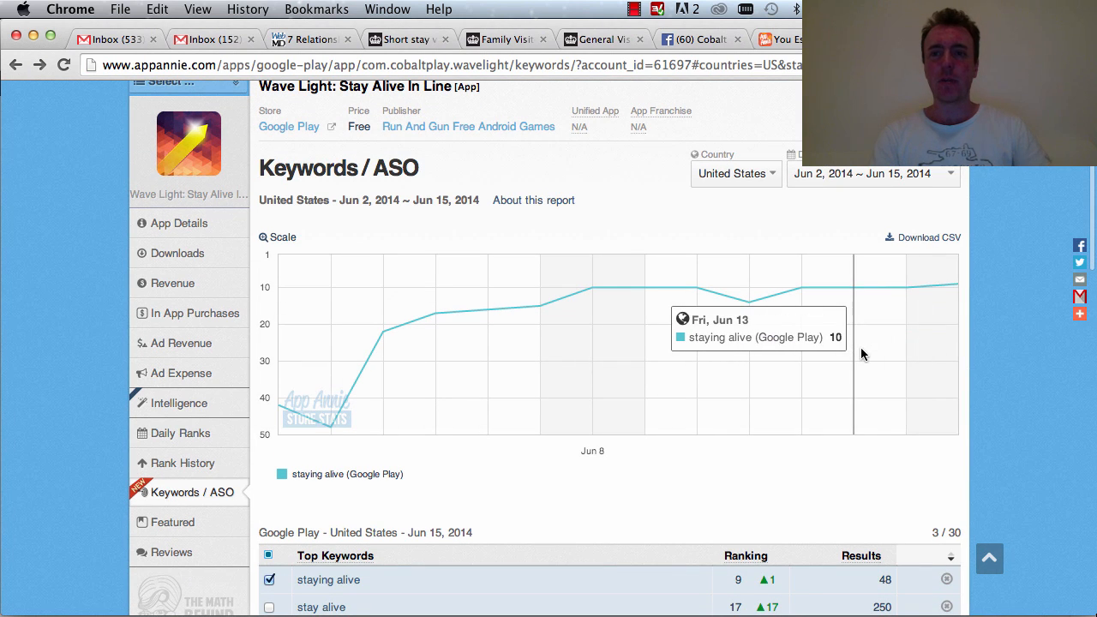
pyautogui.scroll(-3)
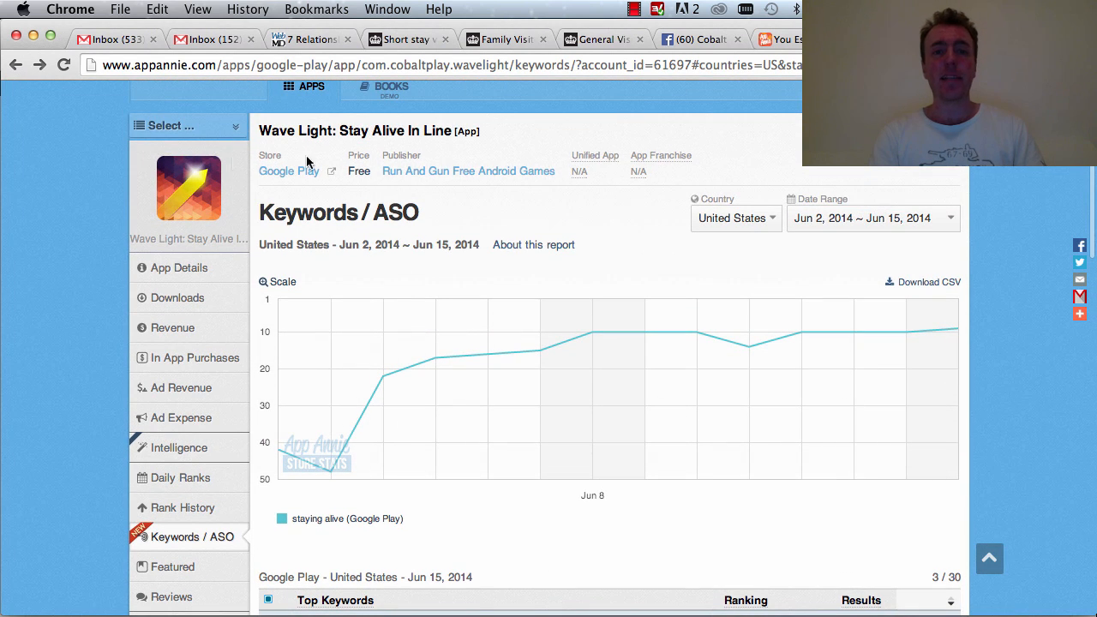
pyautogui.scroll(-3)
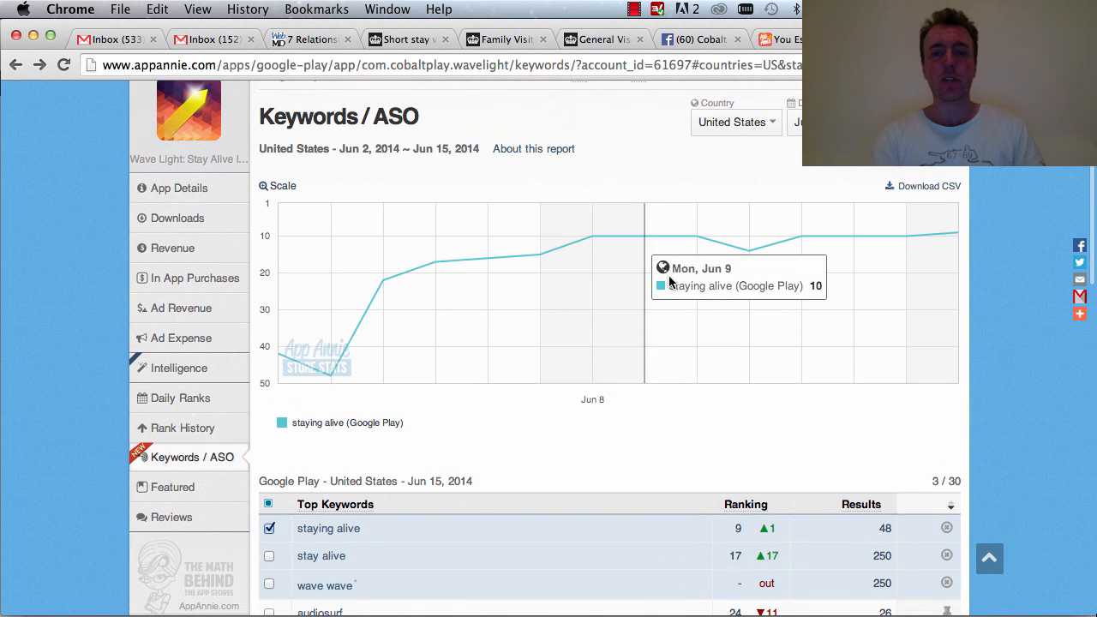
pyautogui.scroll(-3)
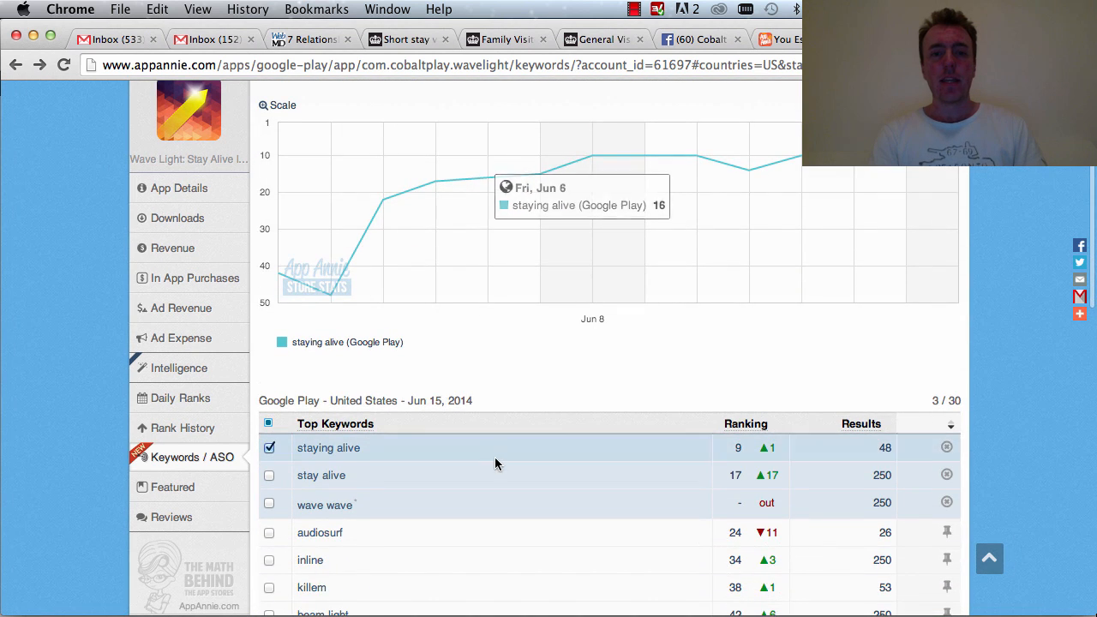
pyautogui.scroll(-3)
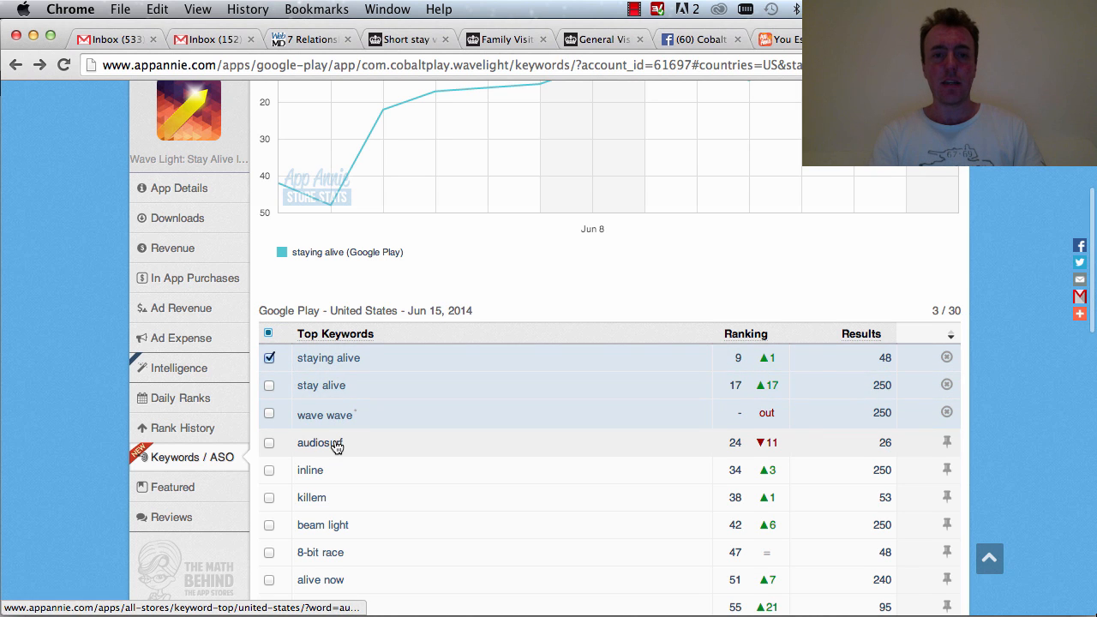
pyautogui.scroll(-3)
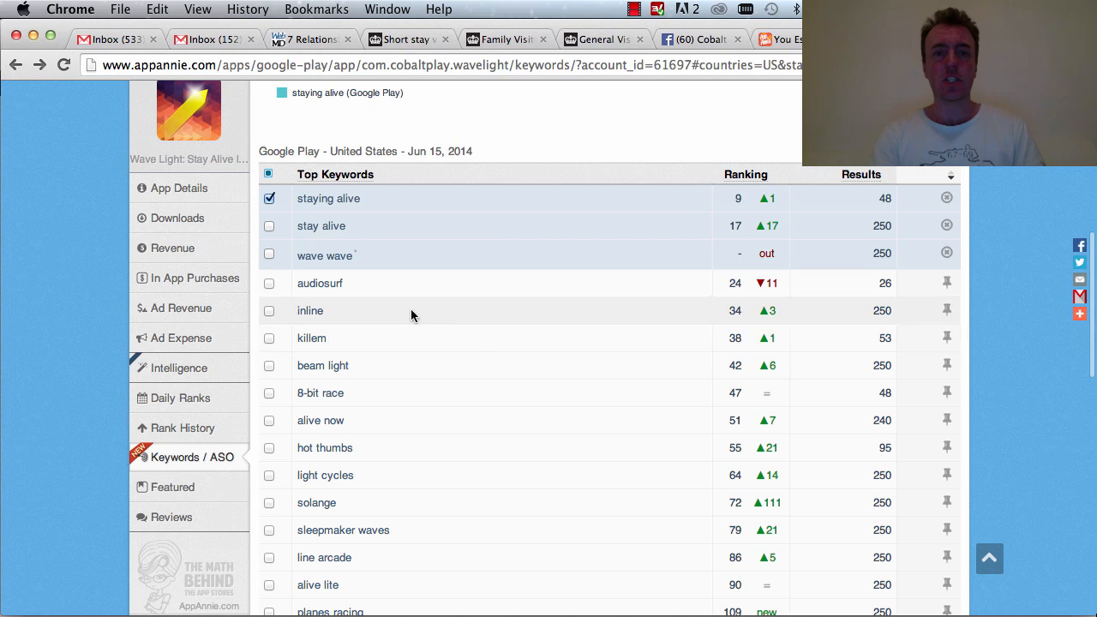
pyautogui.moveTo(391, 549)
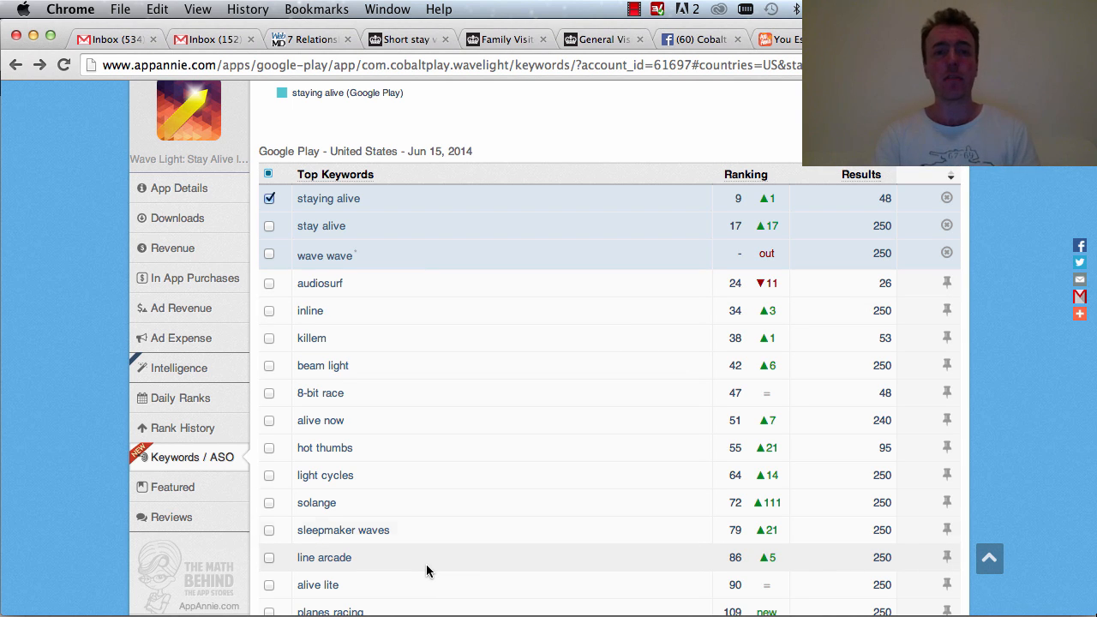
# Scroll through Wave Light's keyword table to the bottom, past solange up 111 to rank 72.
pyautogui.scroll(-3)
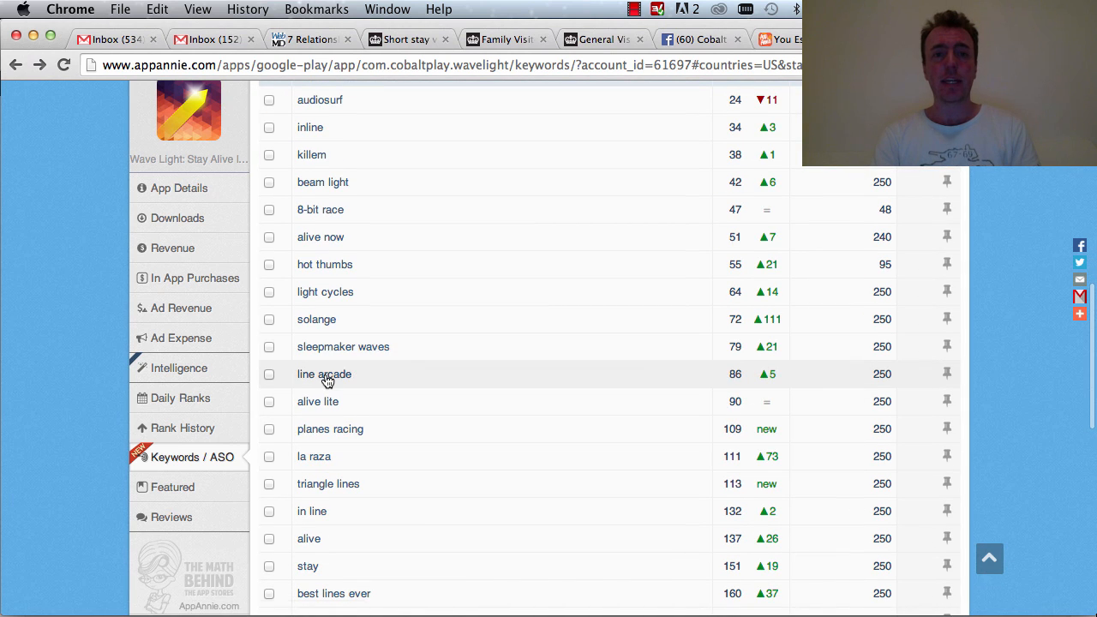
pyautogui.moveTo(324, 374)
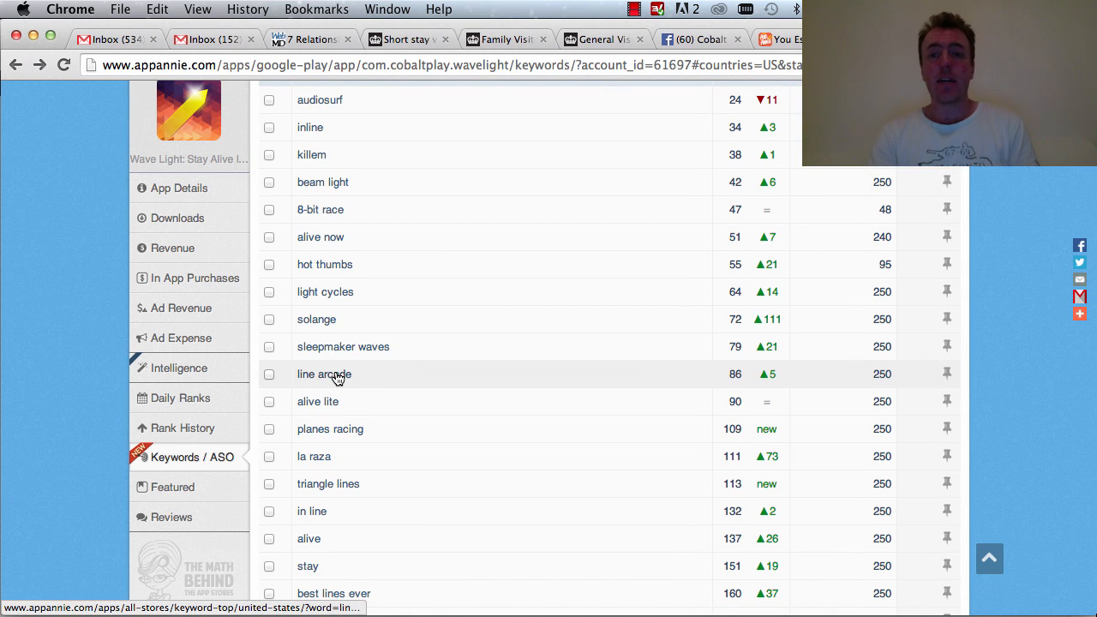
pyautogui.moveTo(754, 378)
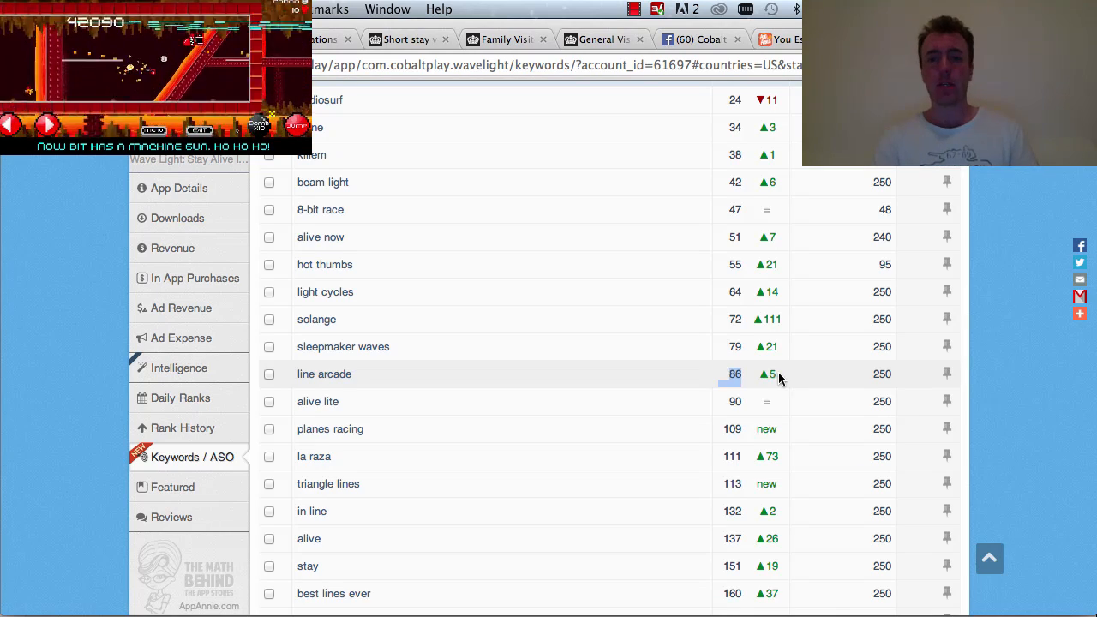
pyautogui.moveTo(648, 319)
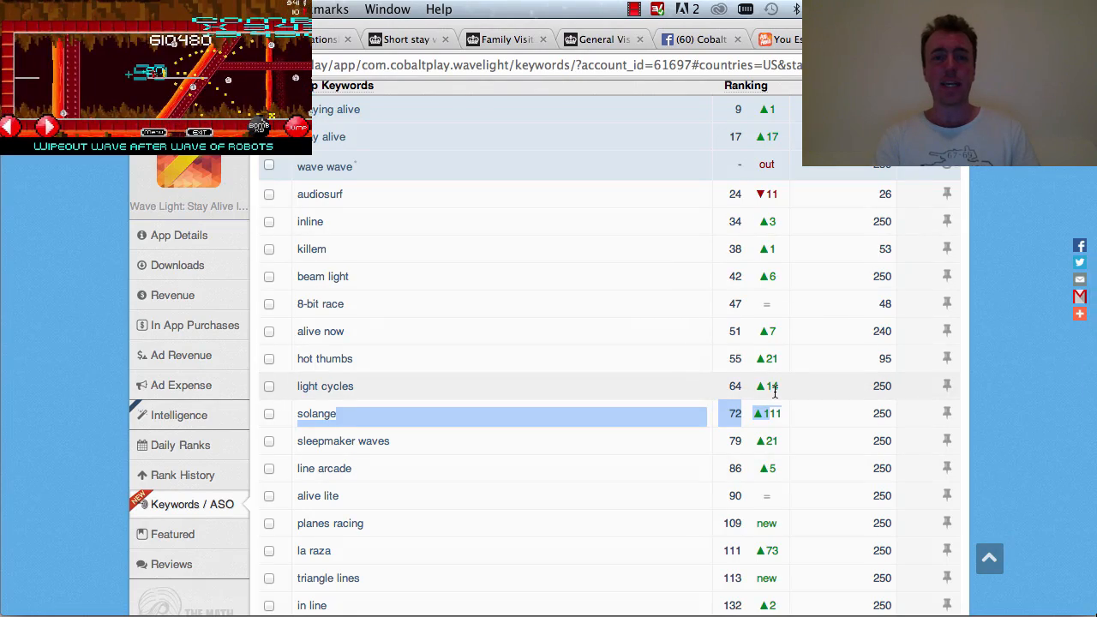
pyautogui.scroll(-3)
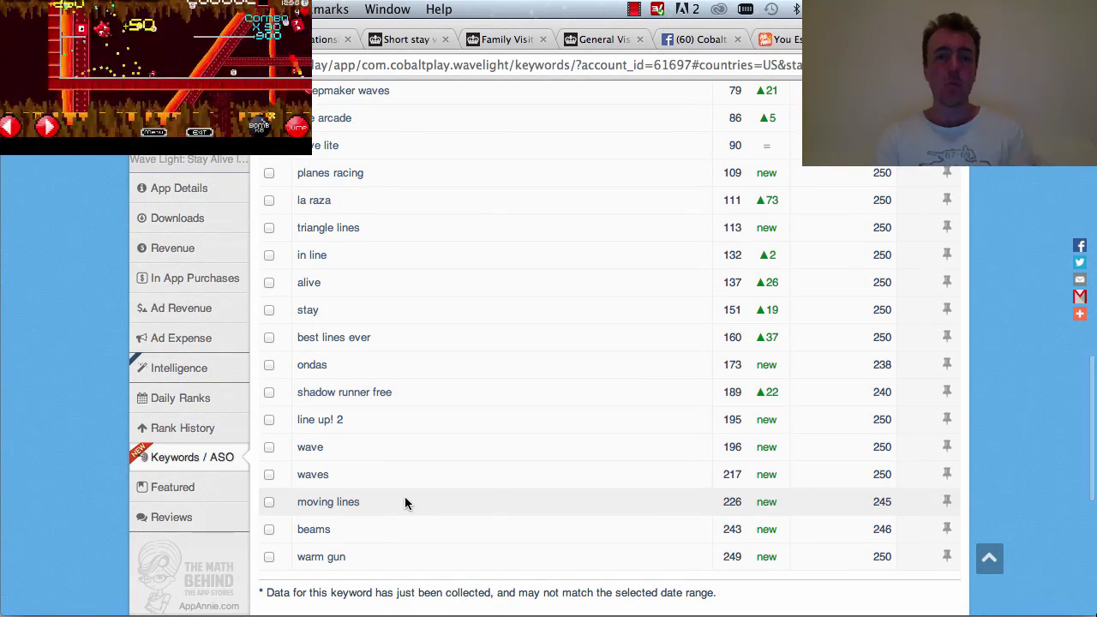
pyautogui.moveTo(757, 570)
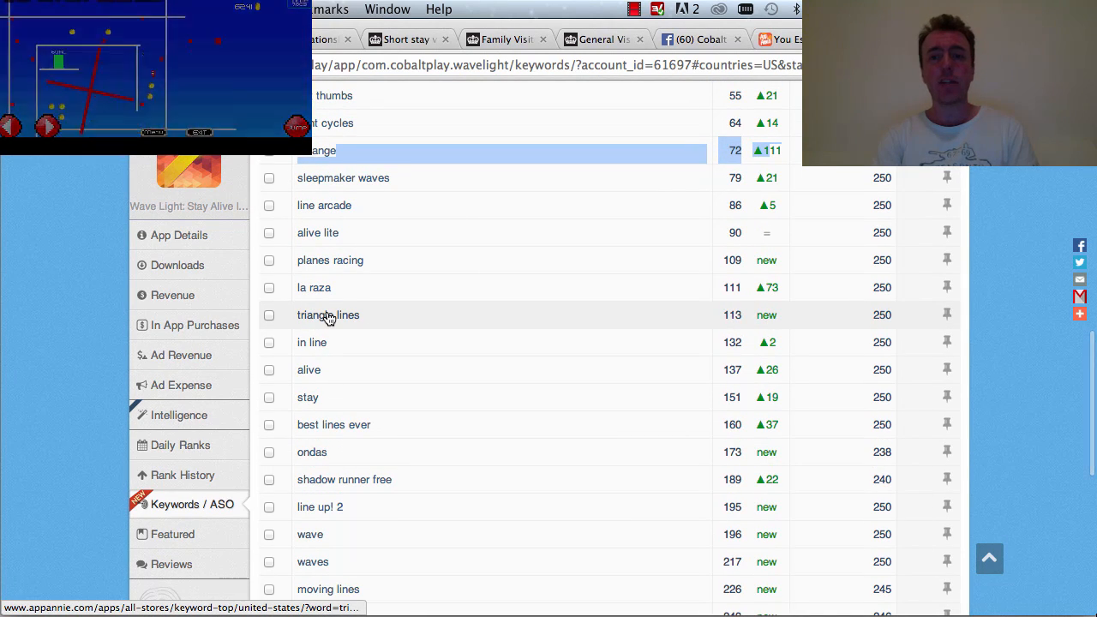
pyautogui.scroll(-3)
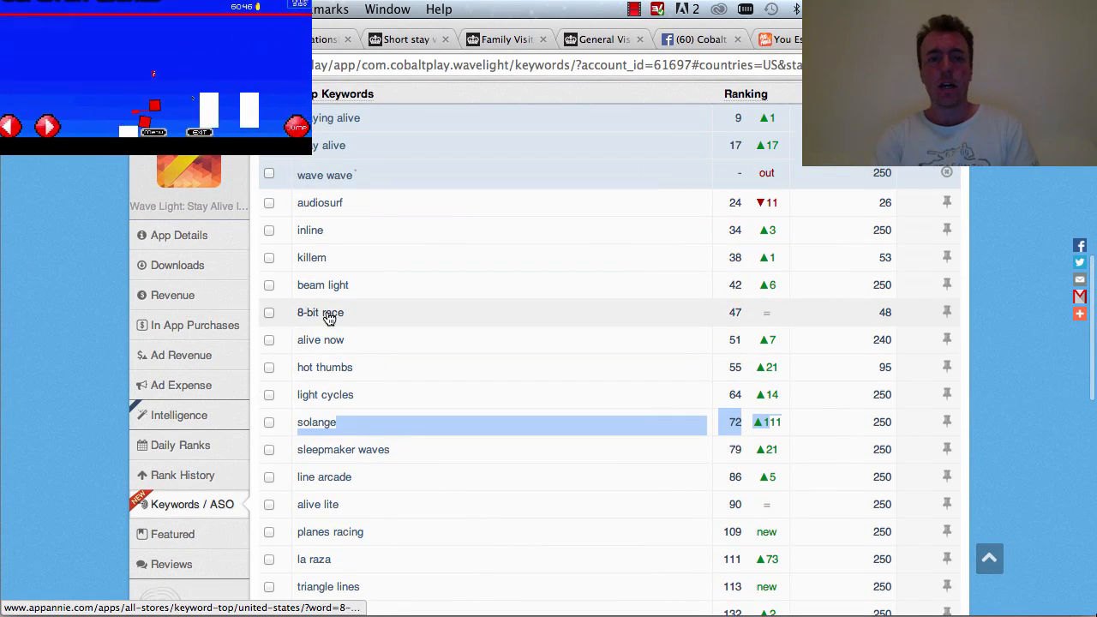
pyautogui.moveTo(335, 374)
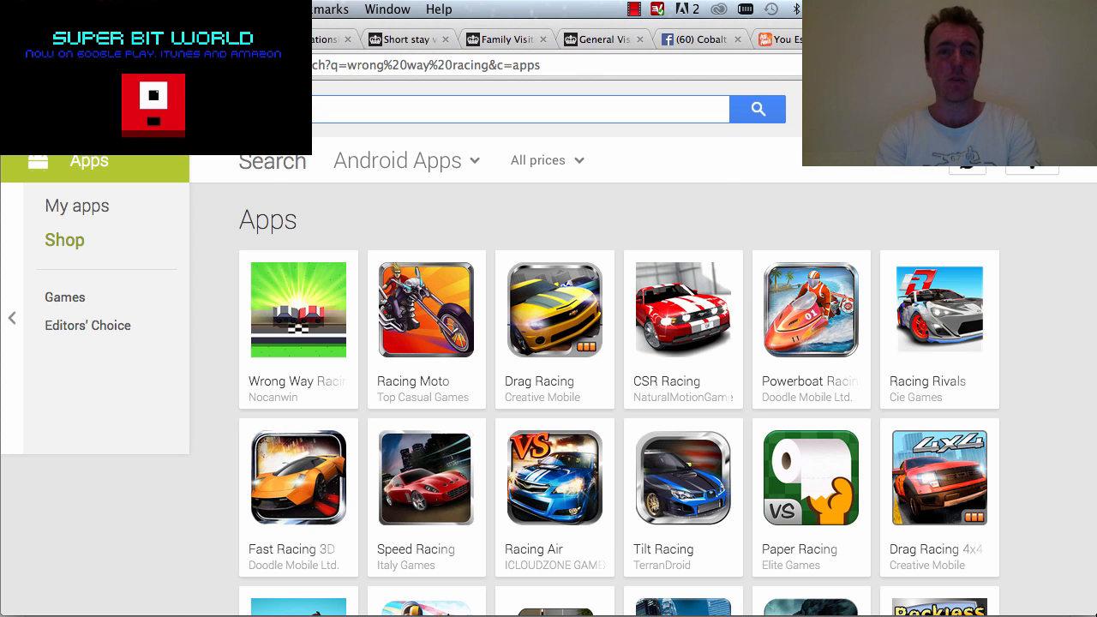
# Enter the 'hot thumbs' keyword in the Google Play search box.
pyautogui.write('hot thmbs')
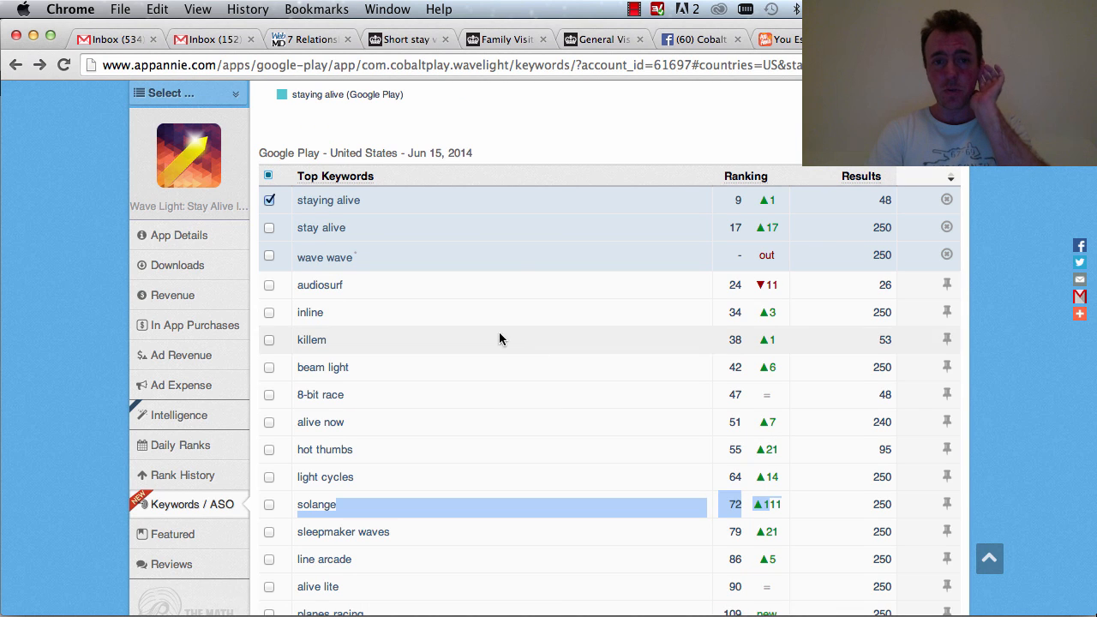
pyautogui.moveTo(763, 453)
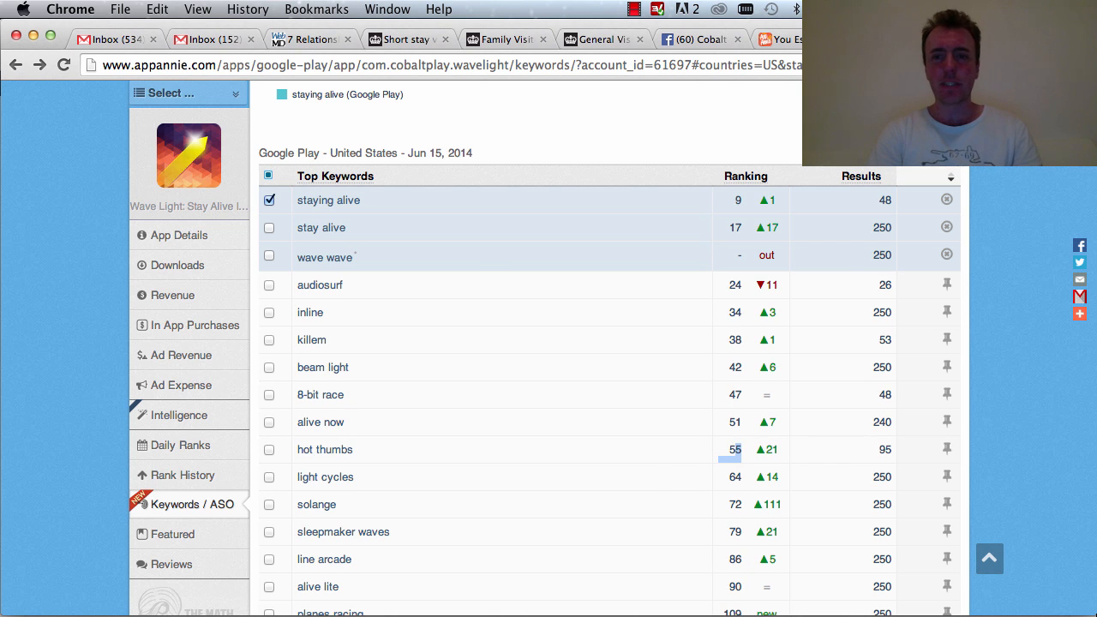
# Browse the Google Play app results for 'hot thumbs', looking for Wave Light.
pyautogui.click(326, 449)
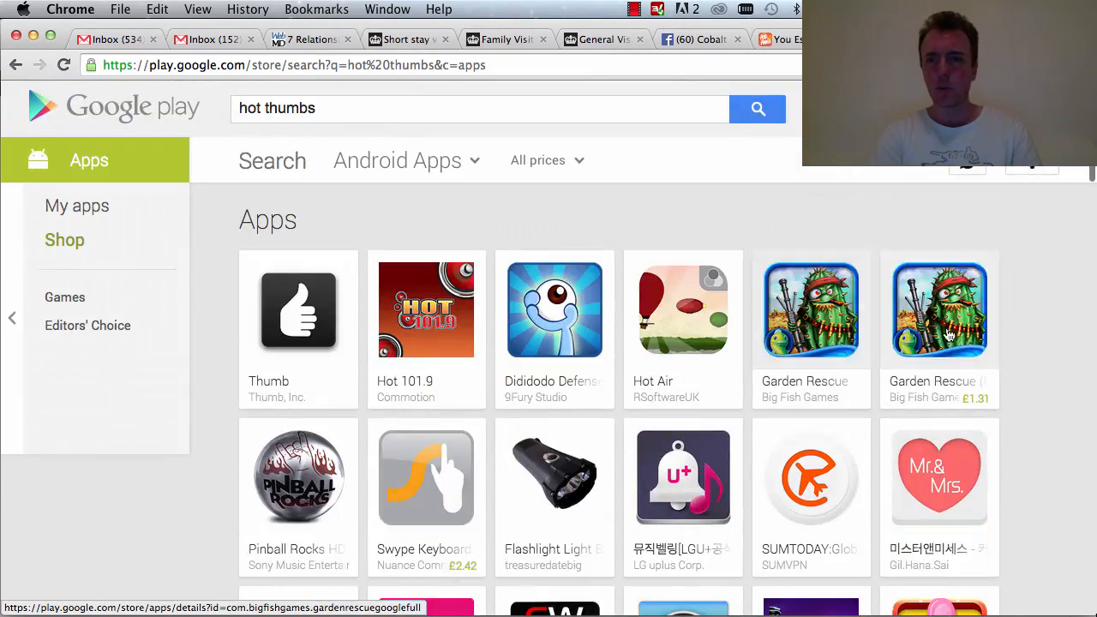
pyautogui.scroll(-3)
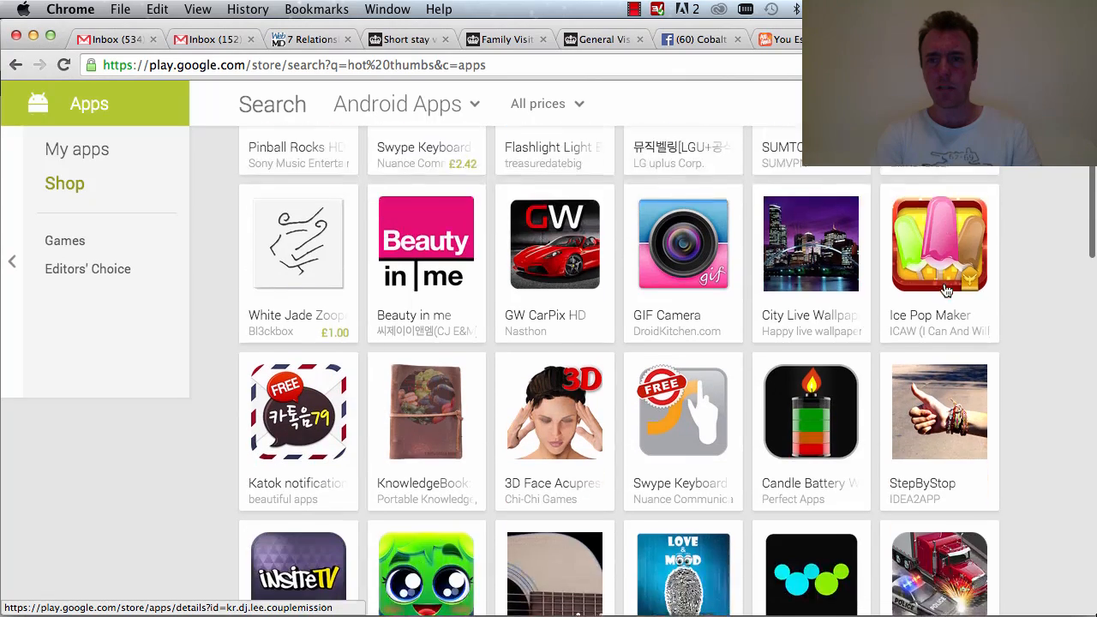
pyautogui.scroll(-3)
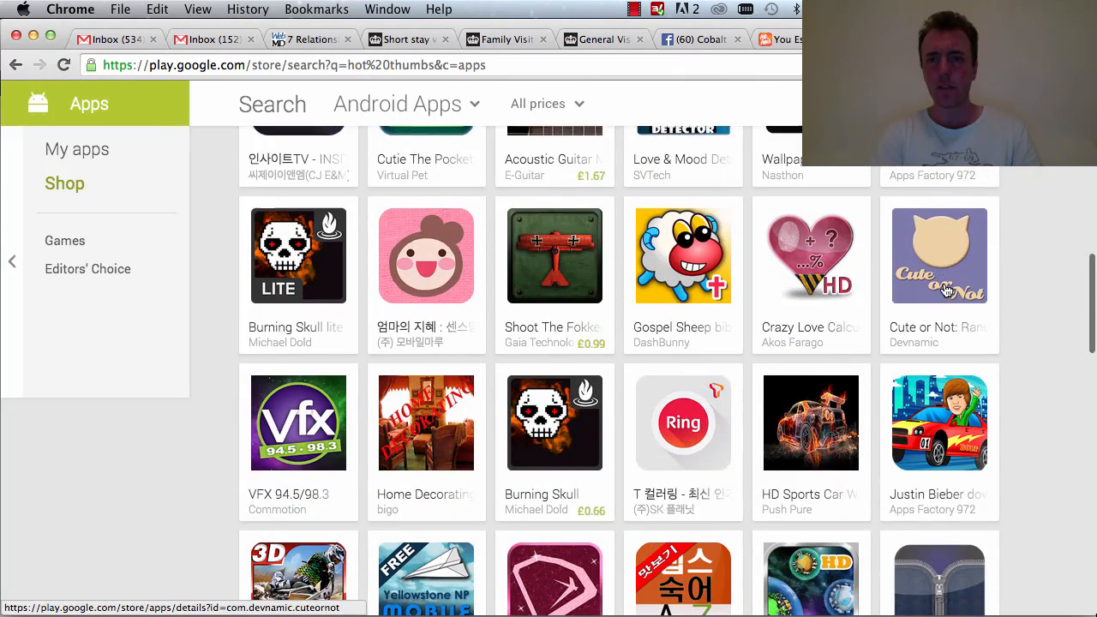
pyautogui.scroll(-3)
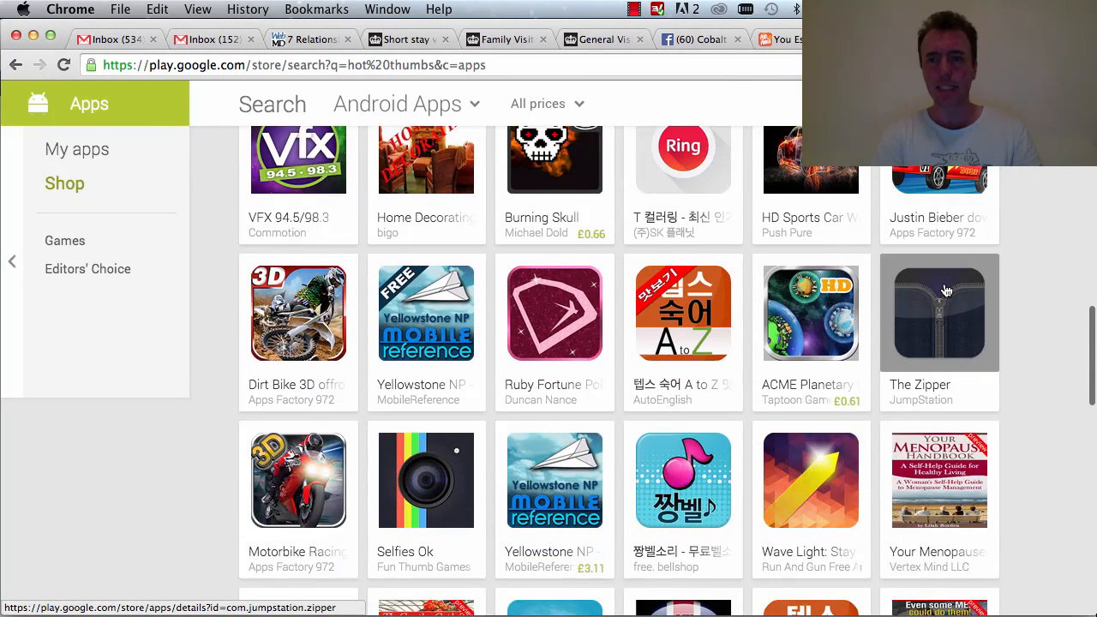
pyautogui.scroll(-3)
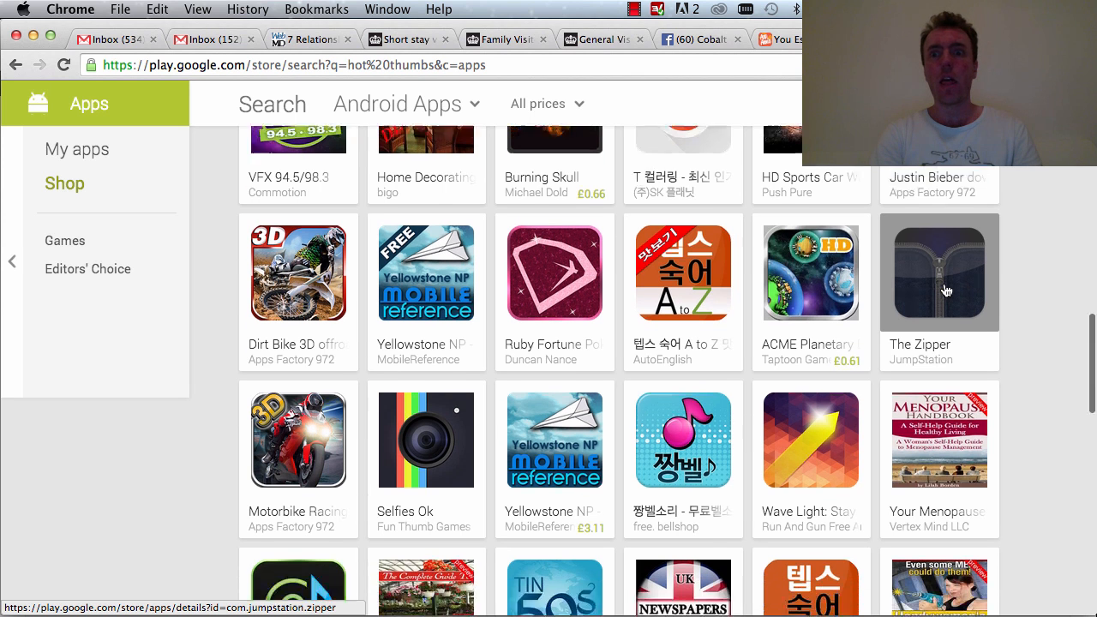
pyautogui.scroll(-3)
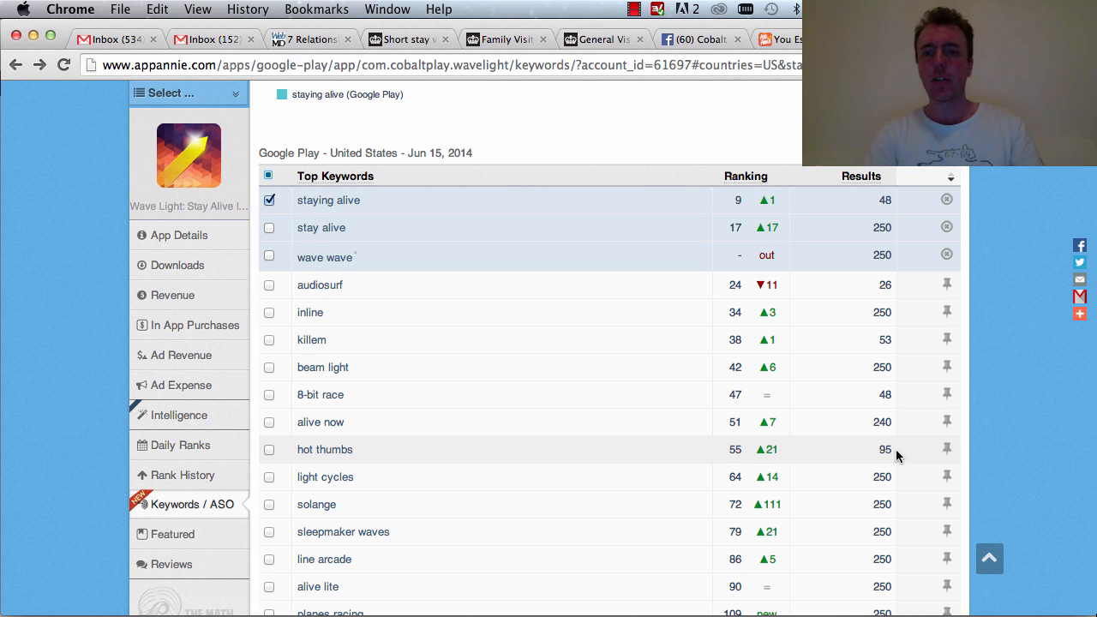
# Scroll Wave Light's Top Keywords table down to lower-ranked entries like 'shadow runner free'.
pyautogui.scroll(-3)
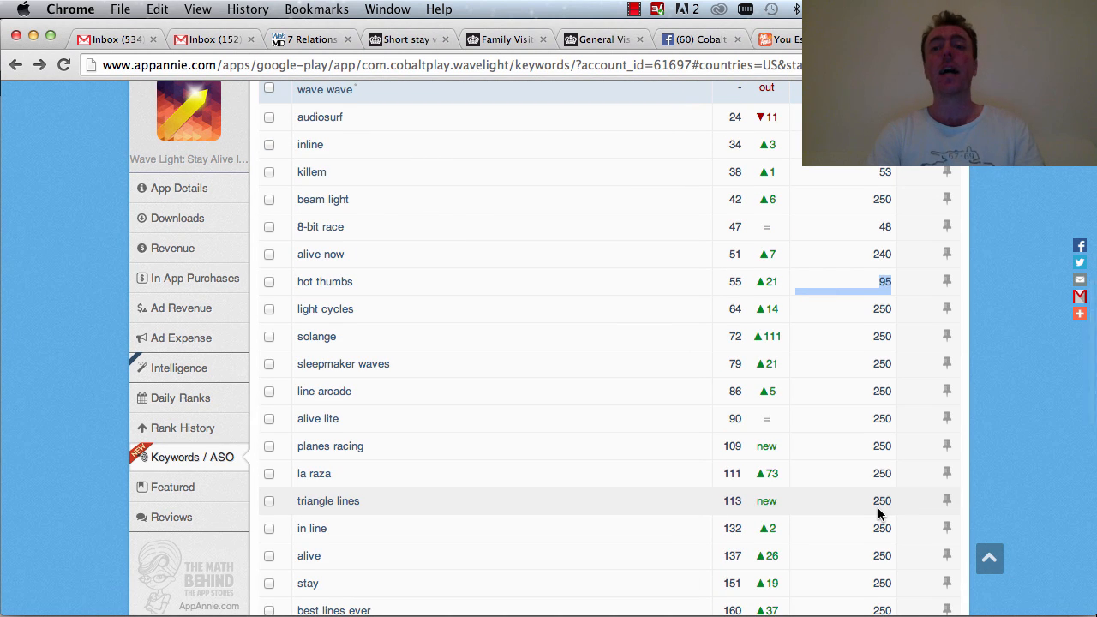
pyautogui.scroll(-3)
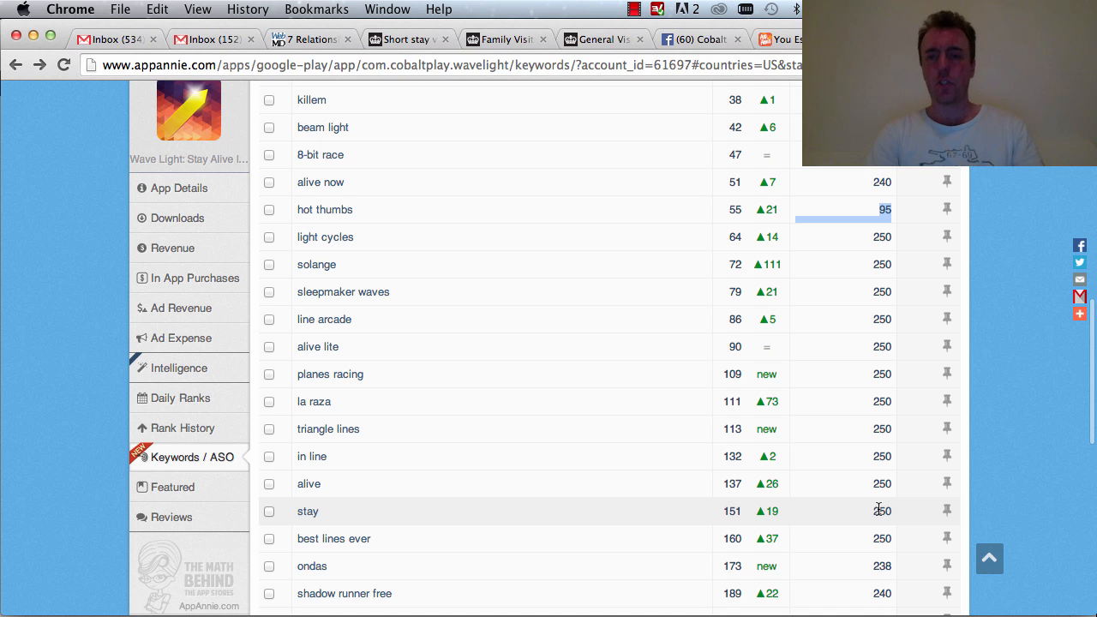
pyautogui.scroll(-3)
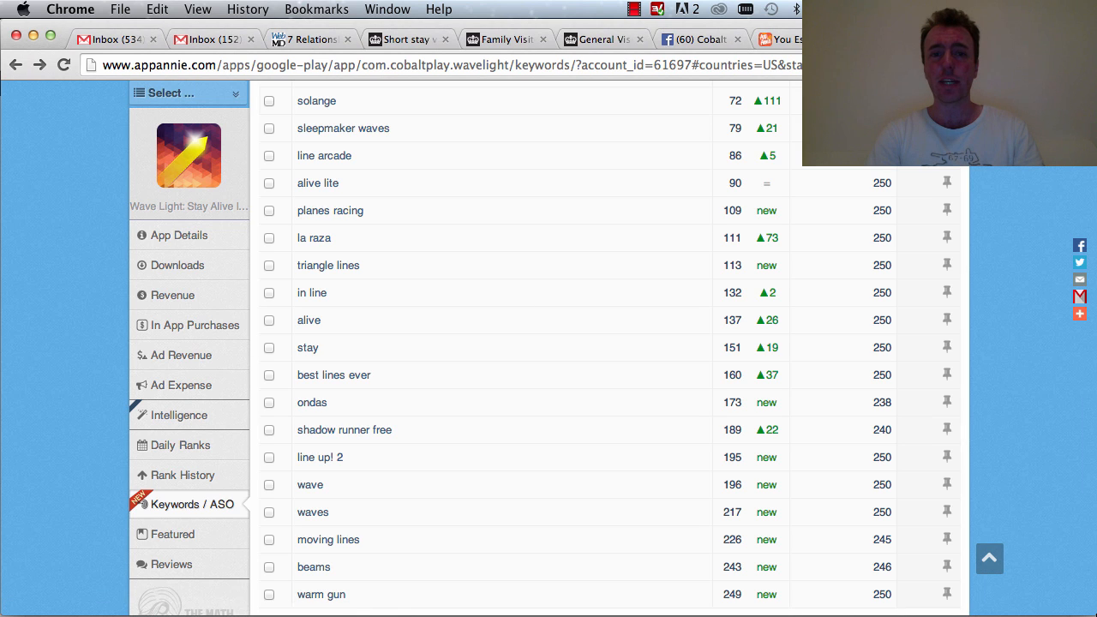
pyautogui.moveTo(353, 437)
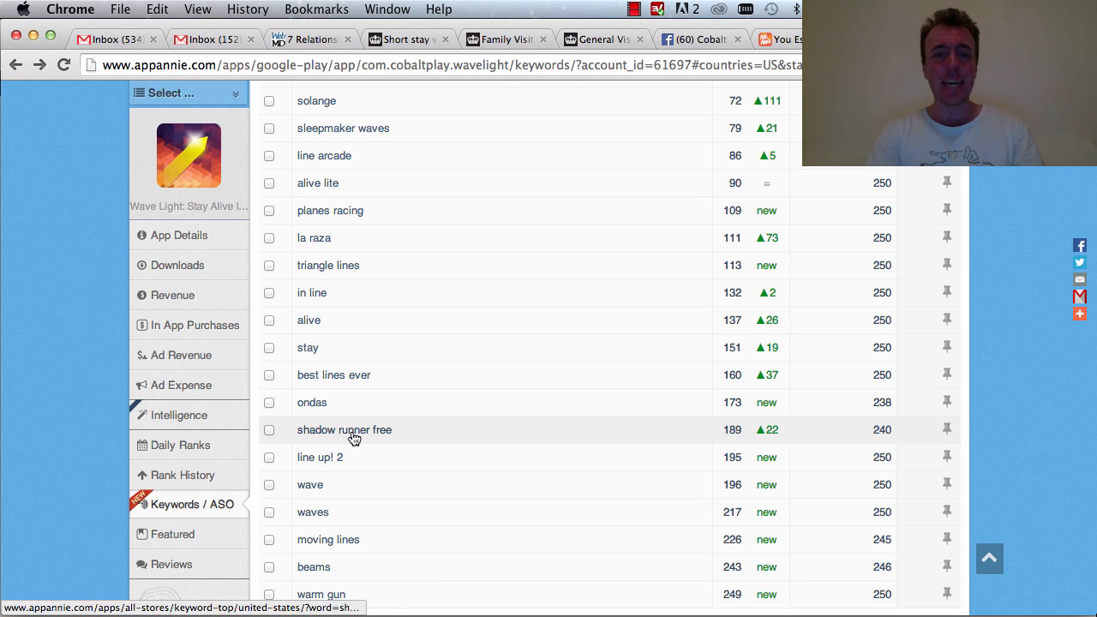
pyautogui.moveTo(398, 437)
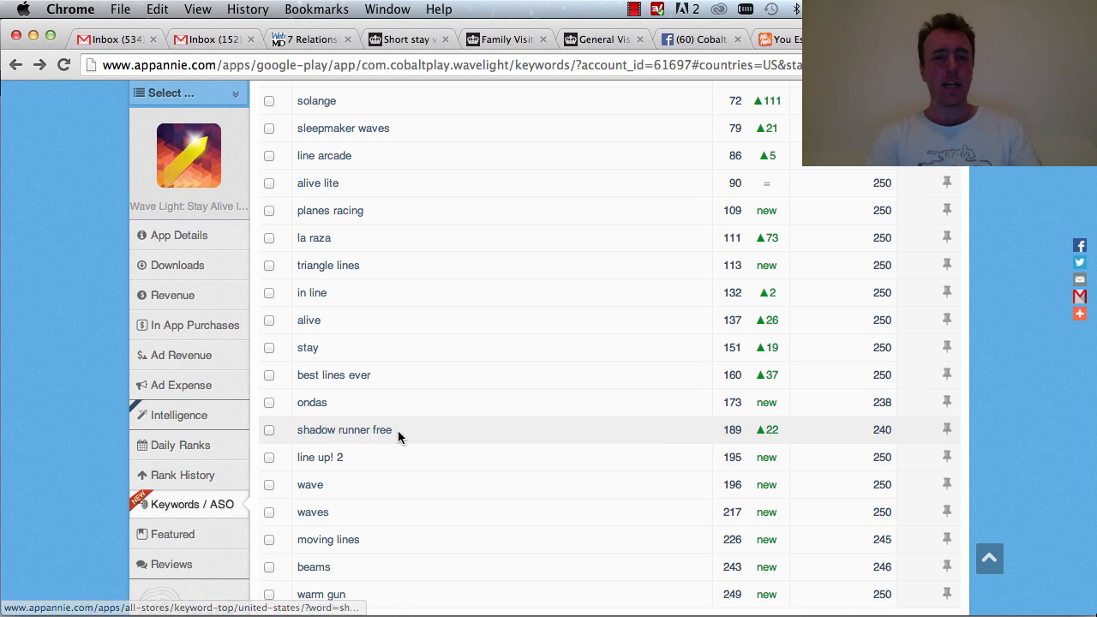
pyautogui.moveTo(620, 267)
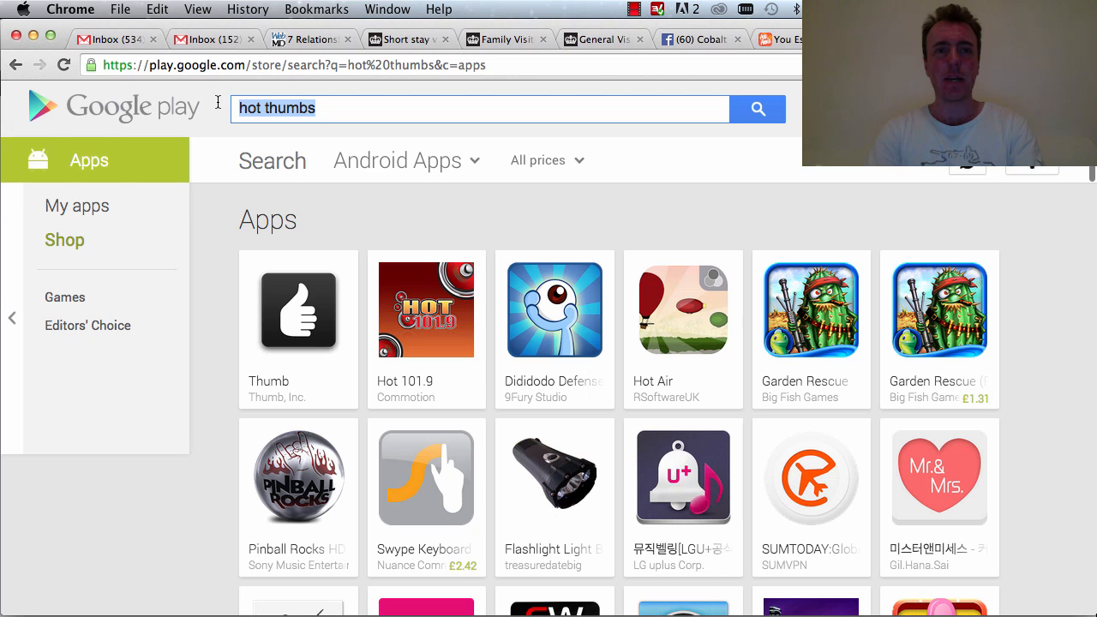
# Search Google Play apps for 'shadow runner free'.
pyautogui.write('shadow runner')
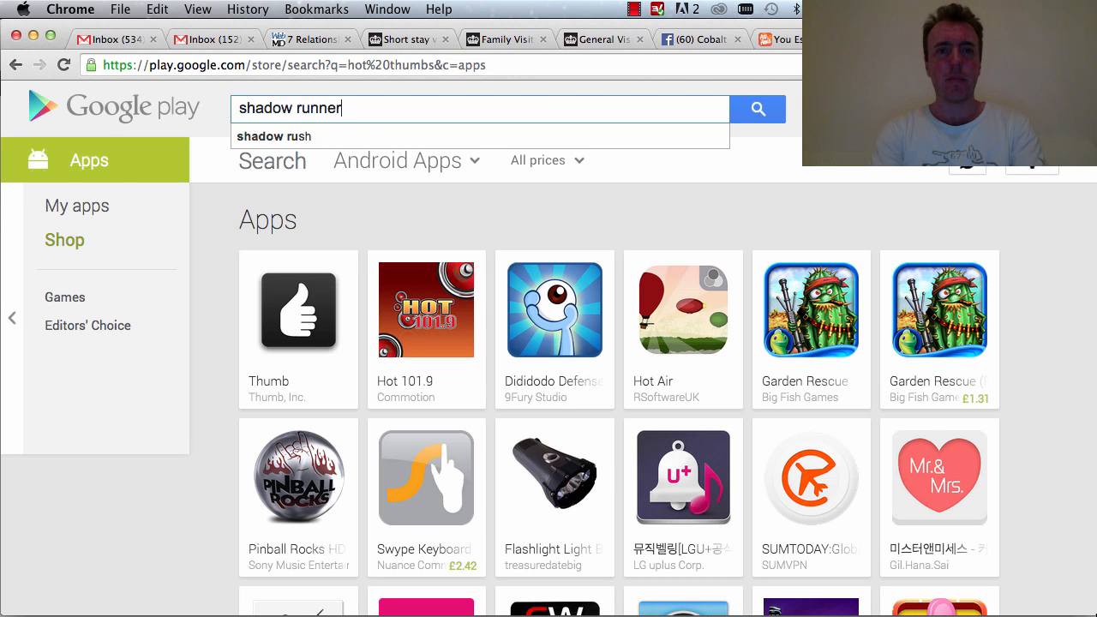
pyautogui.write('f')
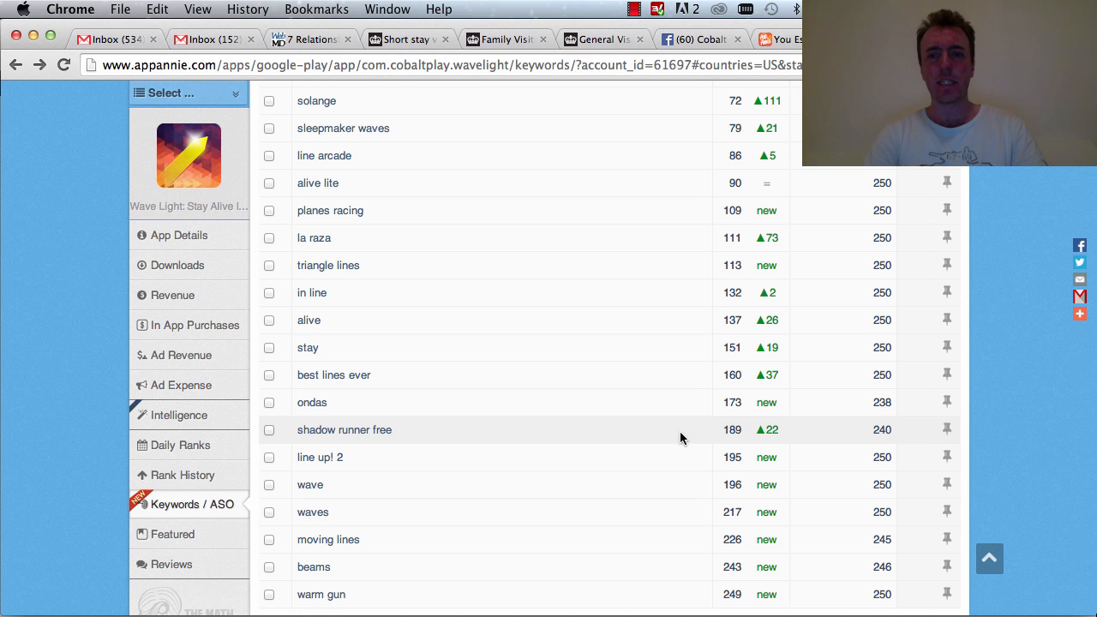
pyautogui.moveTo(780, 437)
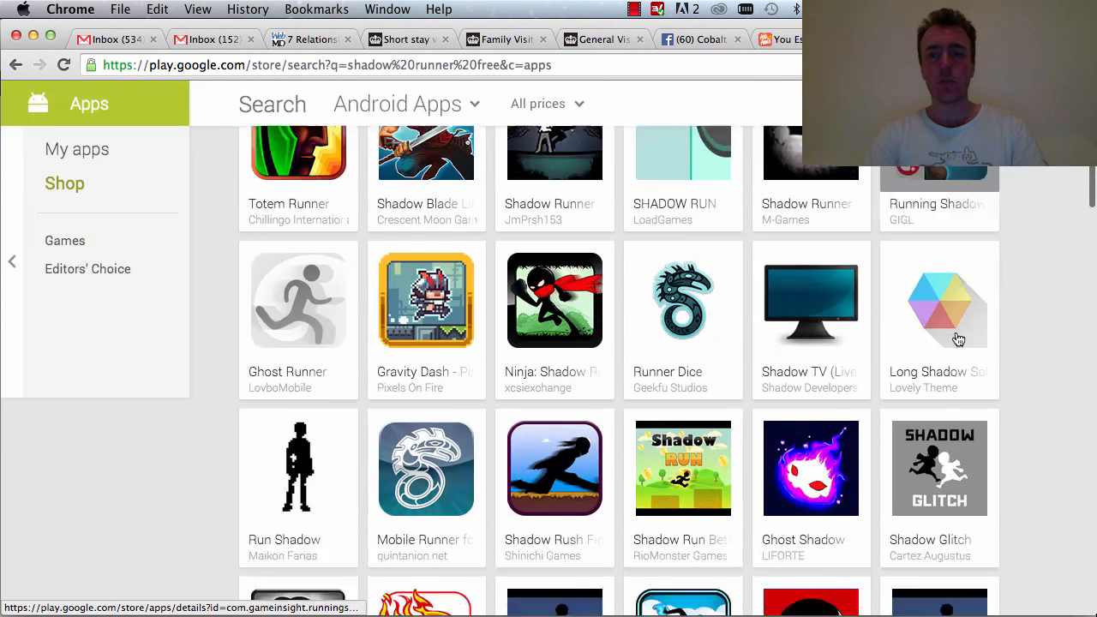
# Browse down the 'shadow runner free' app results looking for Wave Light.
pyautogui.scroll(-3)
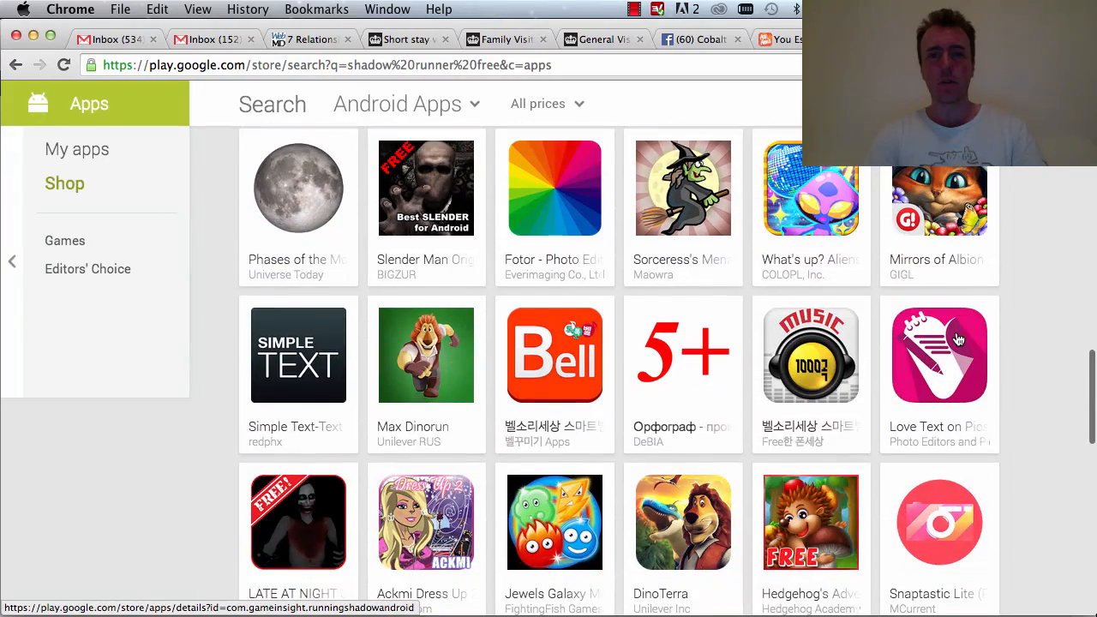
pyautogui.scroll(-3)
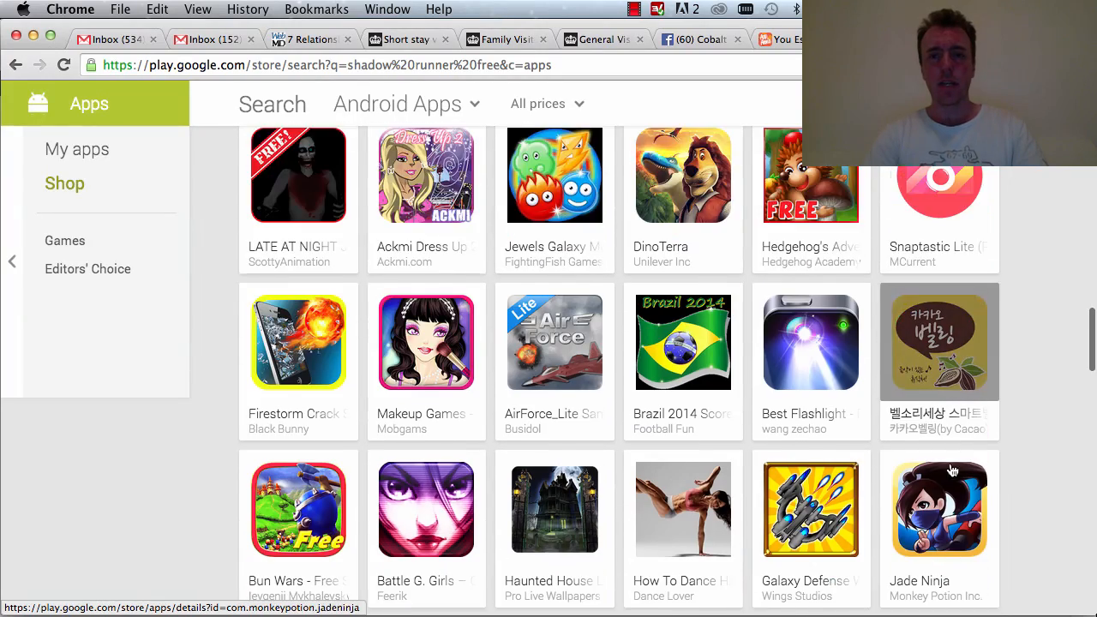
pyautogui.scroll(-3)
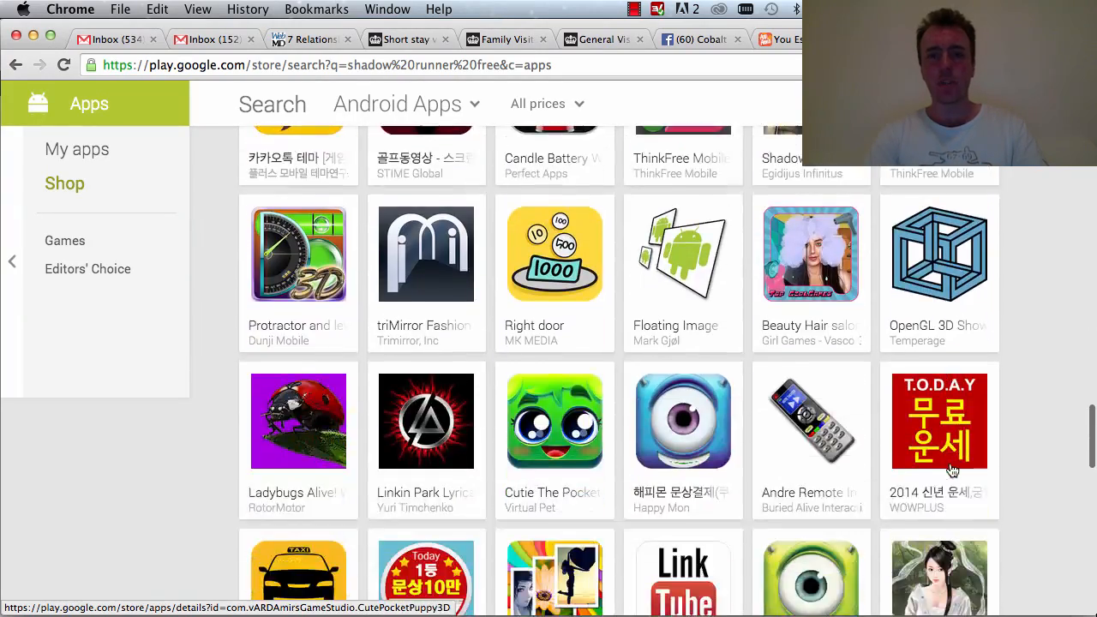
pyautogui.scroll(-3)
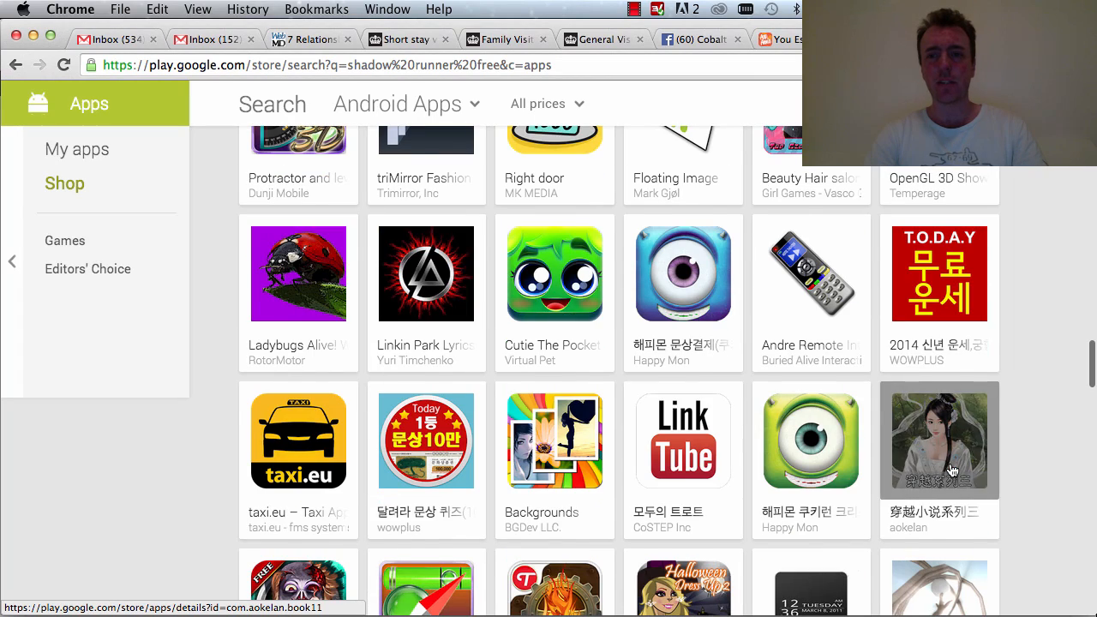
pyautogui.scroll(-3)
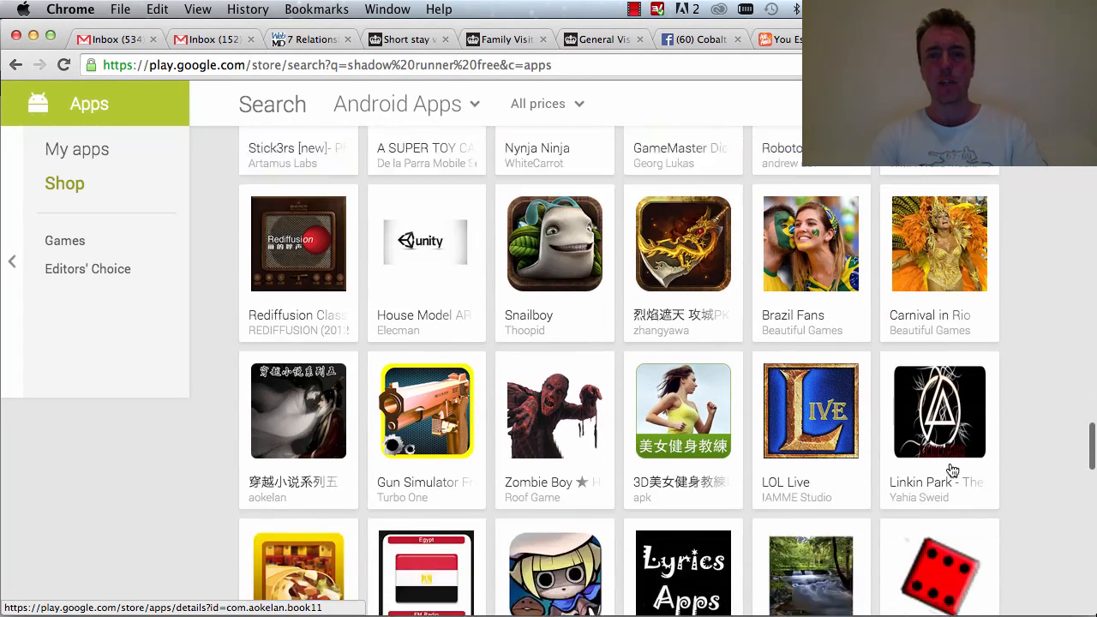
pyautogui.scroll(-3)
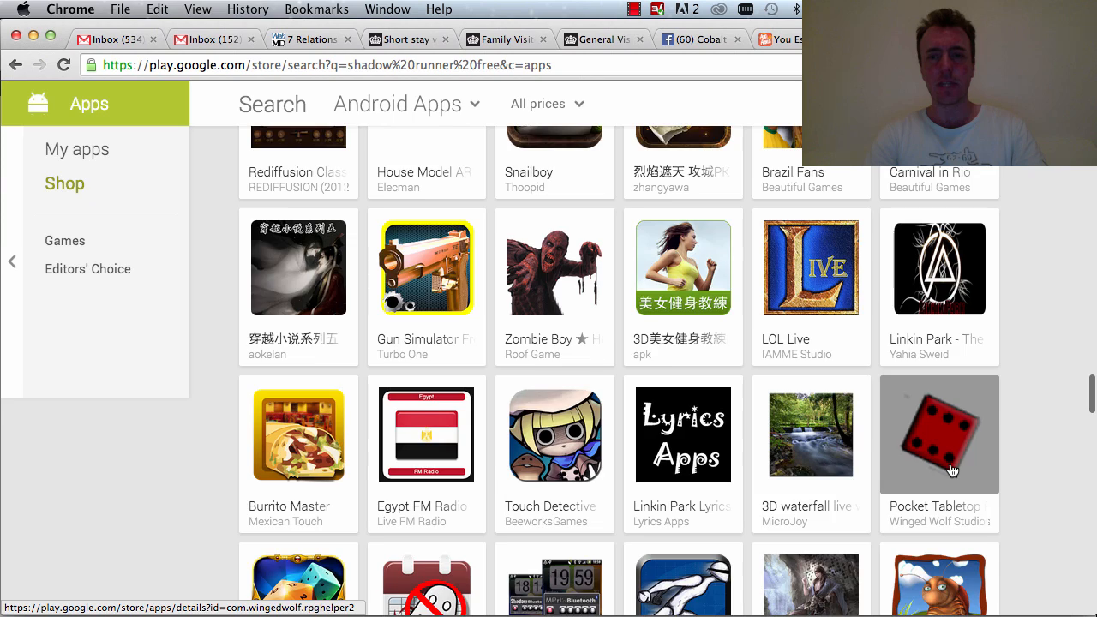
pyautogui.scroll(-3)
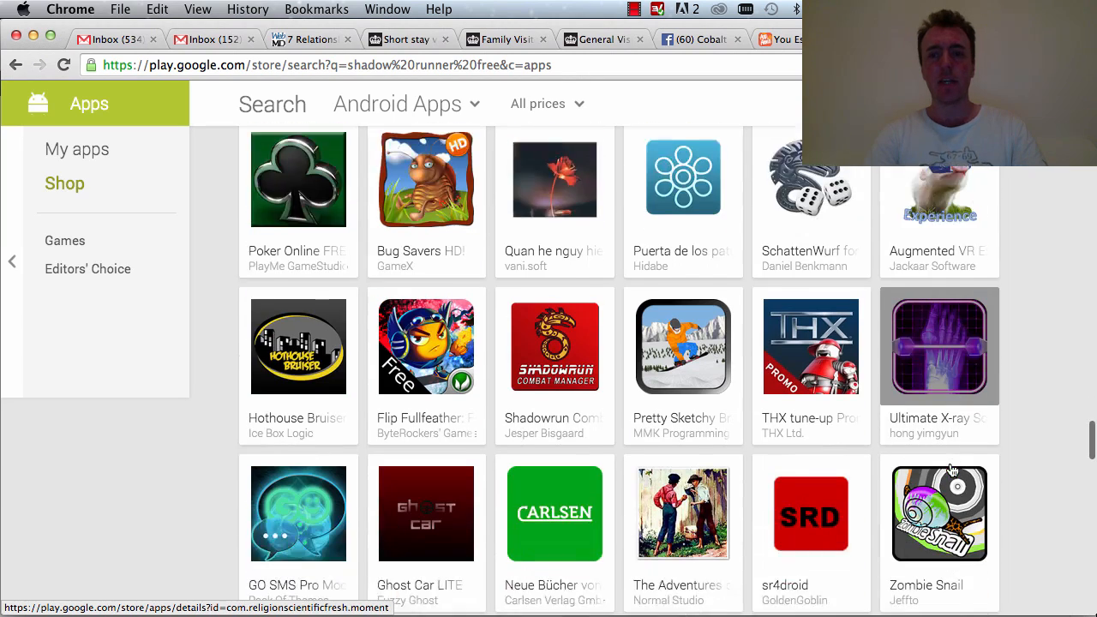
pyautogui.scroll(-3)
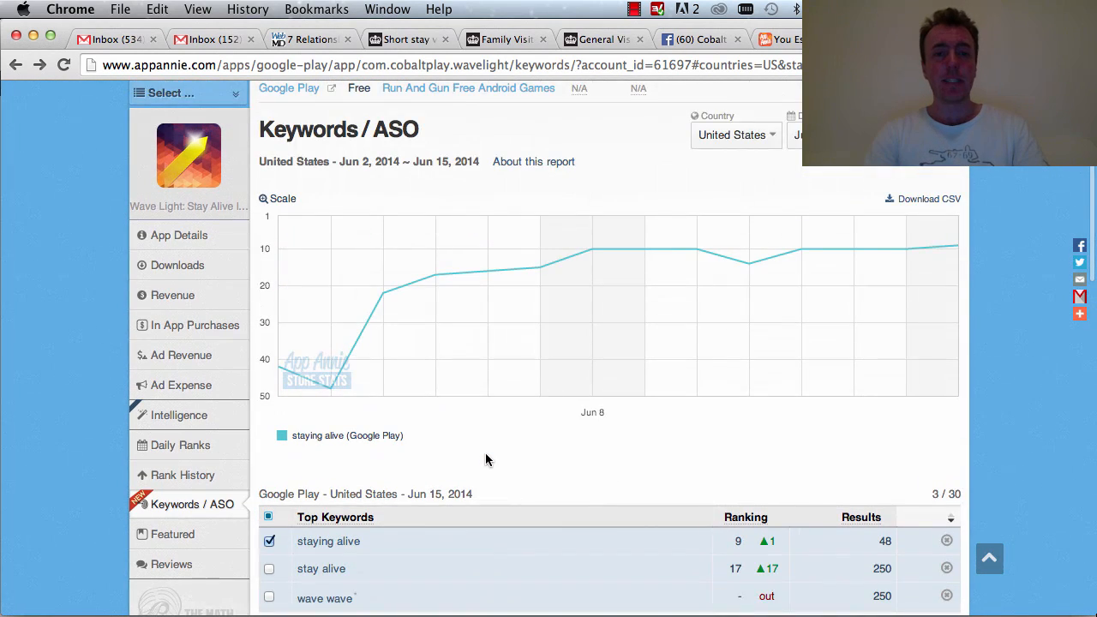
# Pin the 'audiosurf' keyword so it joins Wave Light's tracked keywords.
pyautogui.scroll(-3)
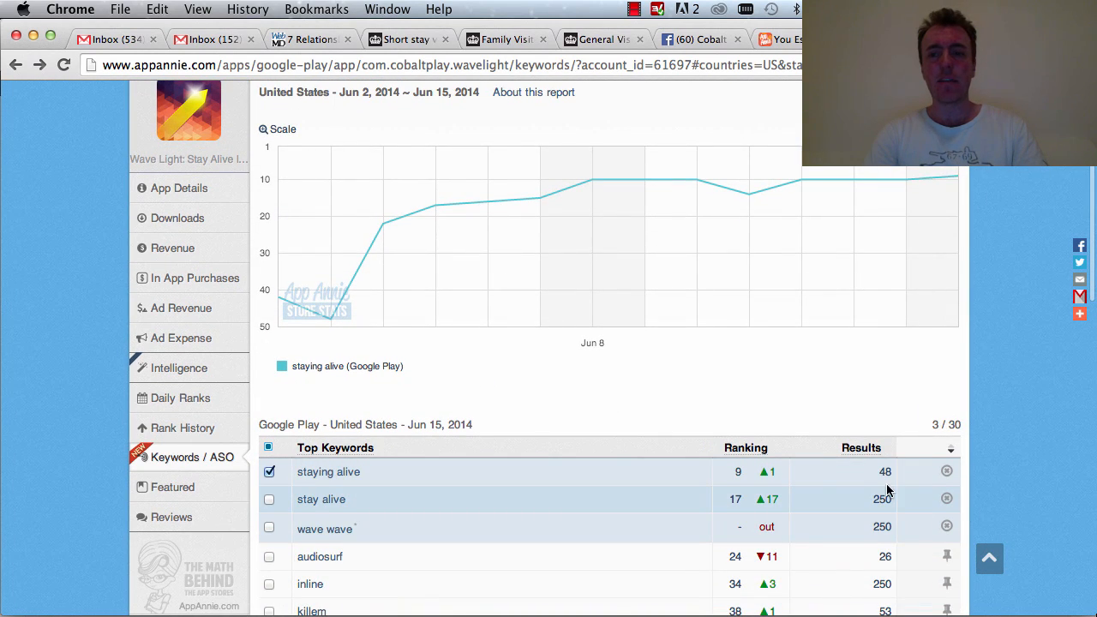
pyautogui.scroll(-3)
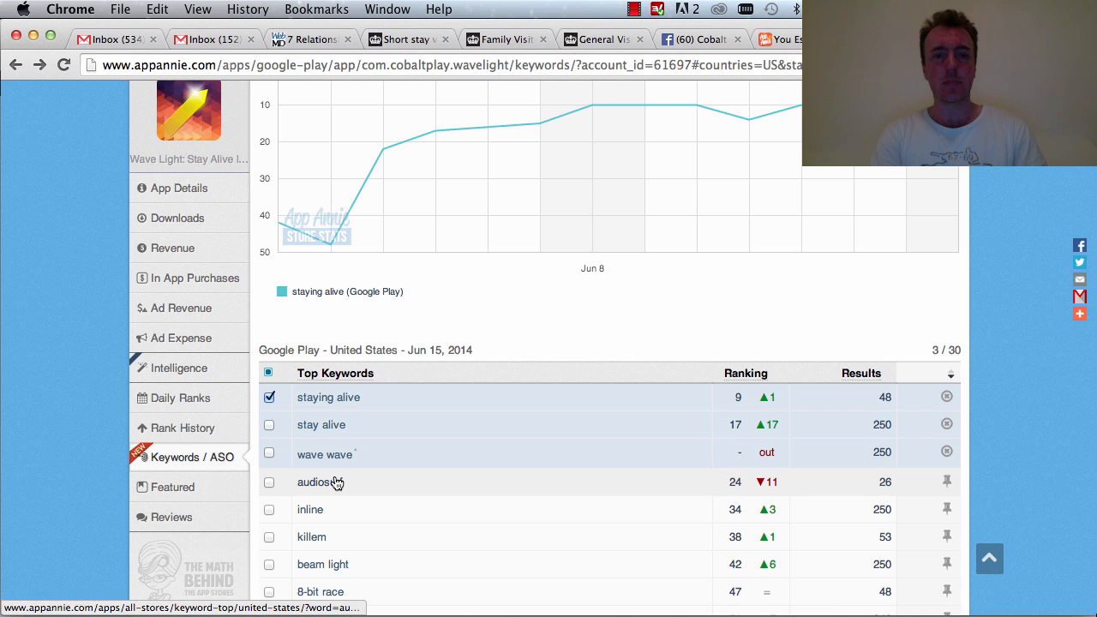
pyautogui.moveTo(453, 487)
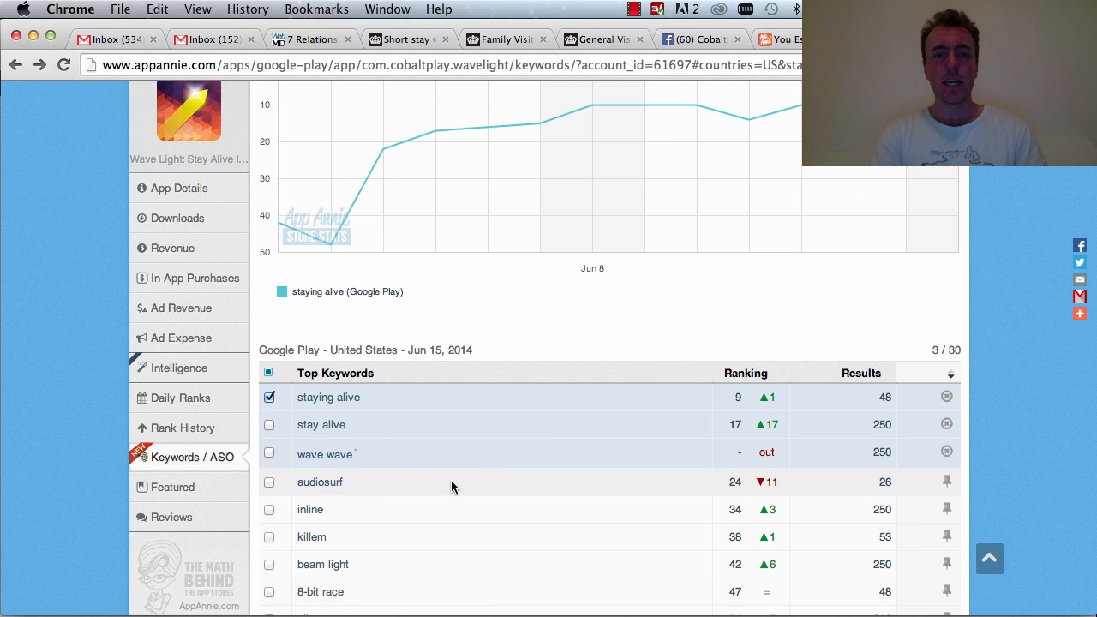
pyautogui.moveTo(318, 482)
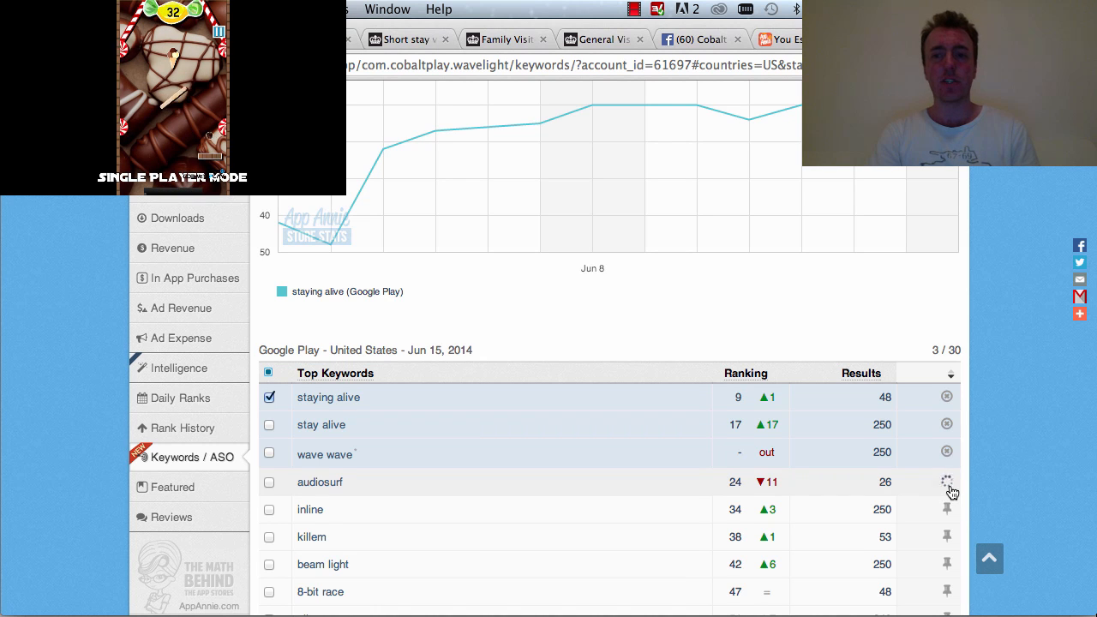
pyautogui.click(946, 484)
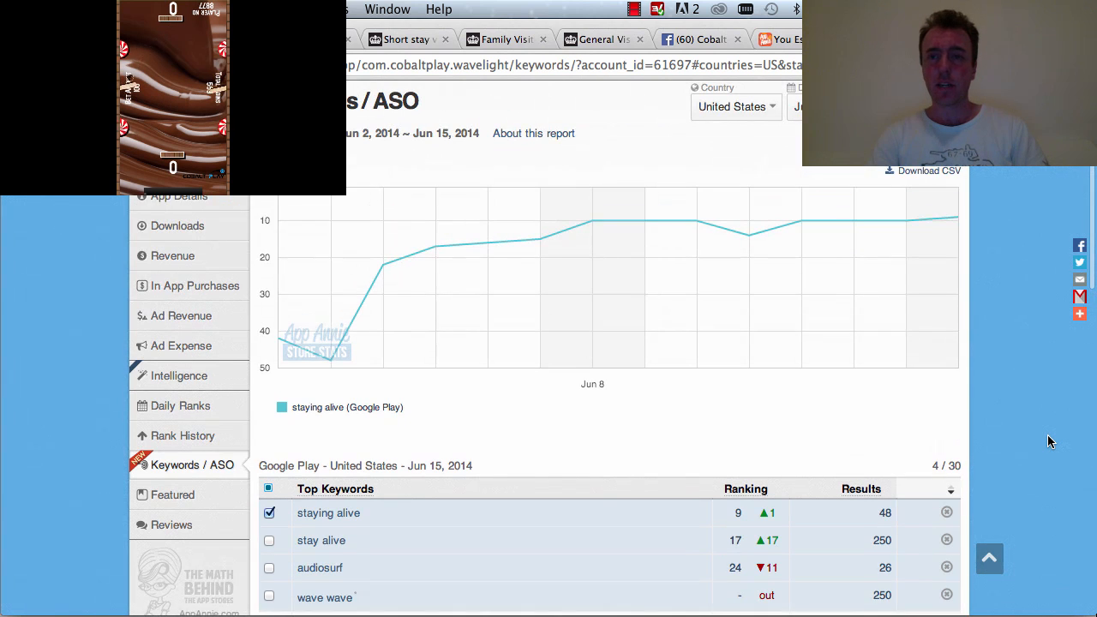
# Scroll through the Top Keywords table below the newly pinned audiosurf row.
pyautogui.scroll(-3)
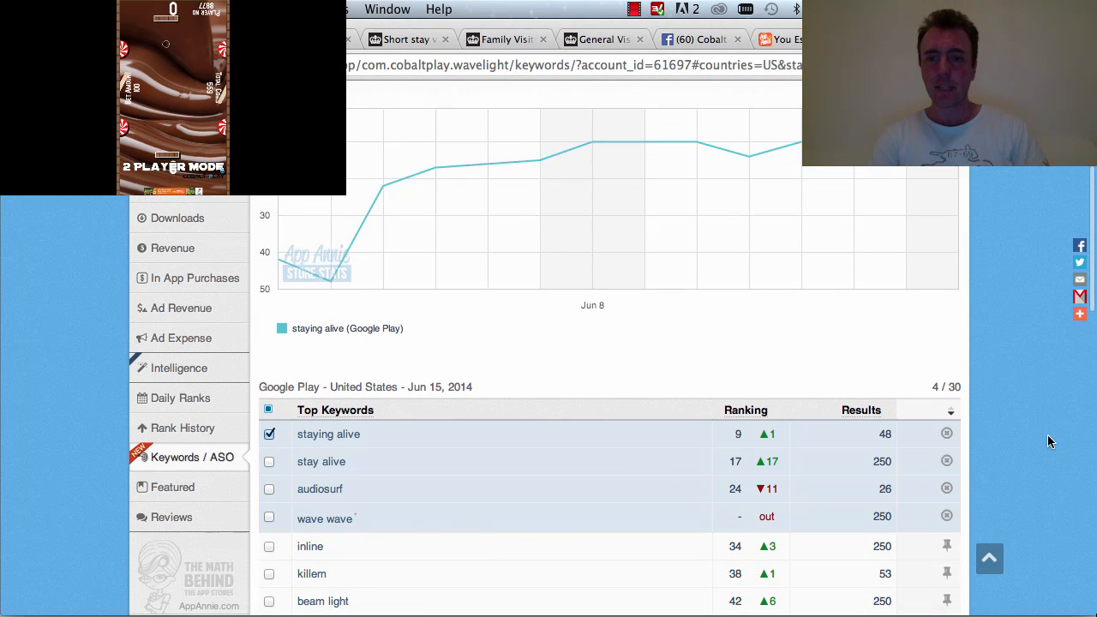
pyautogui.scroll(-3)
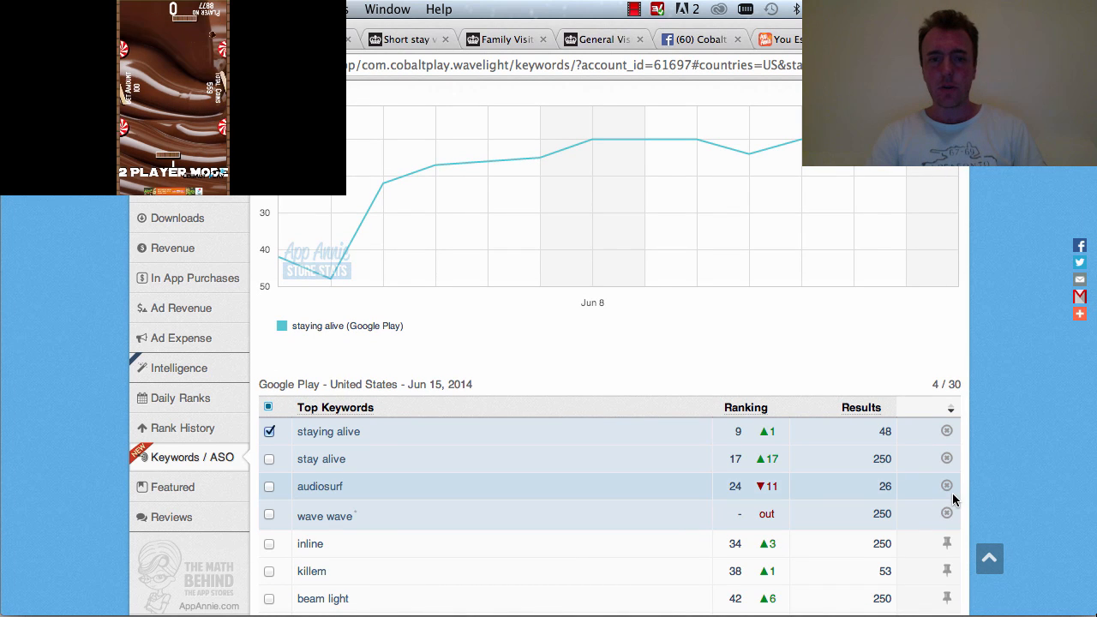
pyautogui.scroll(-3)
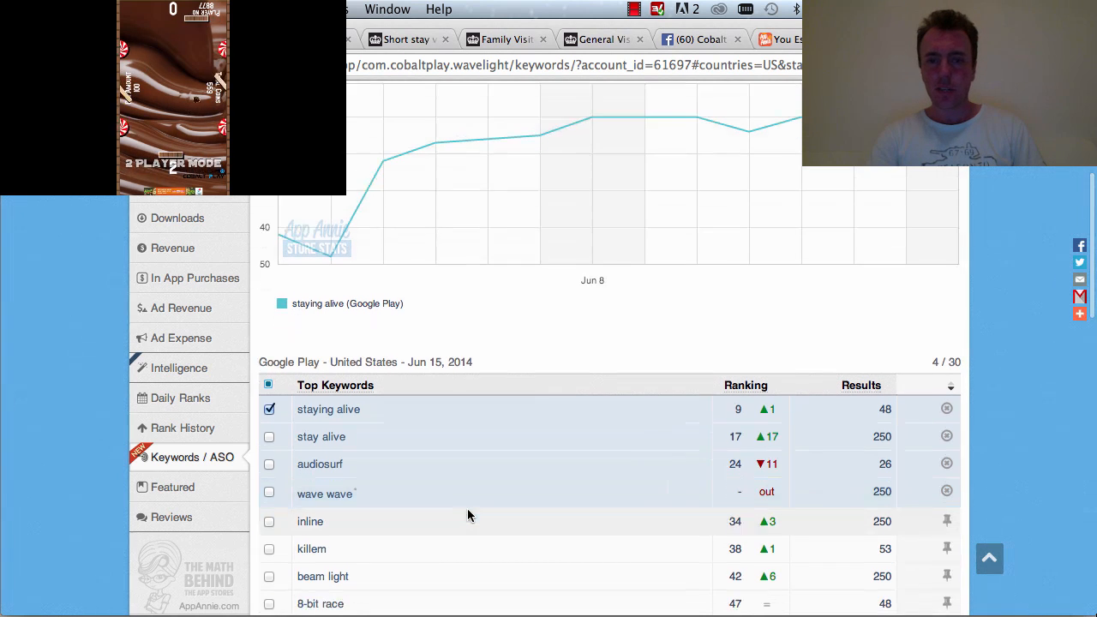
pyautogui.scroll(-3)
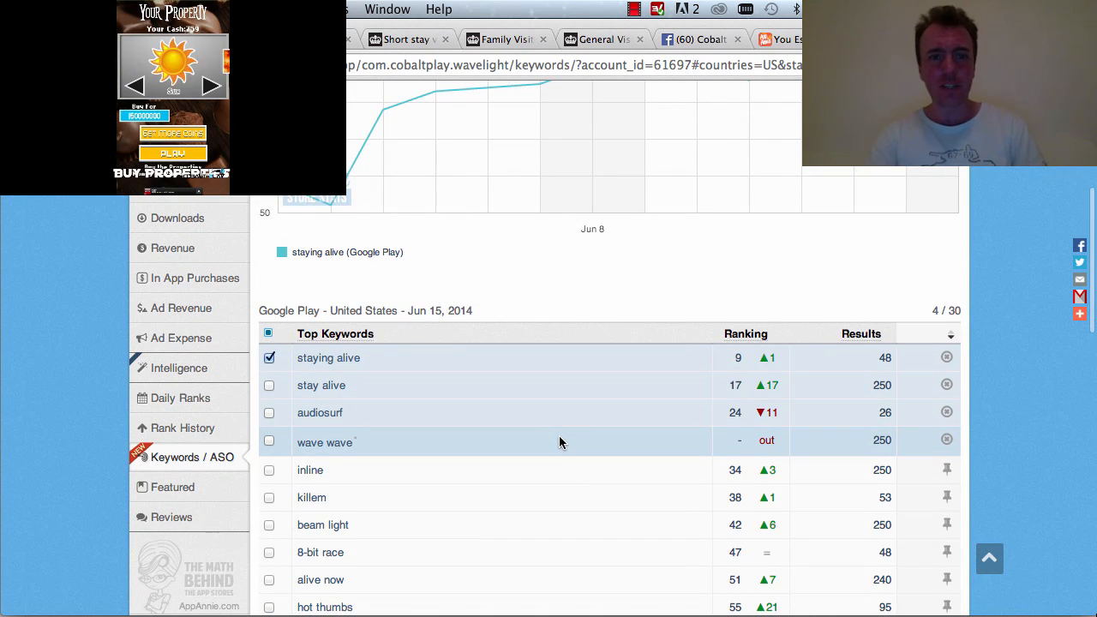
pyautogui.scroll(-3)
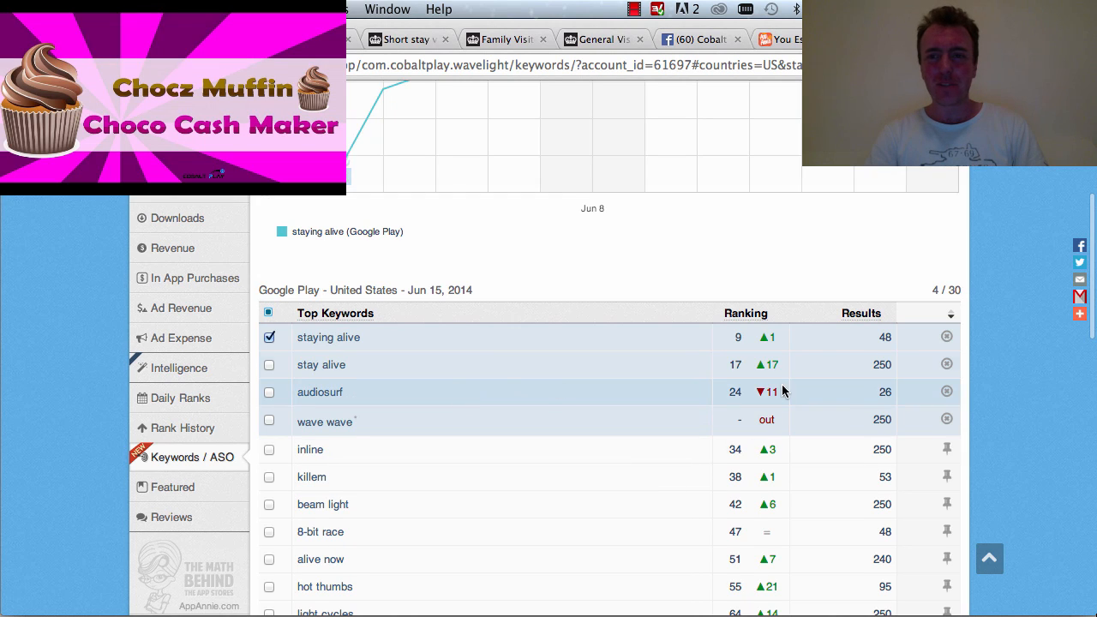
pyautogui.scroll(-3)
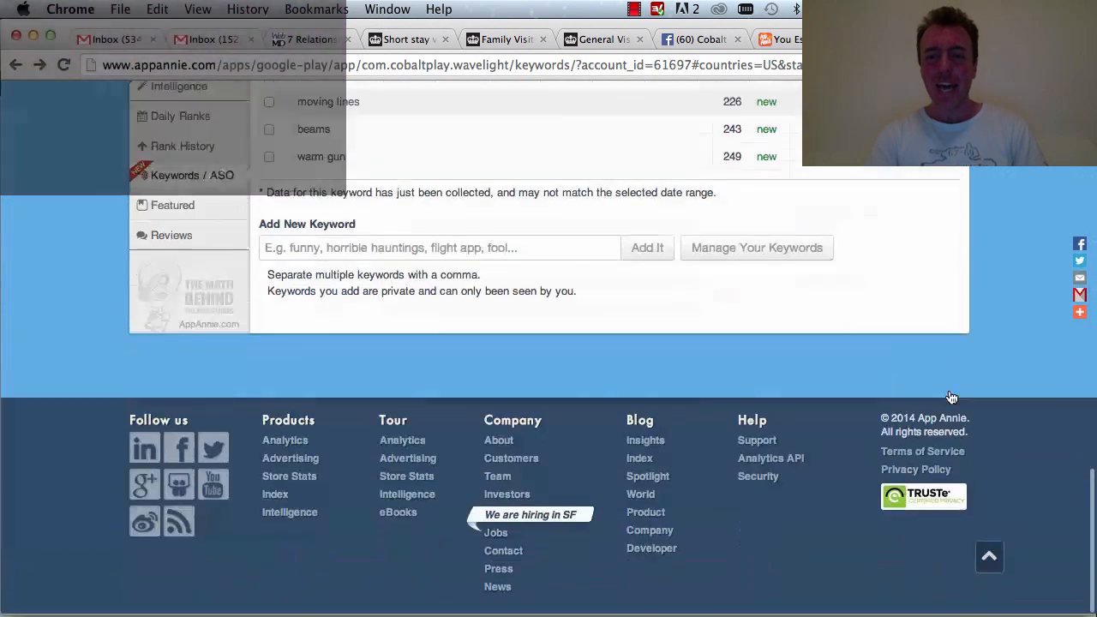
pyautogui.click(756, 246)
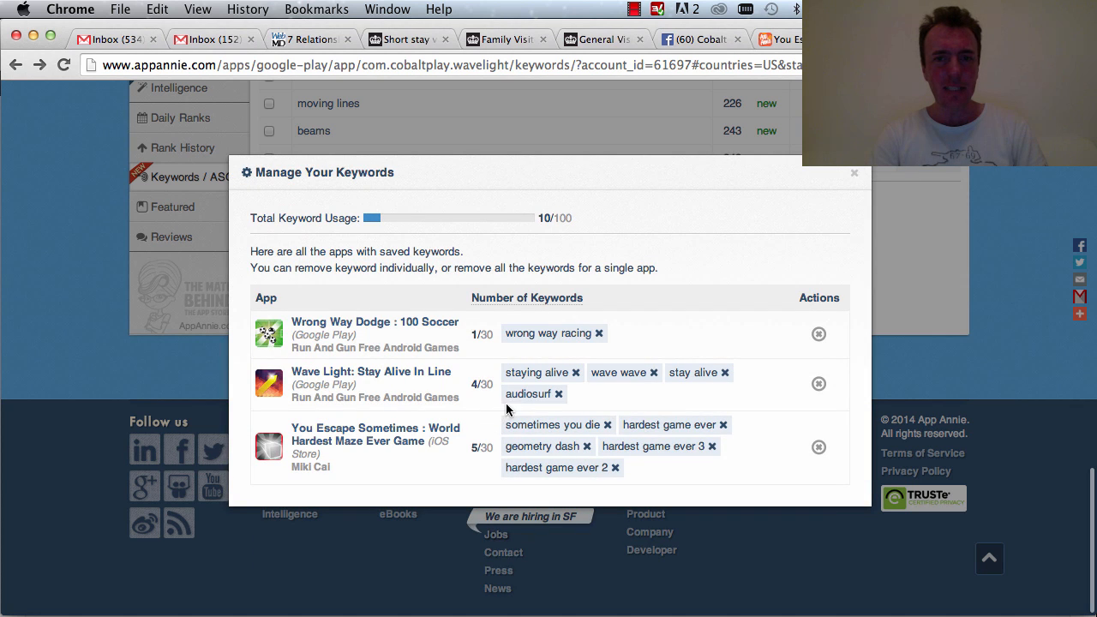
pyautogui.moveTo(608, 426)
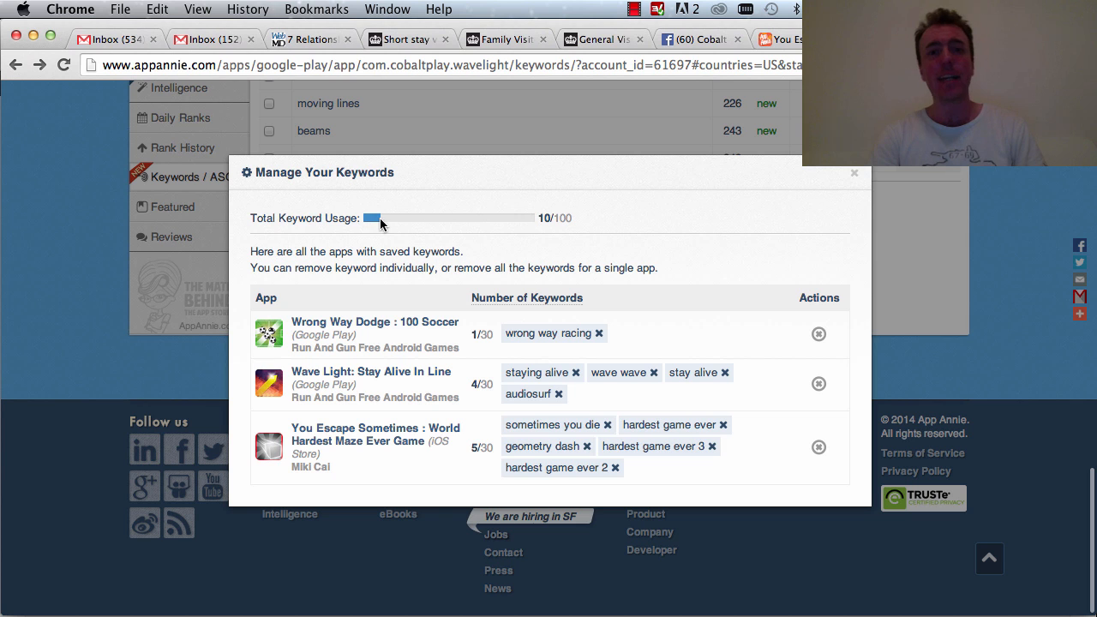
pyautogui.moveTo(852, 181)
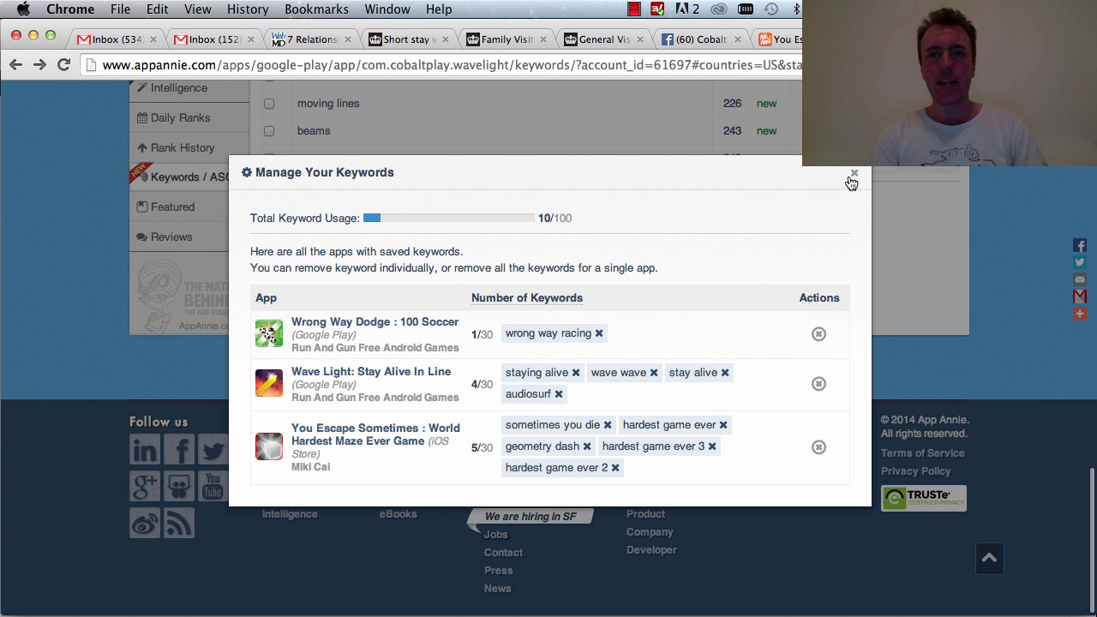
pyautogui.click(854, 174)
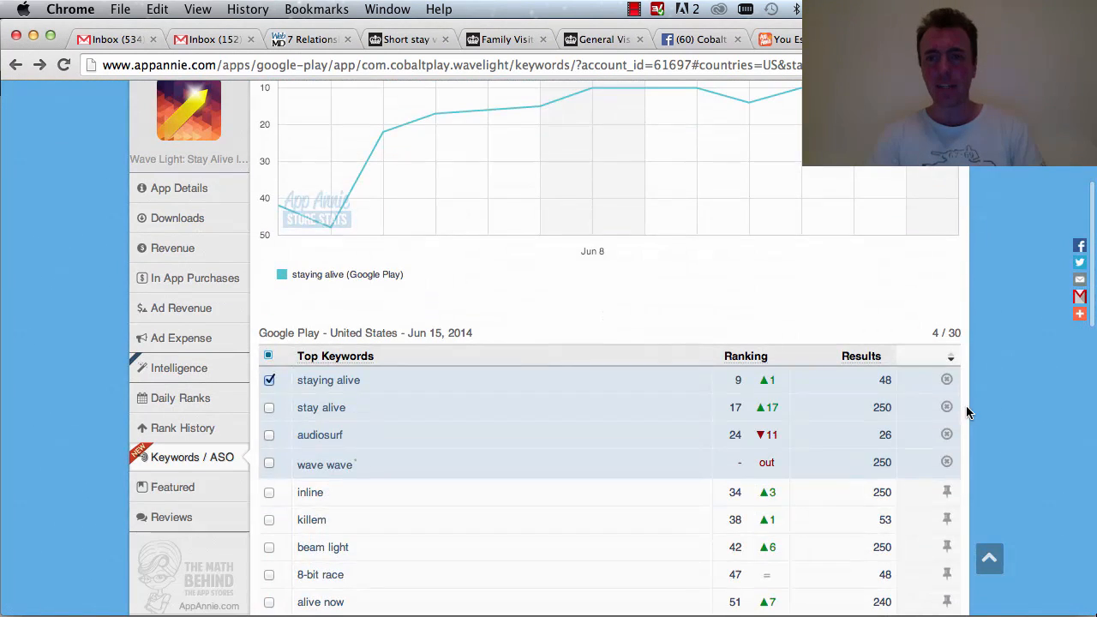
# Scroll the Keywords/ASO report past the tracked keyword rankings.
pyautogui.scroll(-3)
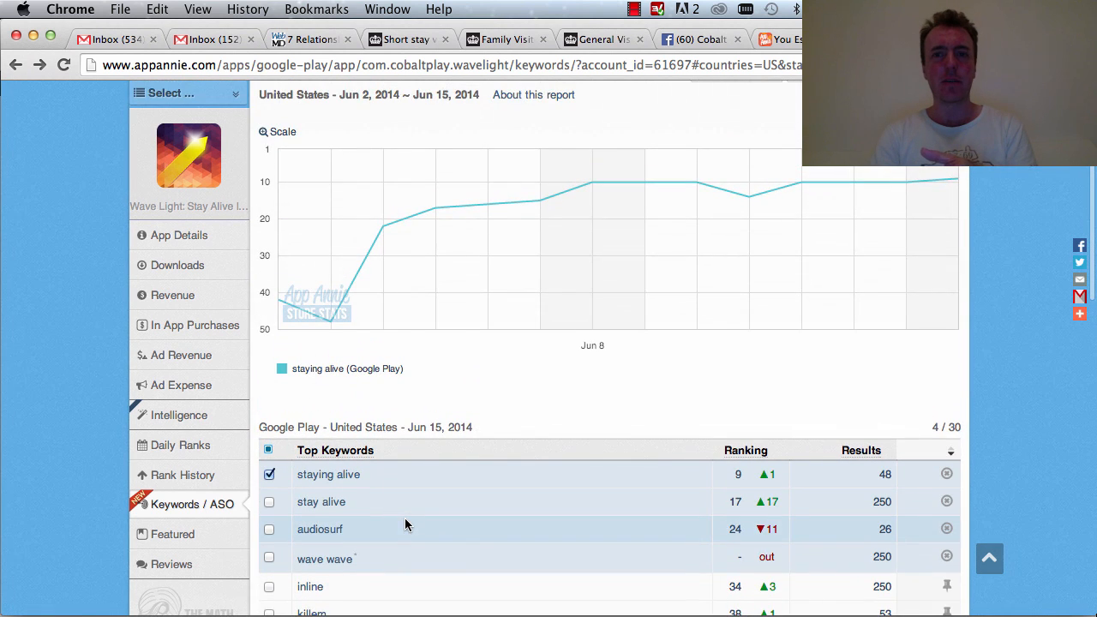
pyautogui.scroll(-3)
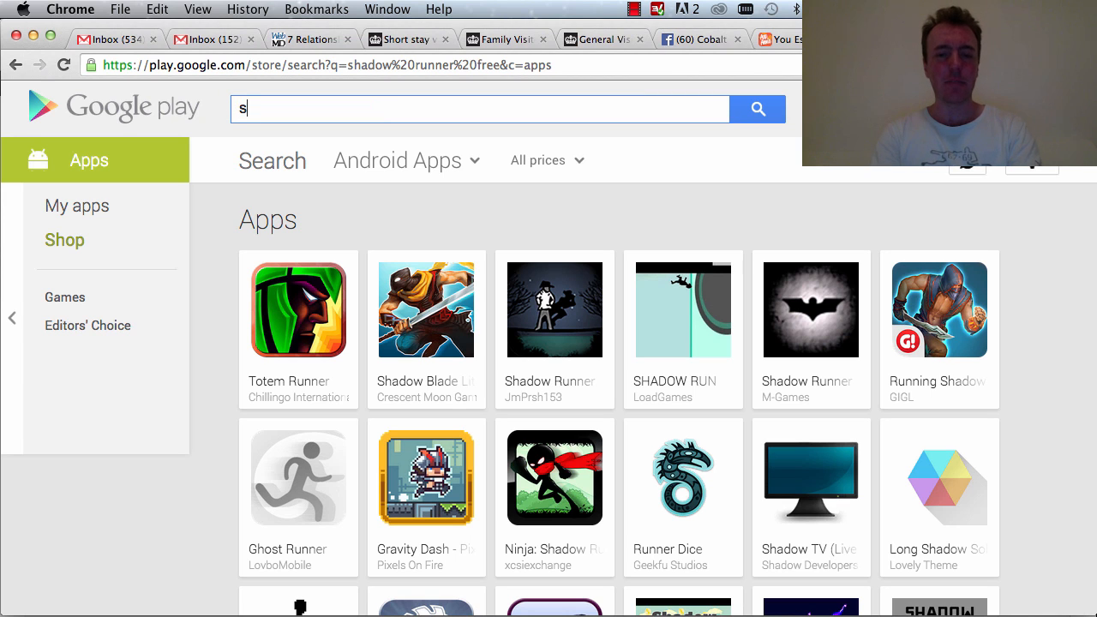
# Search Google Play apps for 'staying in the line' via the search suggestion.
pyautogui.write('tay')
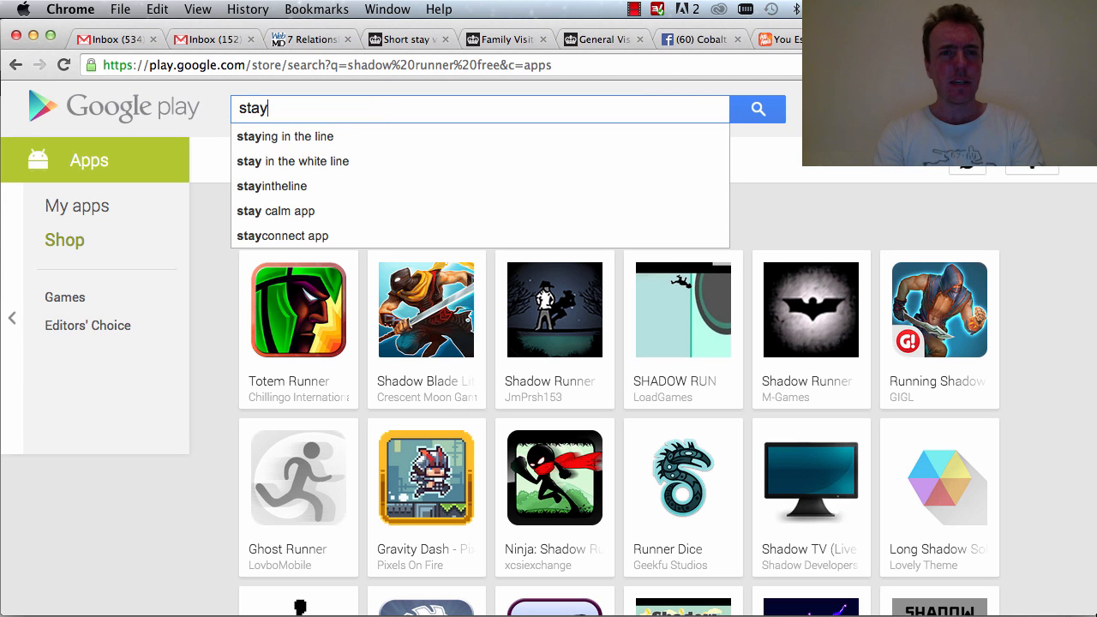
pyautogui.moveTo(285, 137)
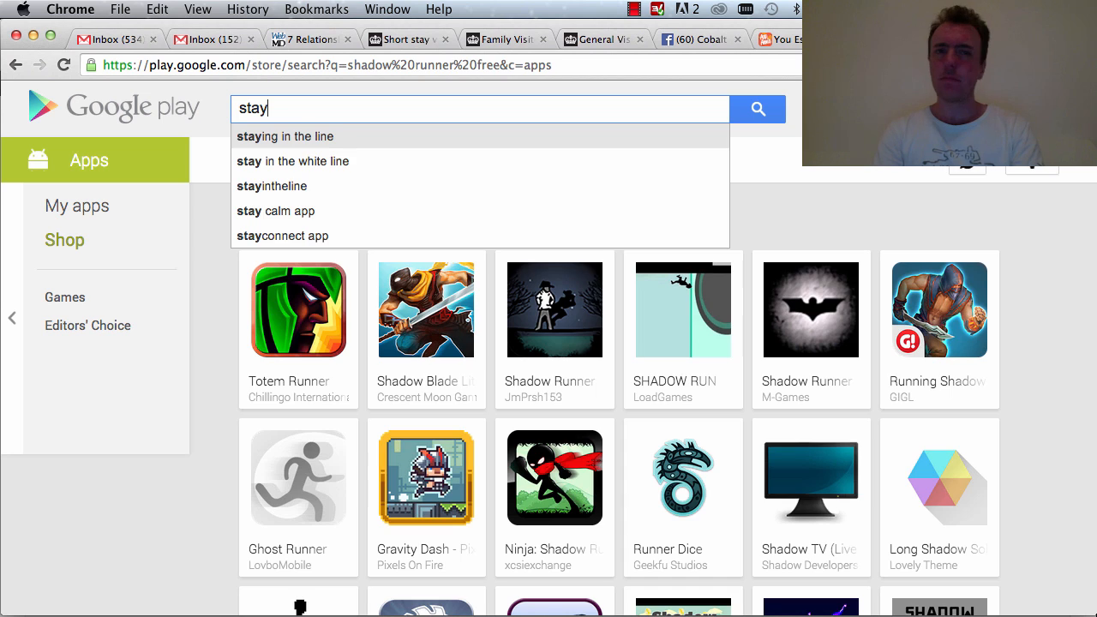
pyautogui.click(285, 137)
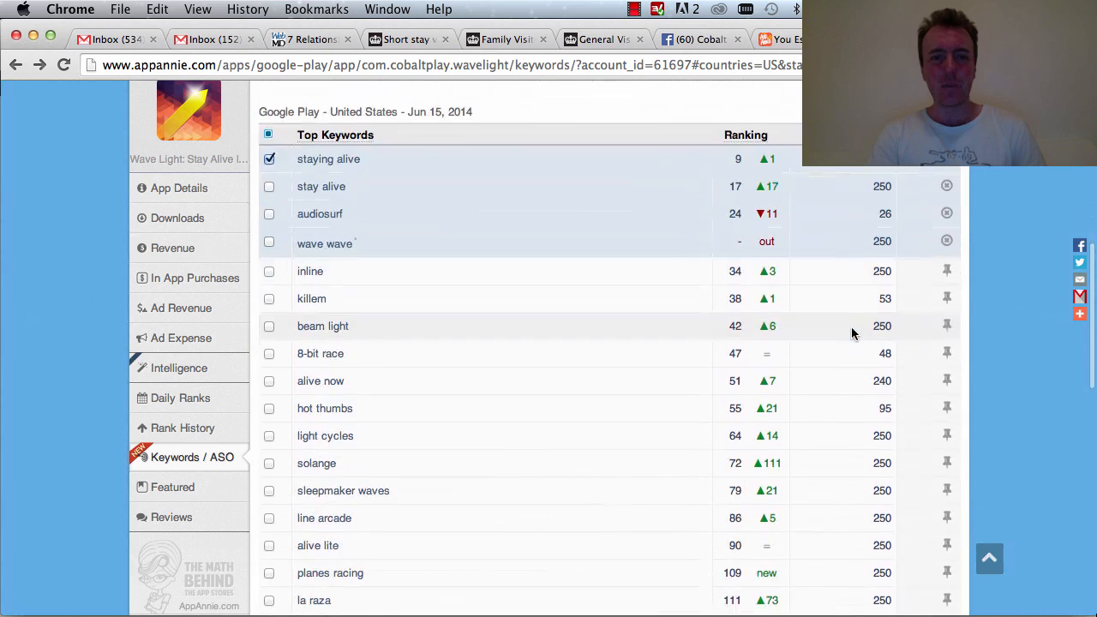
# Browse the 'staying in the line' app results looking for Wave Light.
pyautogui.scroll(-3)
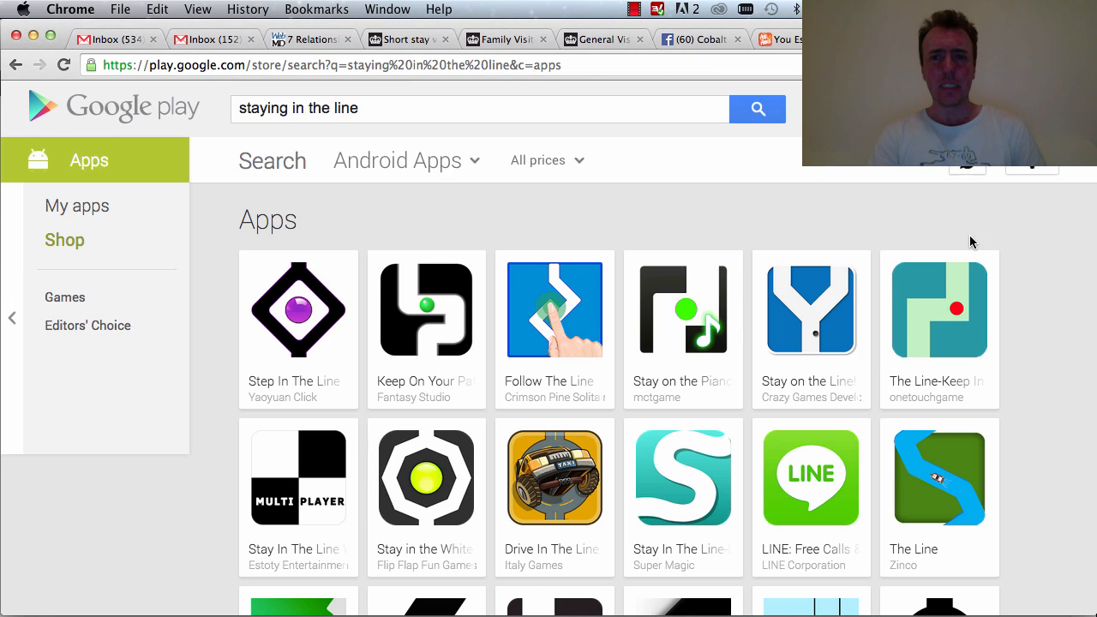
pyautogui.scroll(-3)
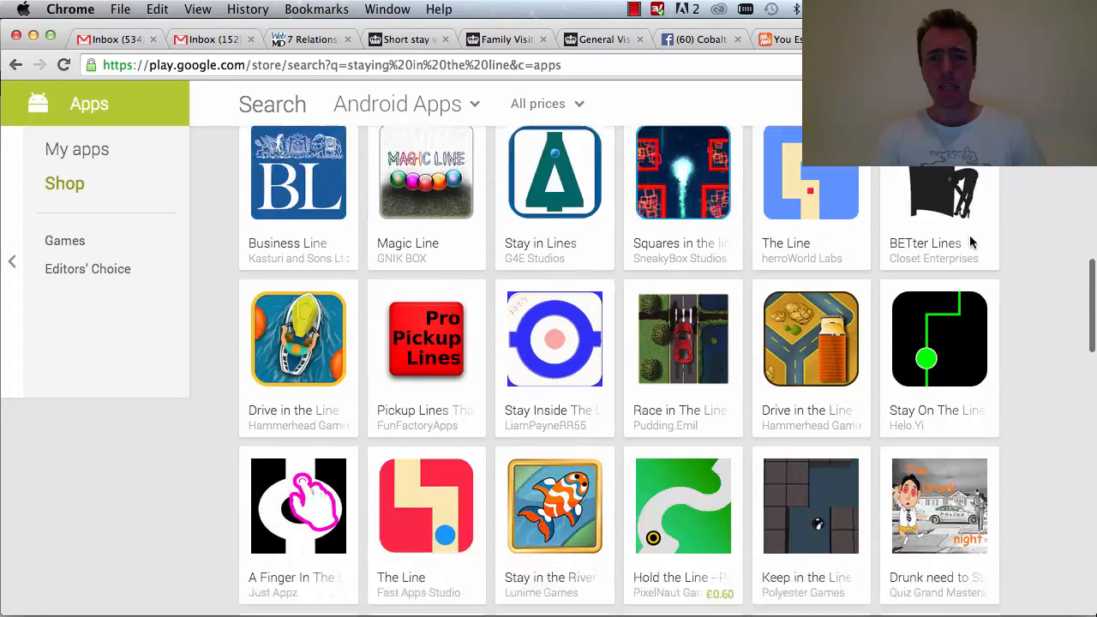
pyautogui.scroll(-3)
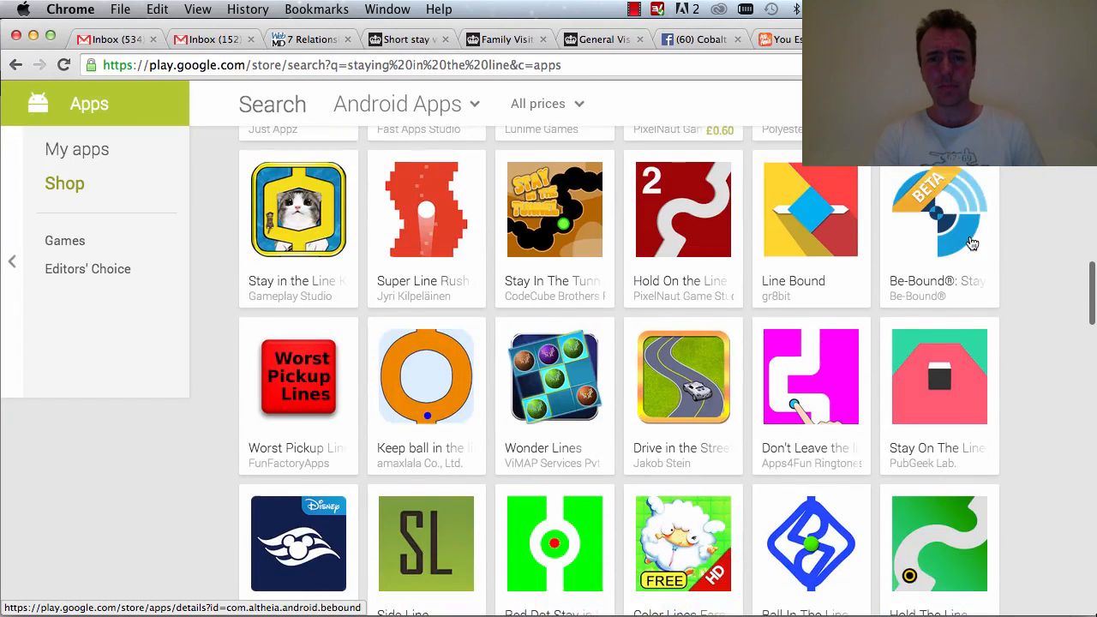
pyautogui.scroll(-3)
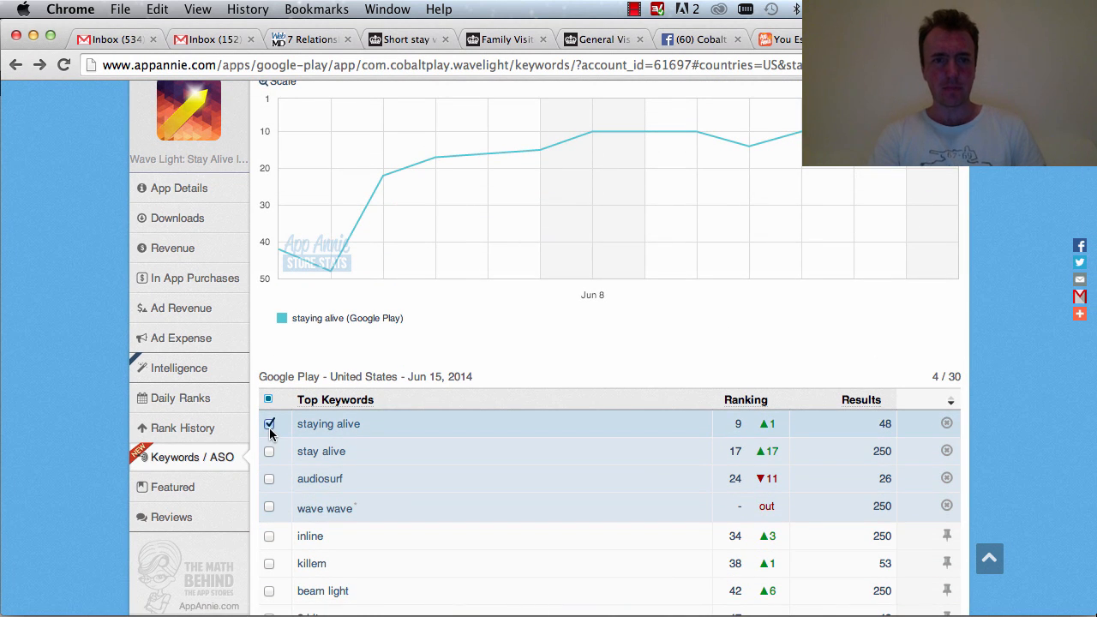
# Chart the 'audiosurf' keyword's ranking history, peaking at 13 on June 14.
pyautogui.click(269, 478)
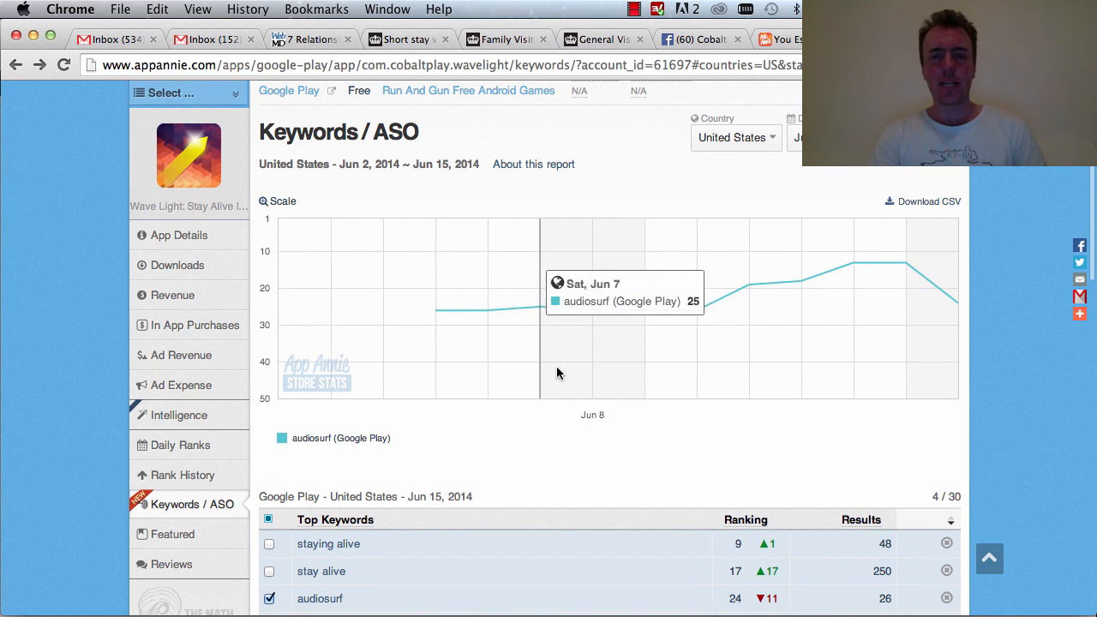
pyautogui.scroll(-3)
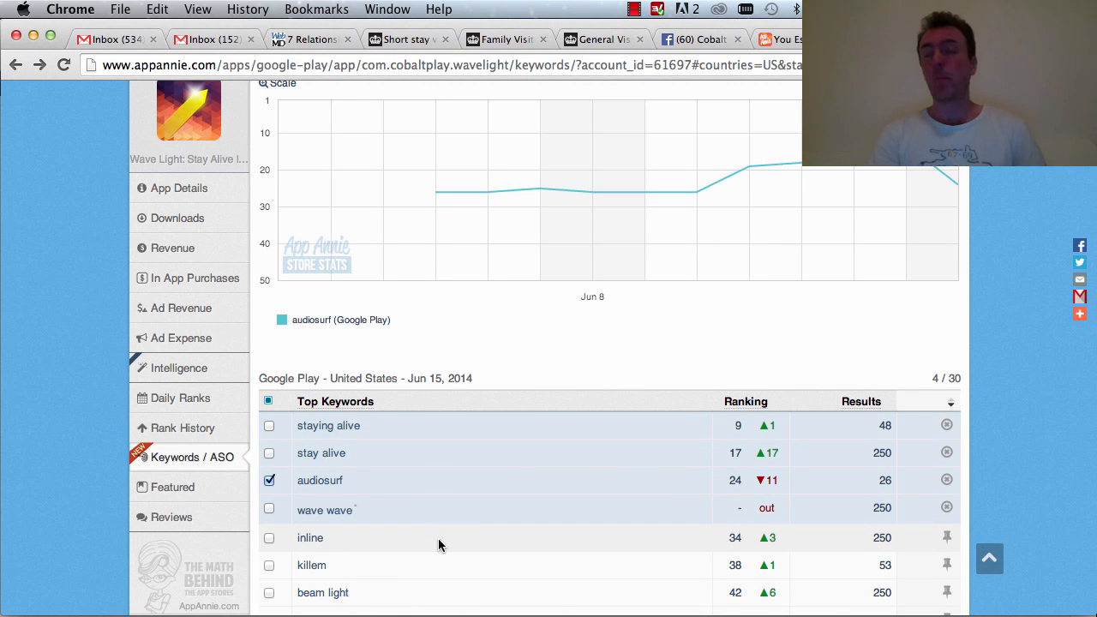
pyautogui.moveTo(866, 209)
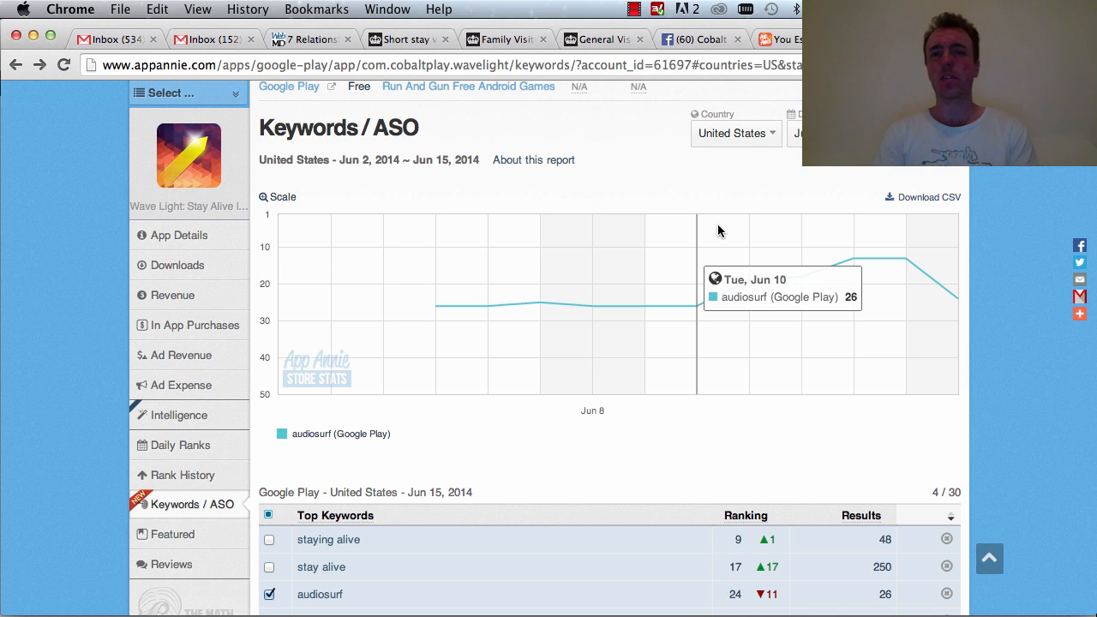
pyautogui.moveTo(453, 288)
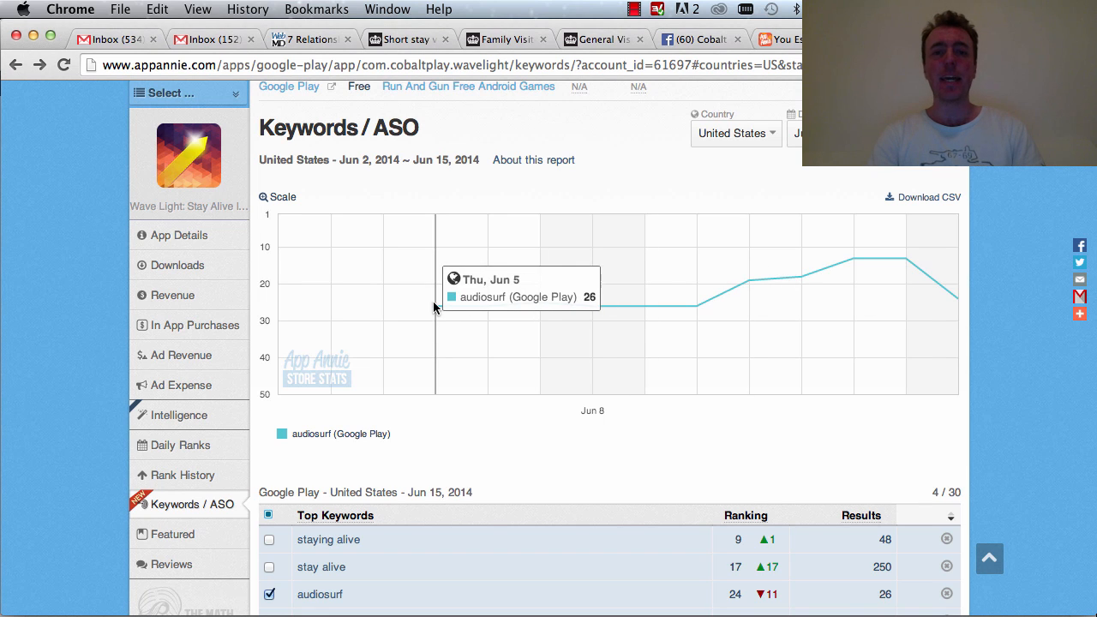
pyautogui.moveTo(607, 308)
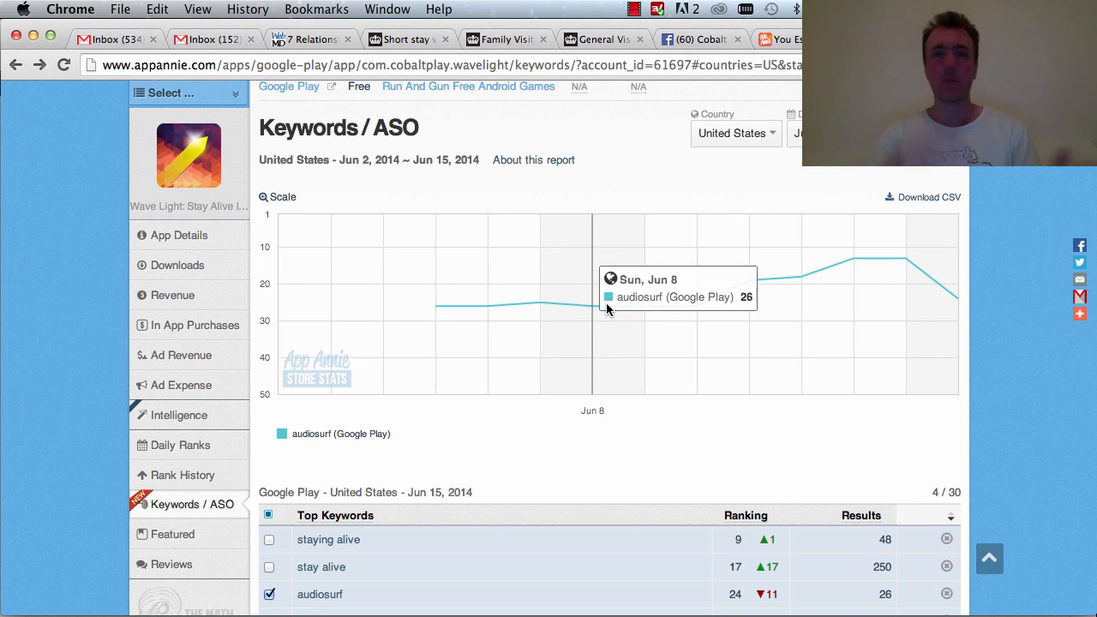
pyautogui.moveTo(501, 315)
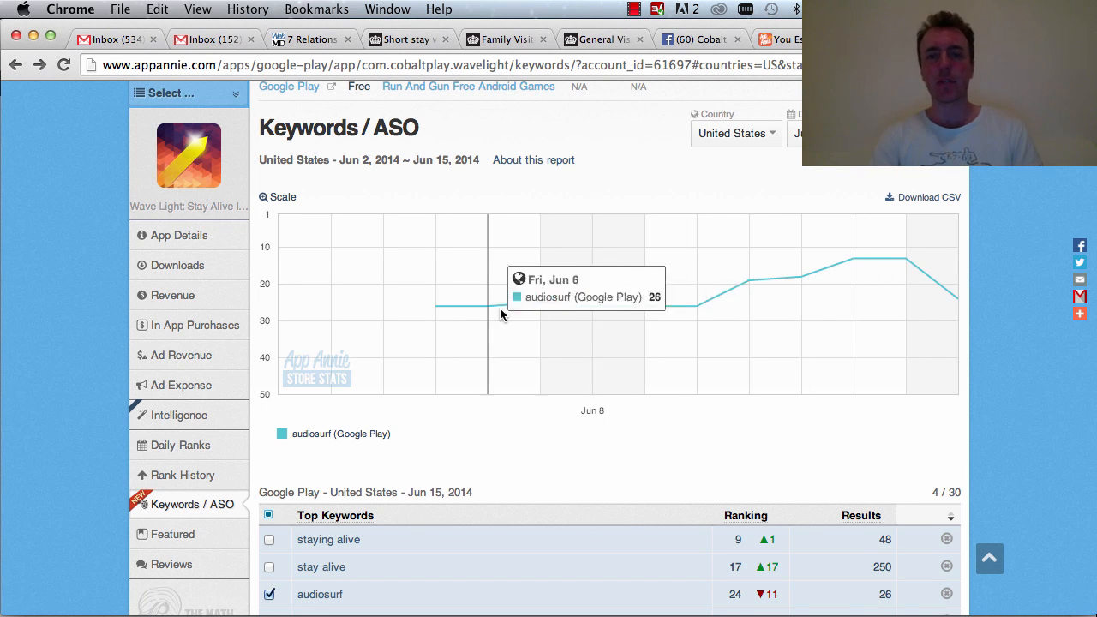
pyautogui.moveTo(906, 317)
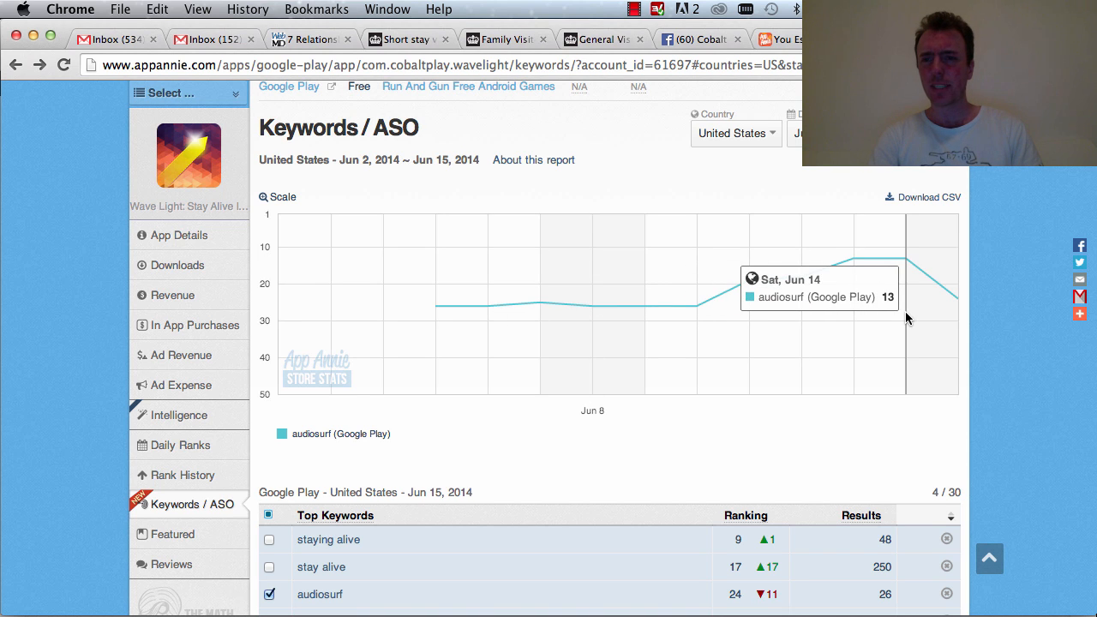
pyautogui.moveTo(946, 319)
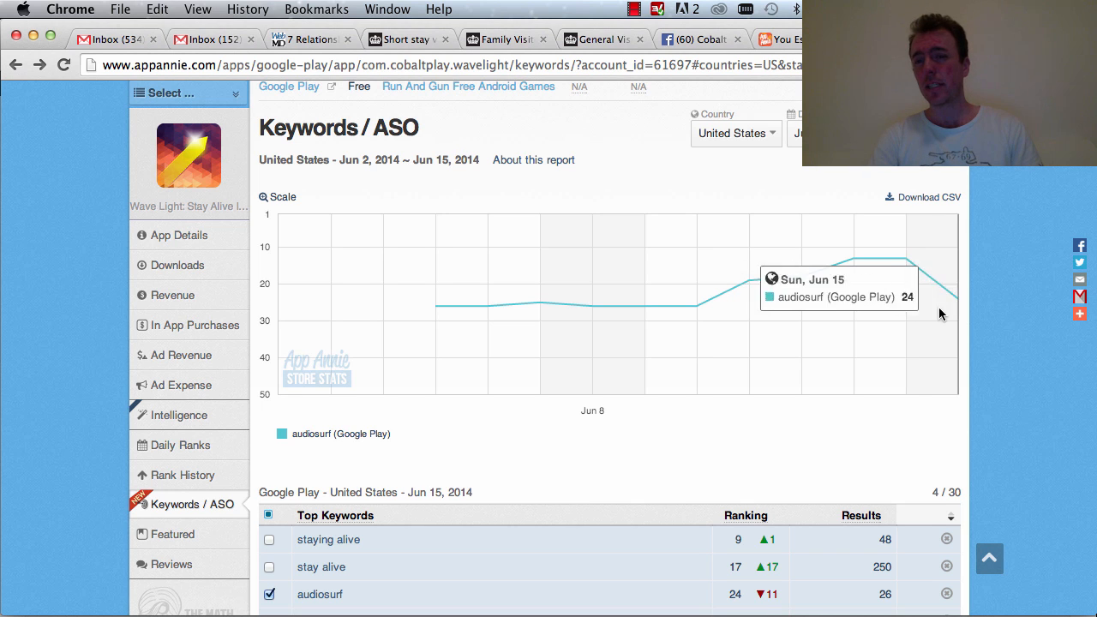
pyautogui.scroll(-3)
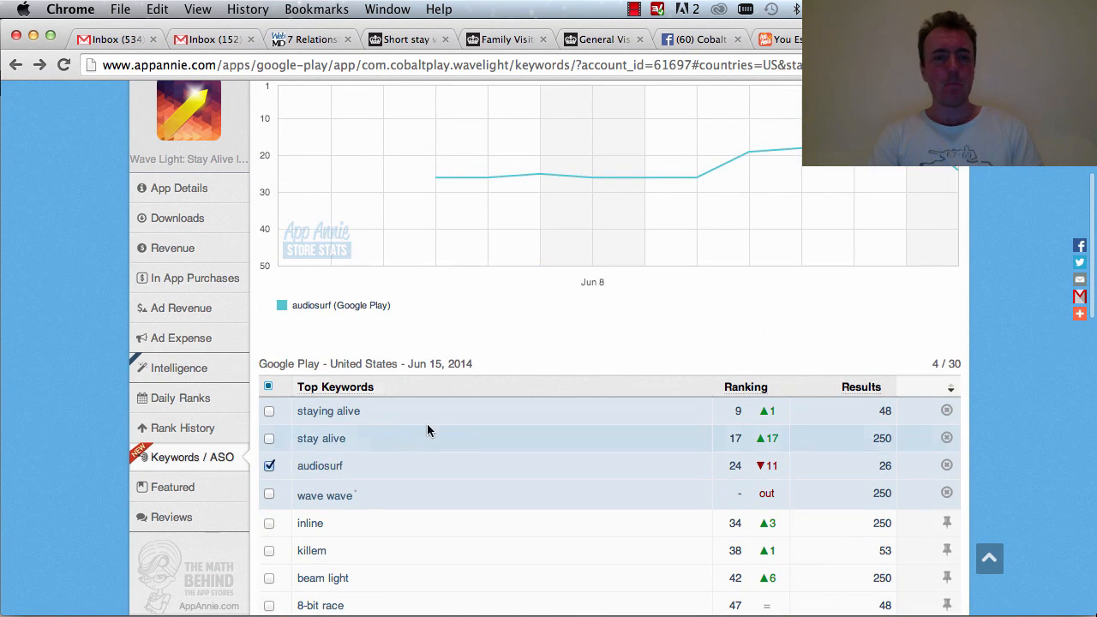
# Chart the 'wave wave' keyword's ranking instead, which shows no rank on Google Play.
pyautogui.click(269, 494)
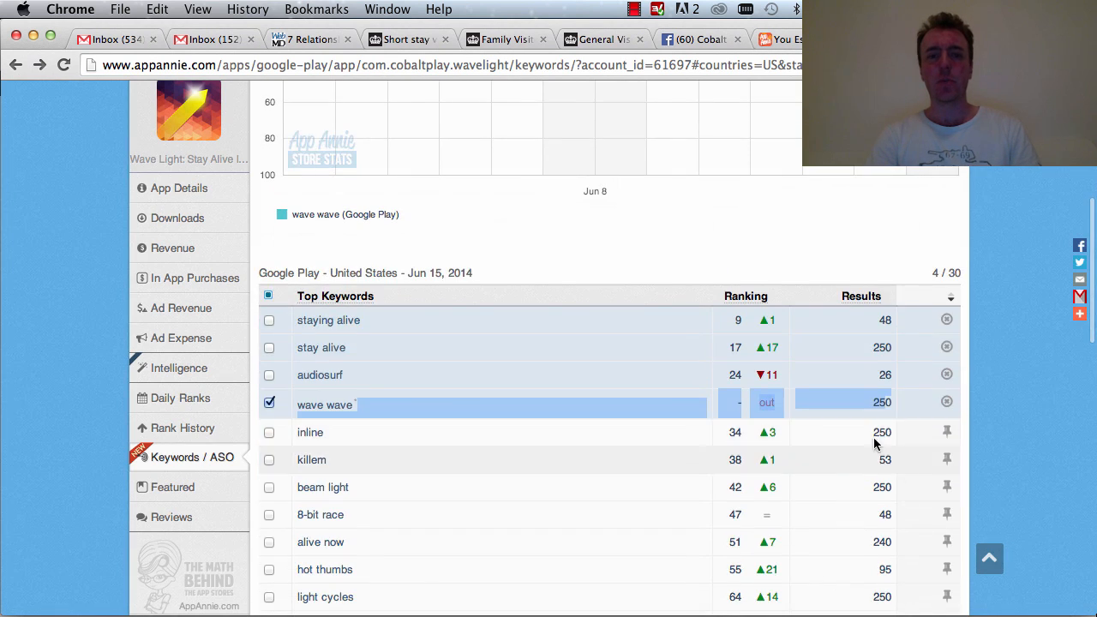
pyautogui.scroll(-3)
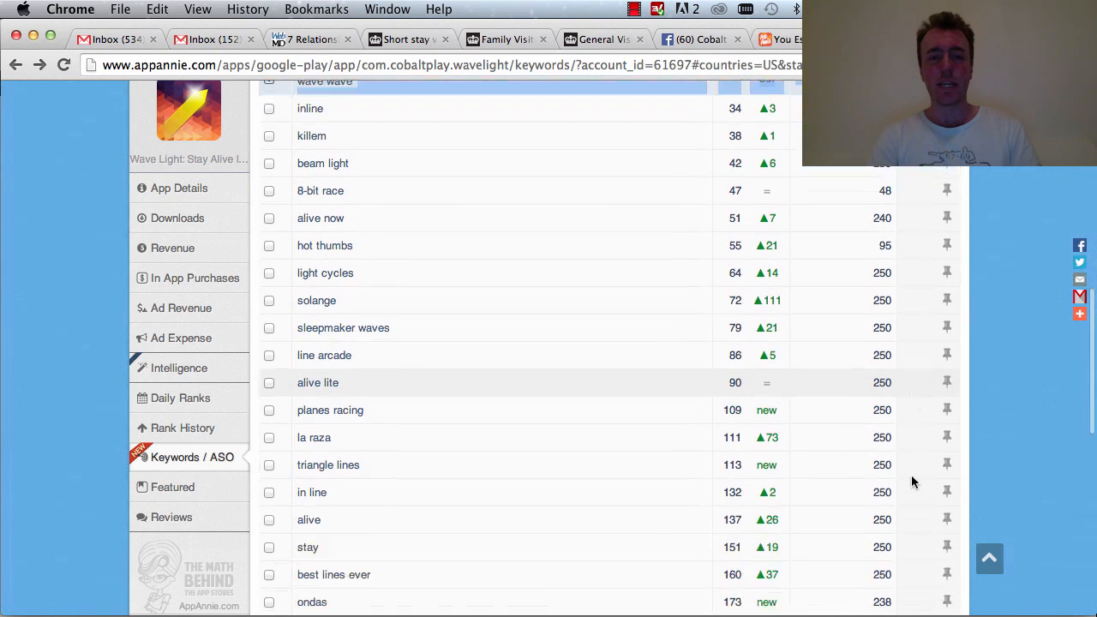
pyautogui.scroll(-3)
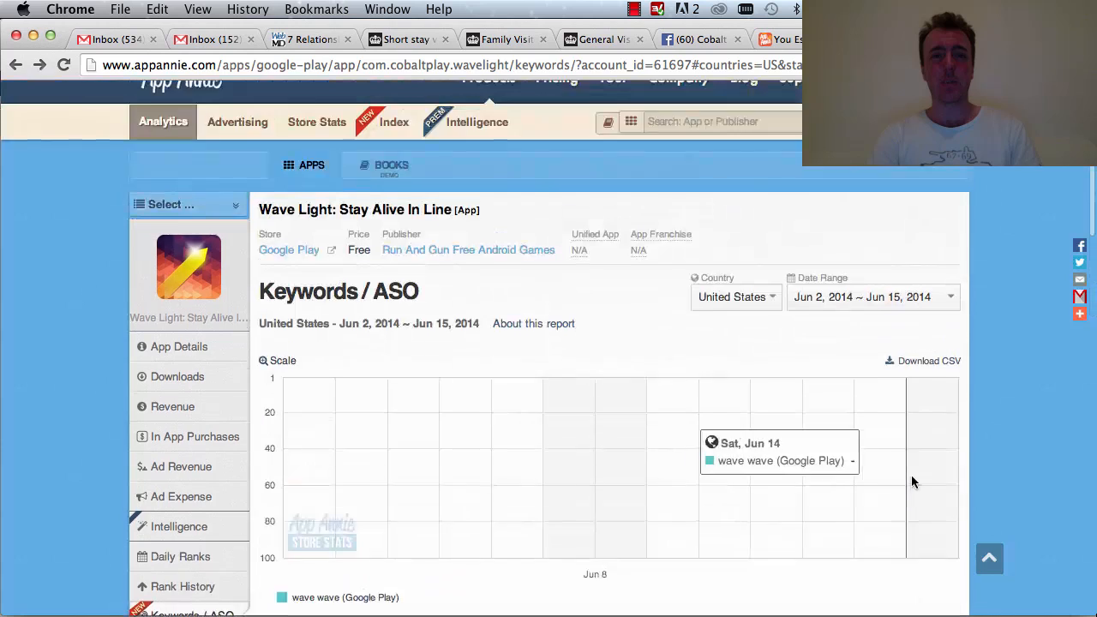
pyautogui.scroll(-3)
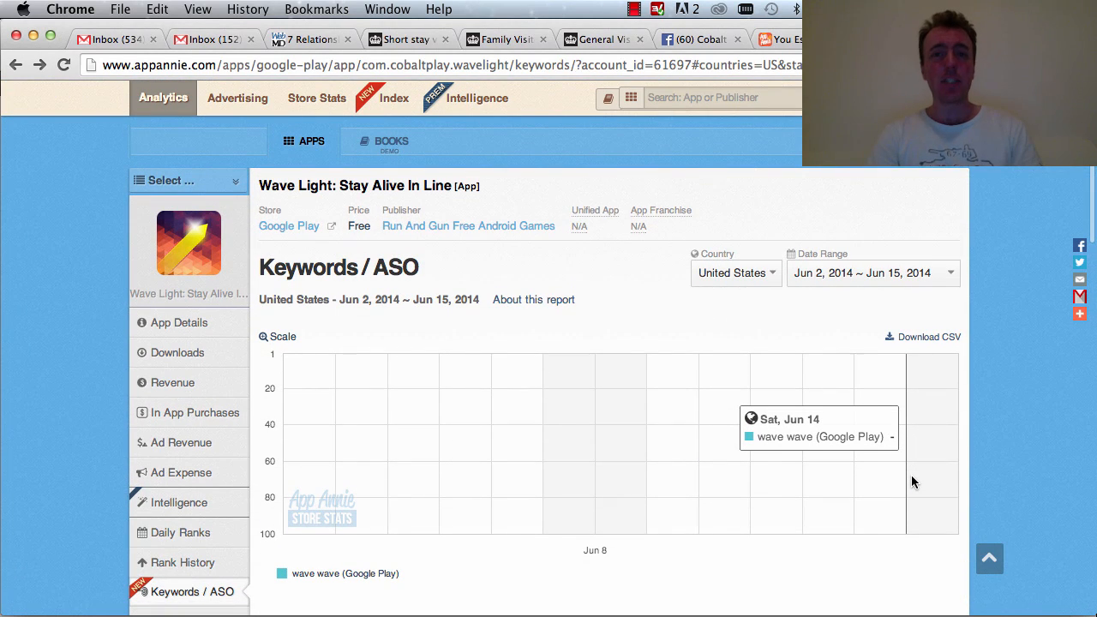